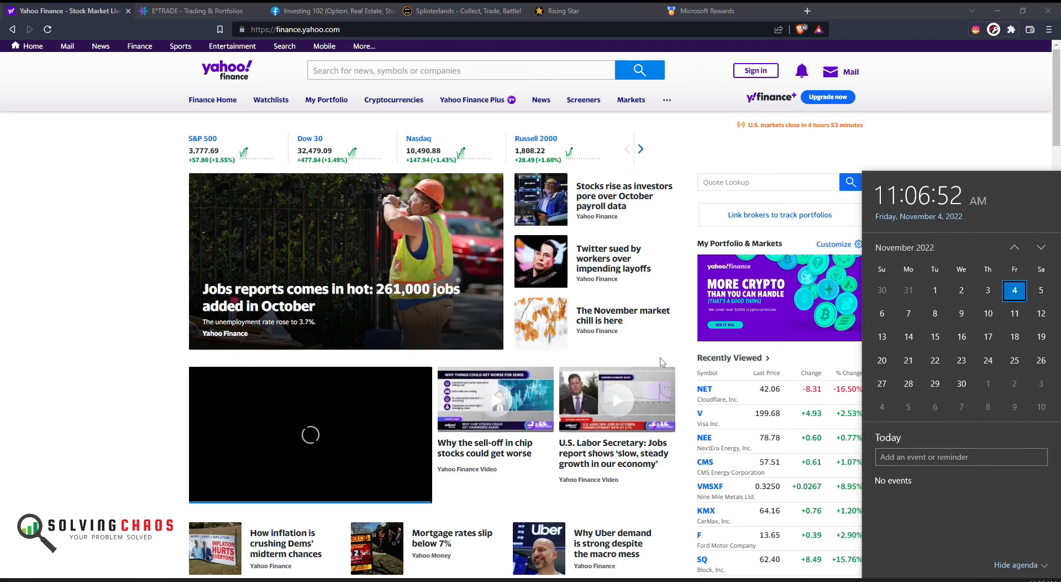
Switch from Yahoo Finance to the Investing 102 Facebook group page
click(326, 12)
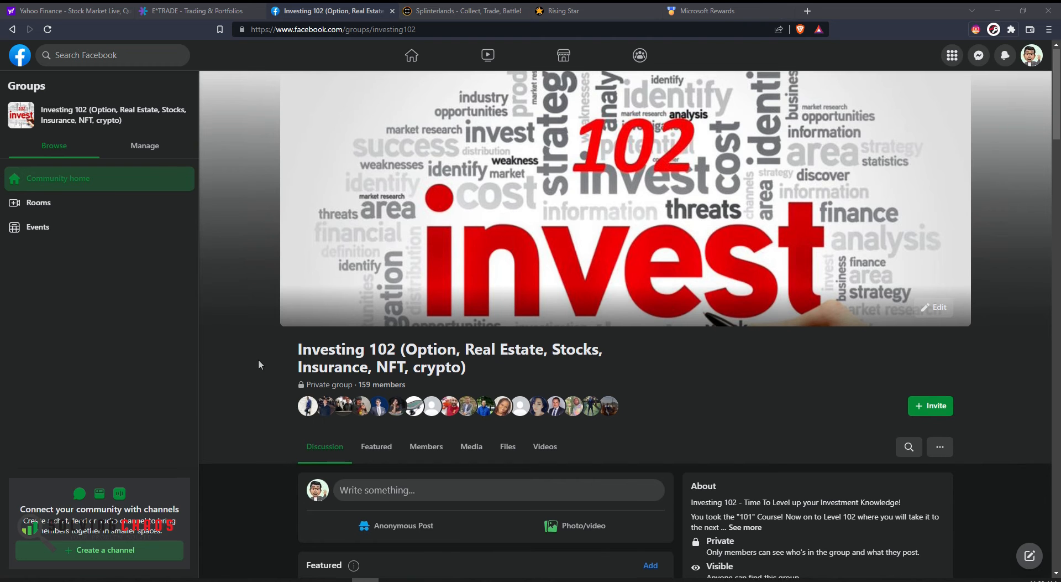
Find the latest trades post in the feed and enlarge its 11/4/22 screenshot in the photo viewer
scroll(down, 3)
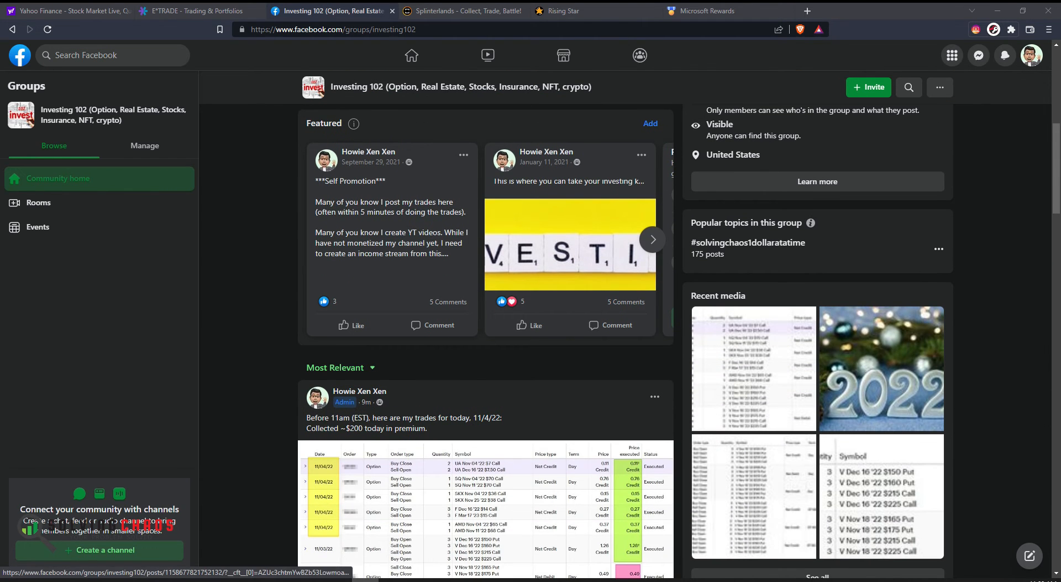
scroll(down, 3)
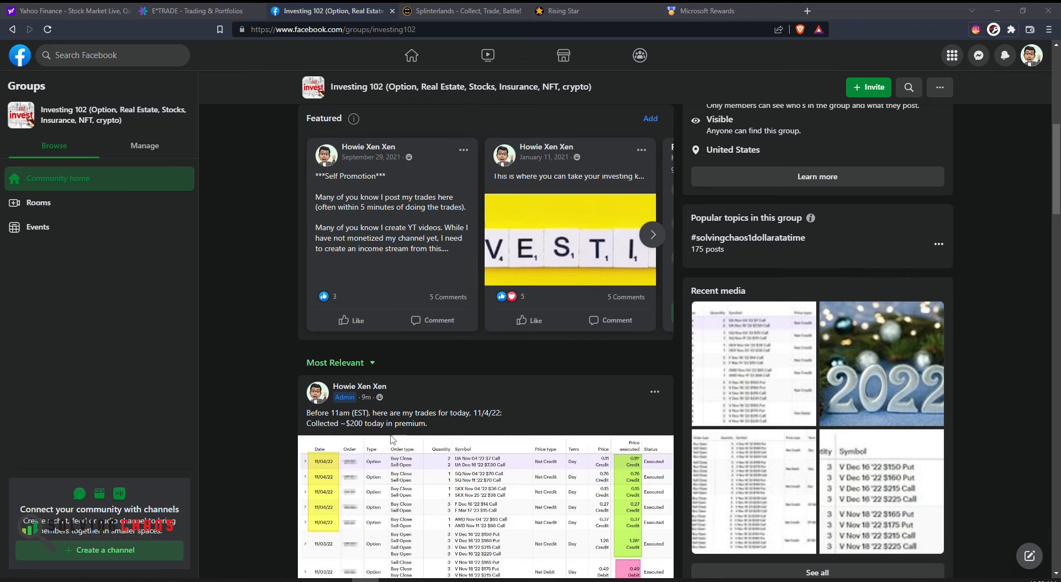
scroll(down, 3)
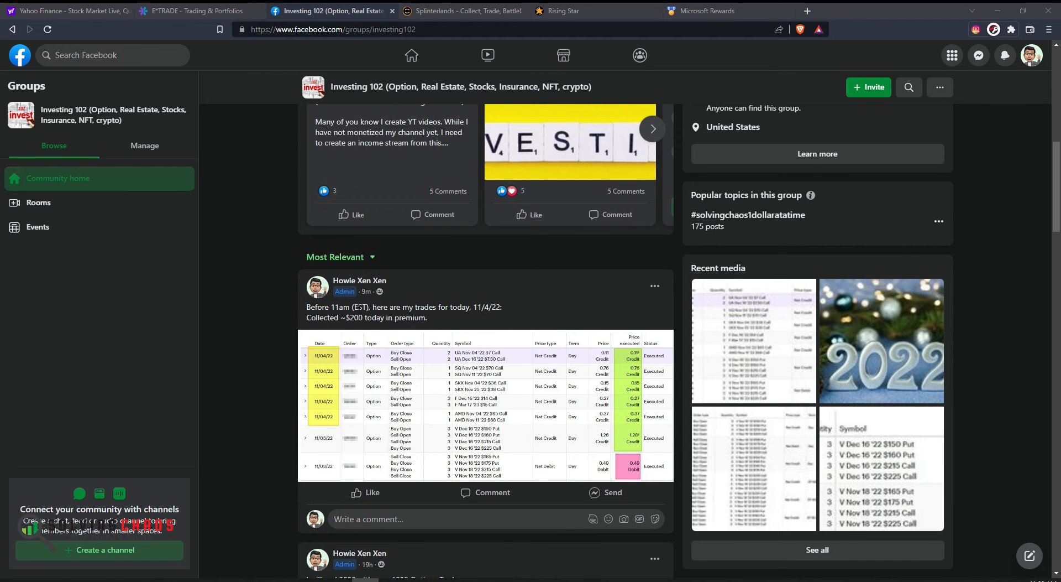
click(464, 416)
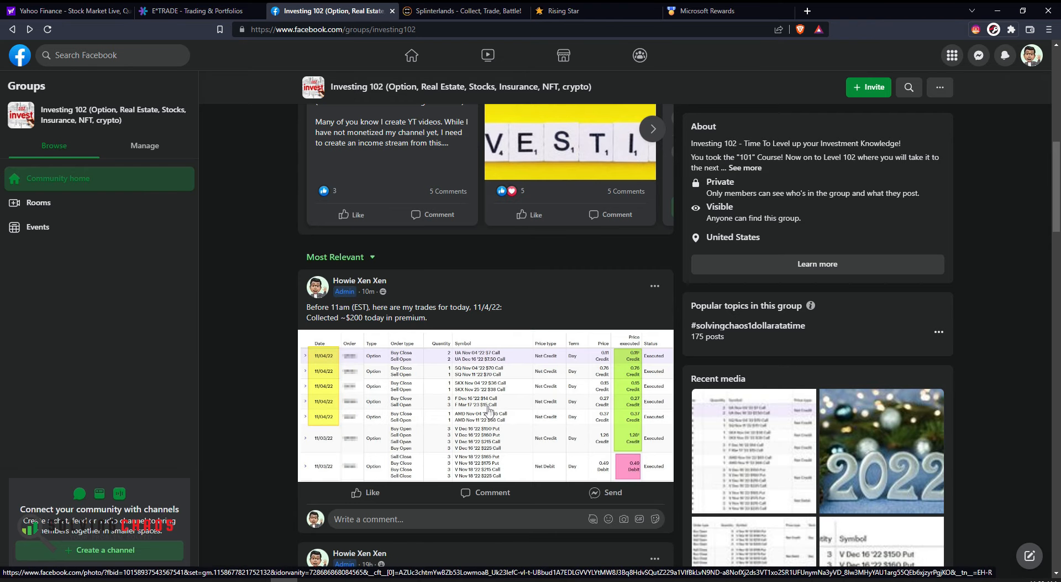
scroll(down, 3)
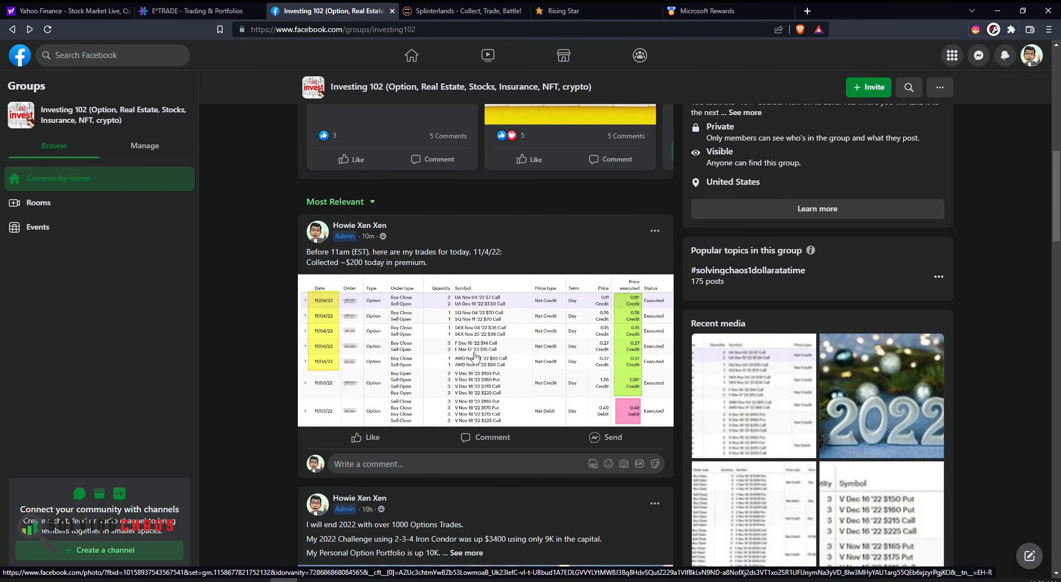
click(475, 359)
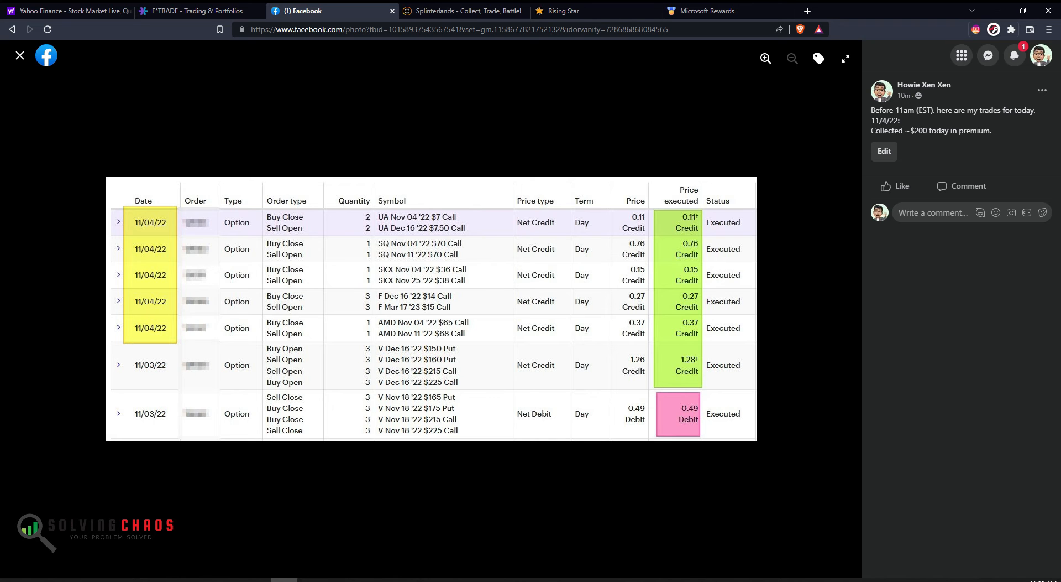
mouse_move(300, 305)
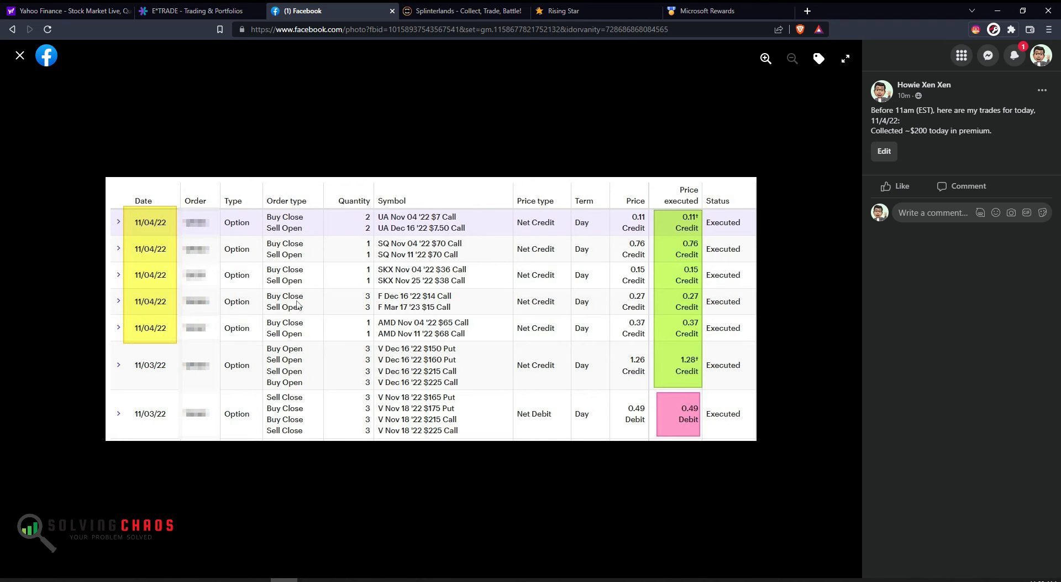
mouse_move(406, 301)
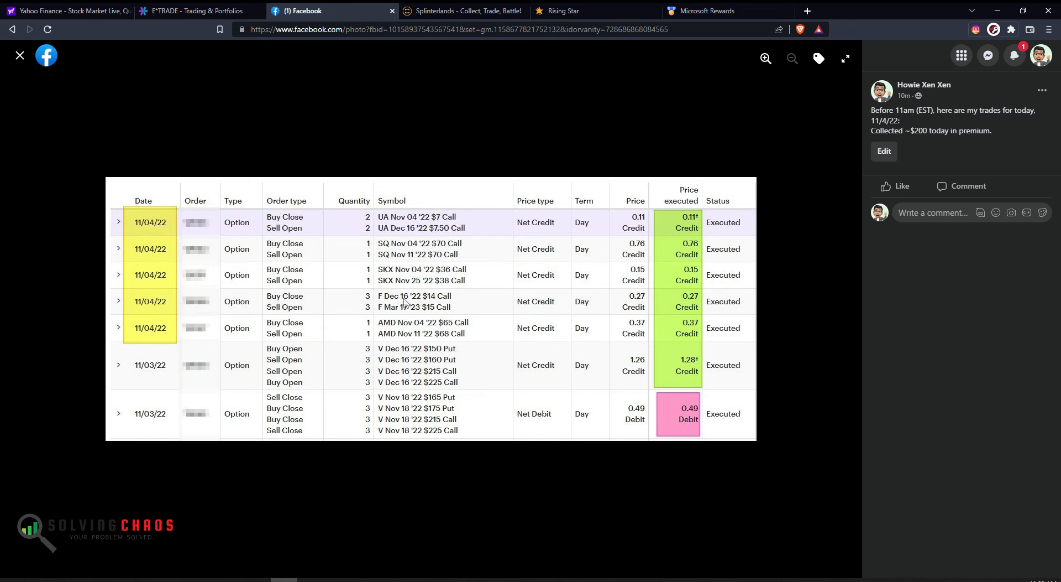
mouse_move(398, 310)
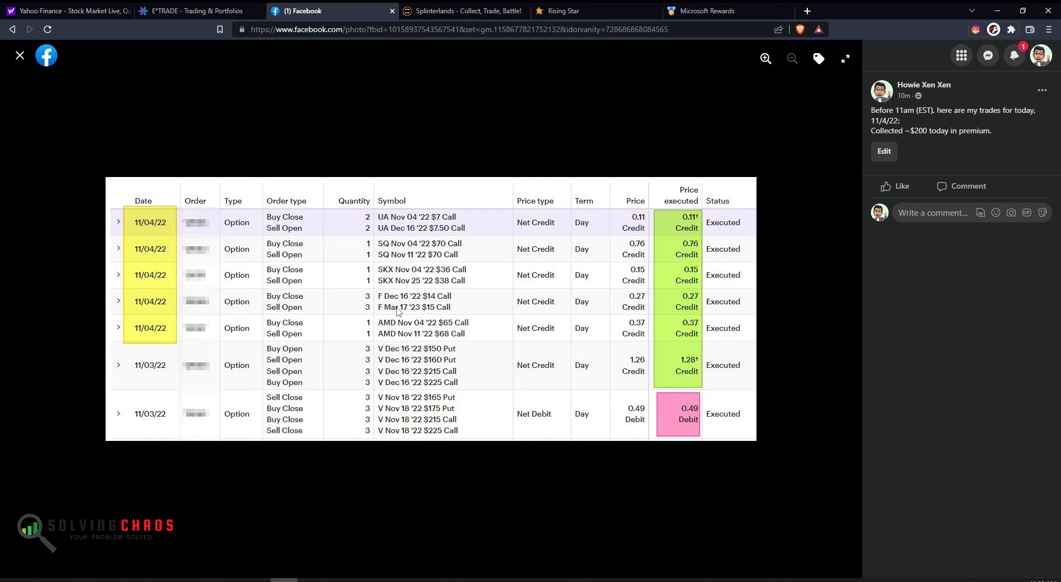
mouse_move(696, 303)
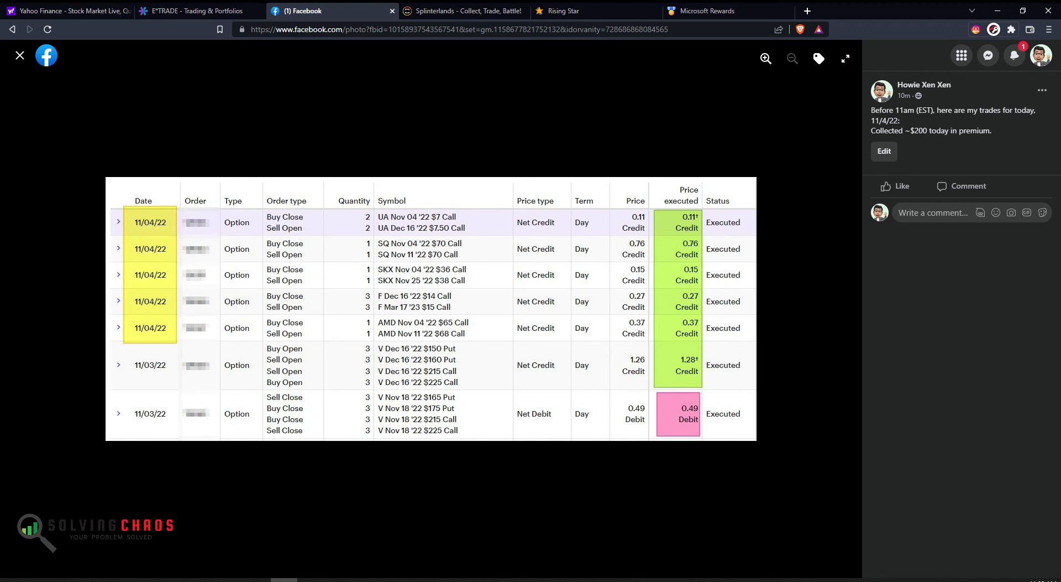
Close the full-size trades screenshot to return to the Investing 102 feed
click(19, 56)
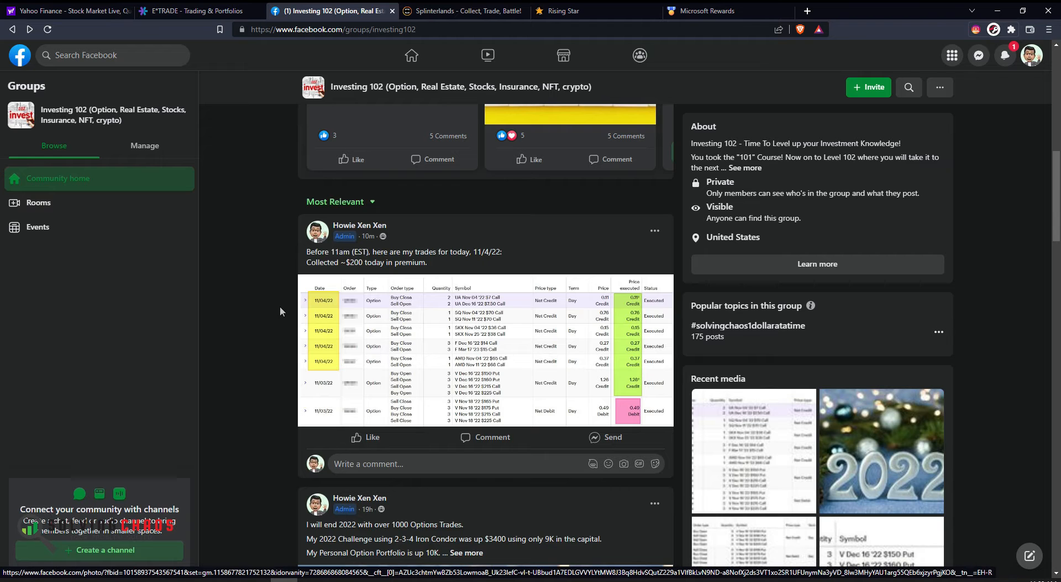
Copy the 11/03/22 transaction rows from E*TRADE history and paste them below the OptionsData rows
click(194, 11)
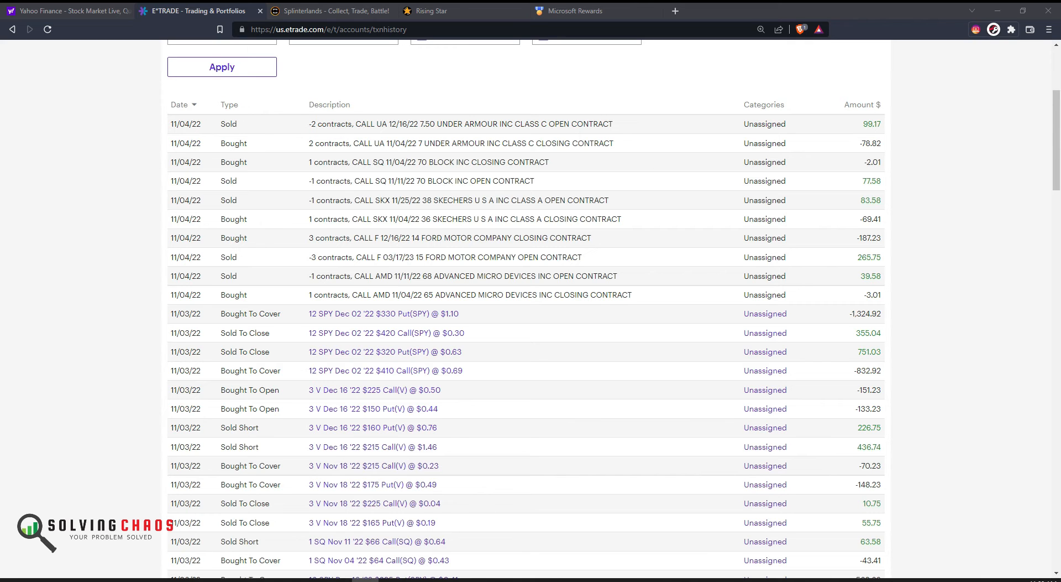
mouse_move(469, 212)
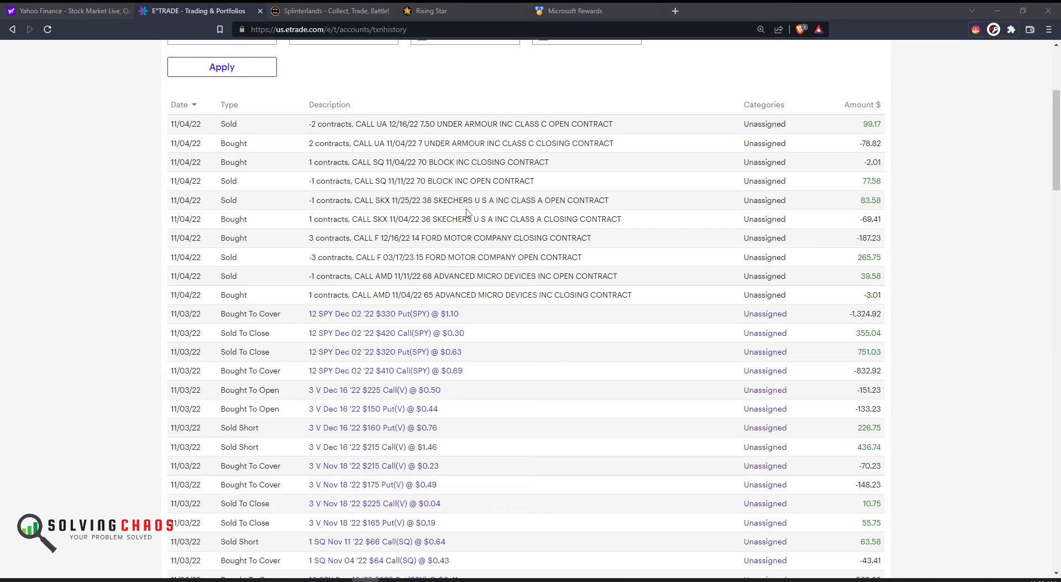
mouse_move(425, 230)
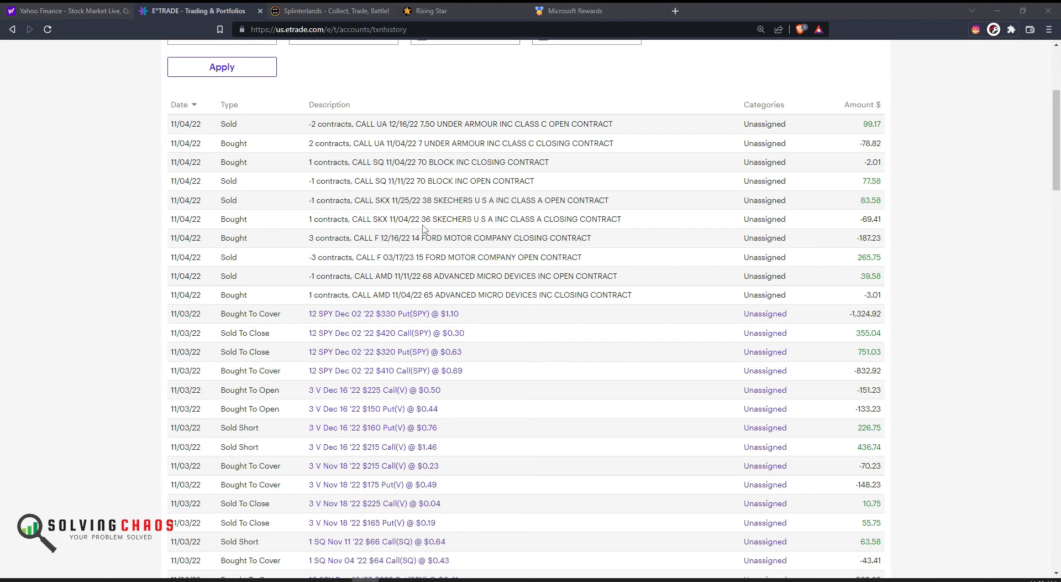
mouse_move(170, 314)
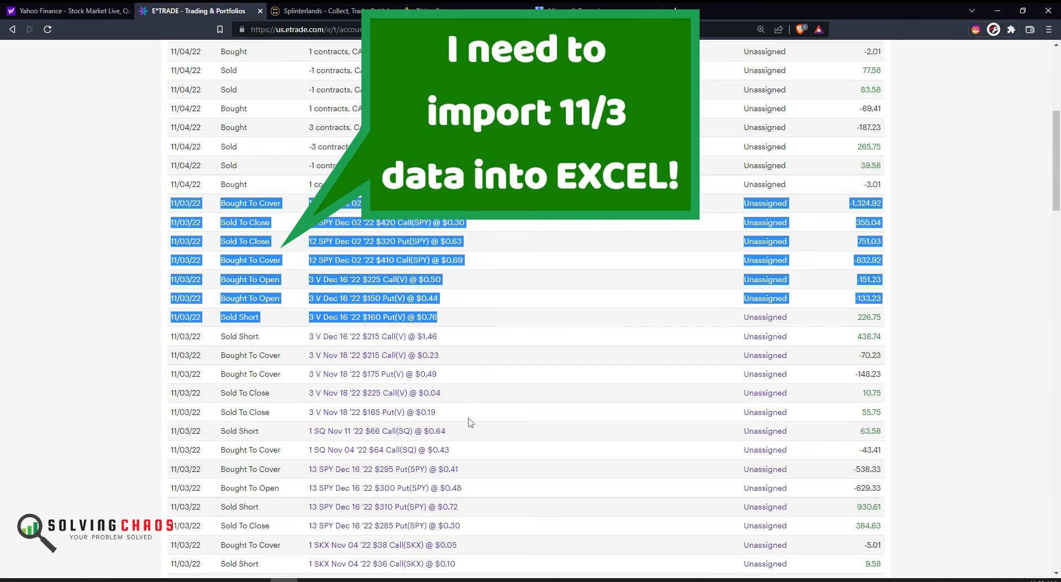
scroll(down, 3)
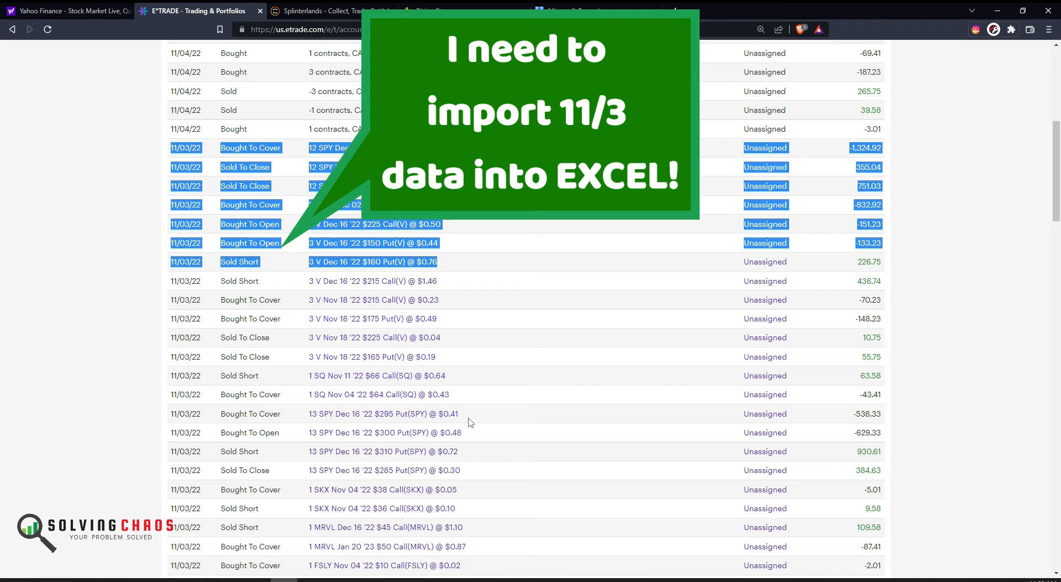
scroll(down, 3)
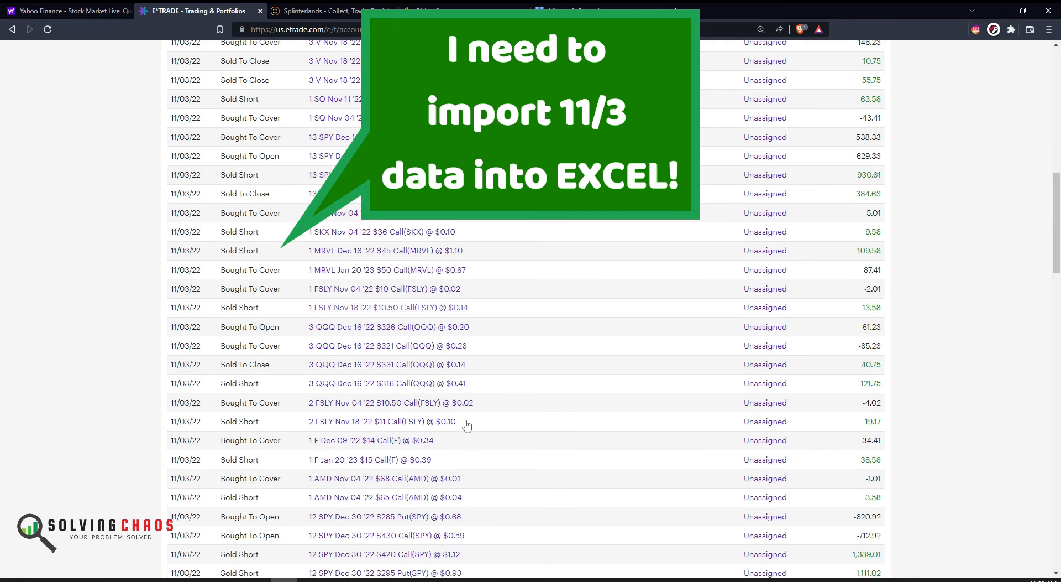
scroll(down, 3)
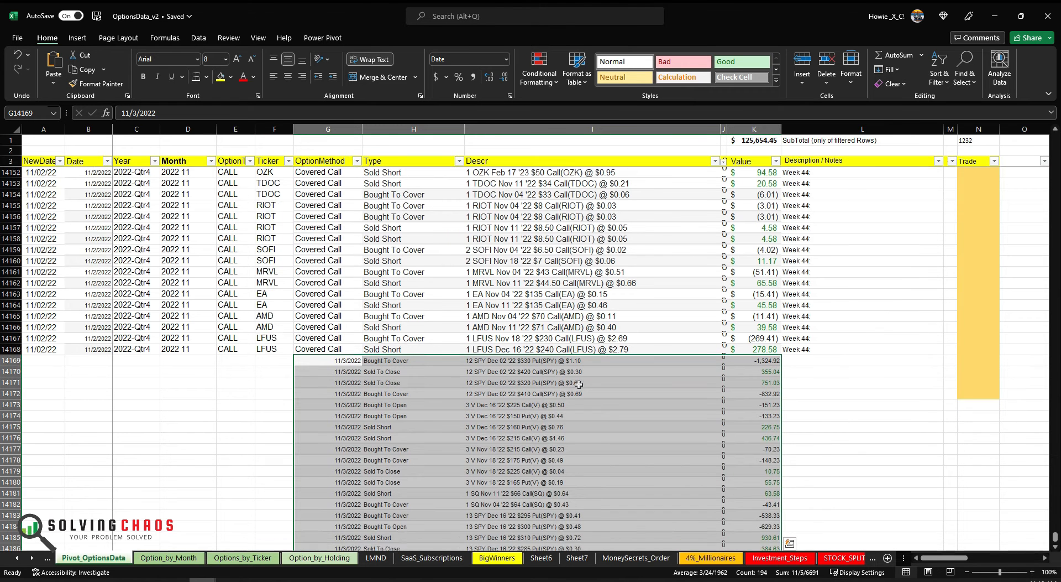
Look over the pasted 11/3 rows before returning to the E*TRADE transaction history
scroll(down, 3)
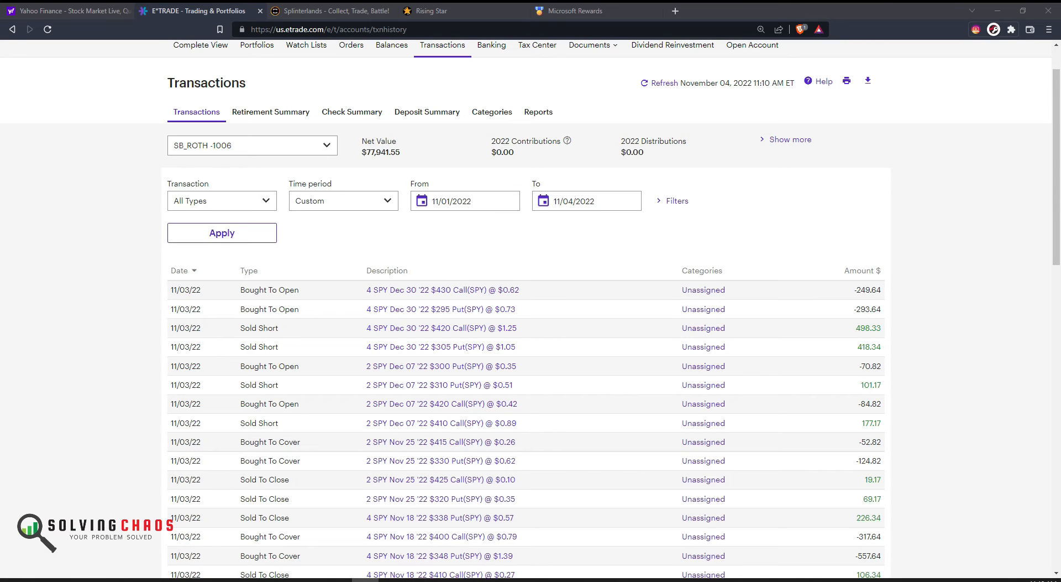
Copy the other account's 11/03/22 SPY option rows from the Transactions list and go back to Excel
click(221, 233)
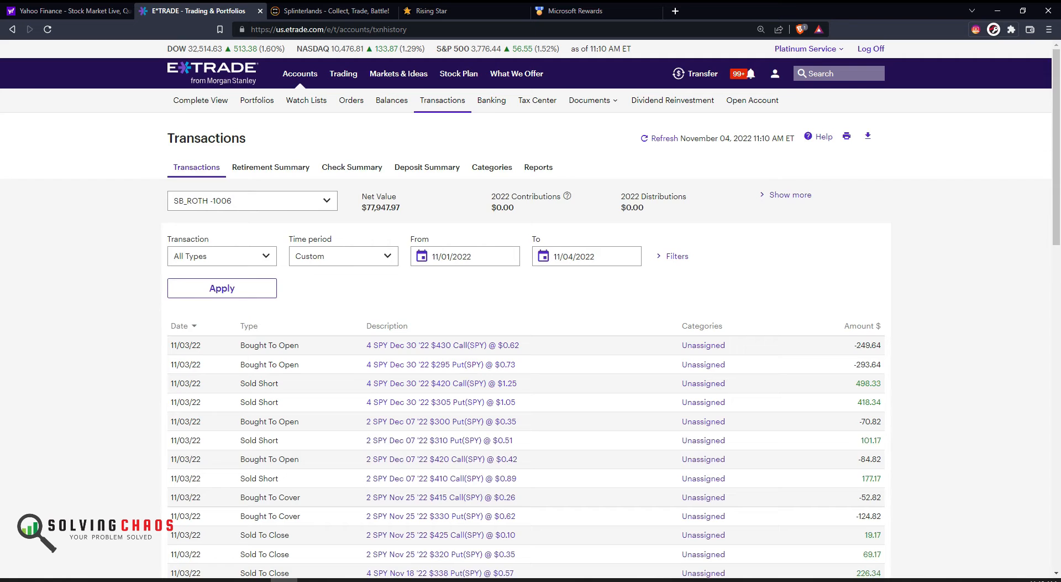
scroll(down, 3)
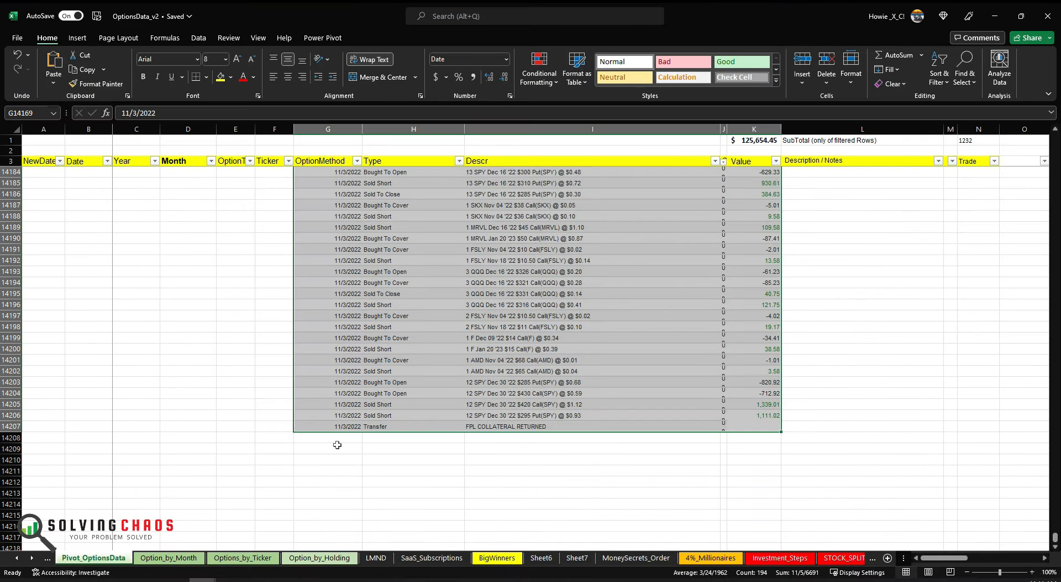
Paste the SPY rows, remove blank and transfer rows, and fill in SPY, IronCondor and Week 44
click(337, 437)
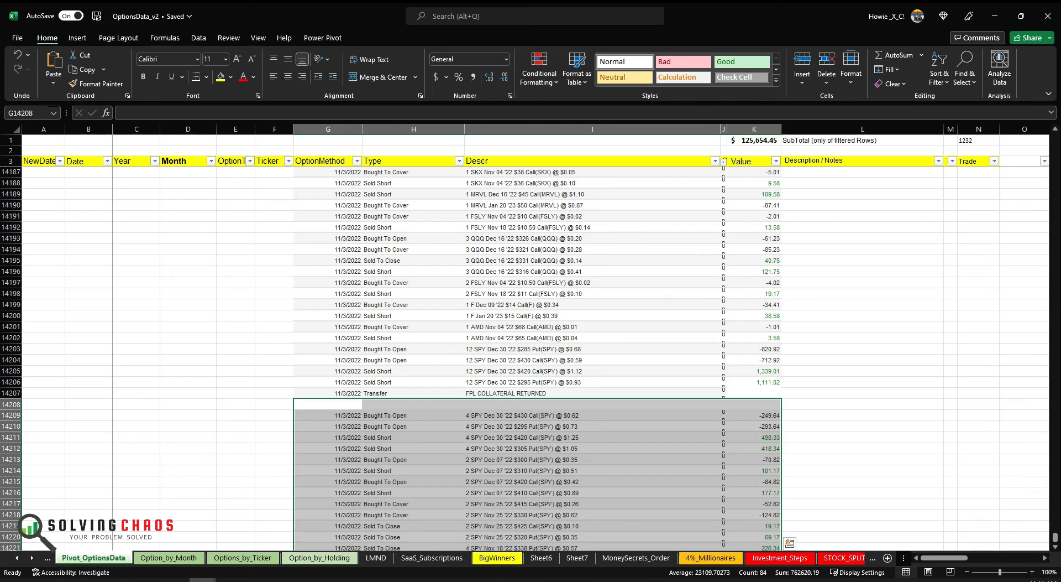
click(274, 404)
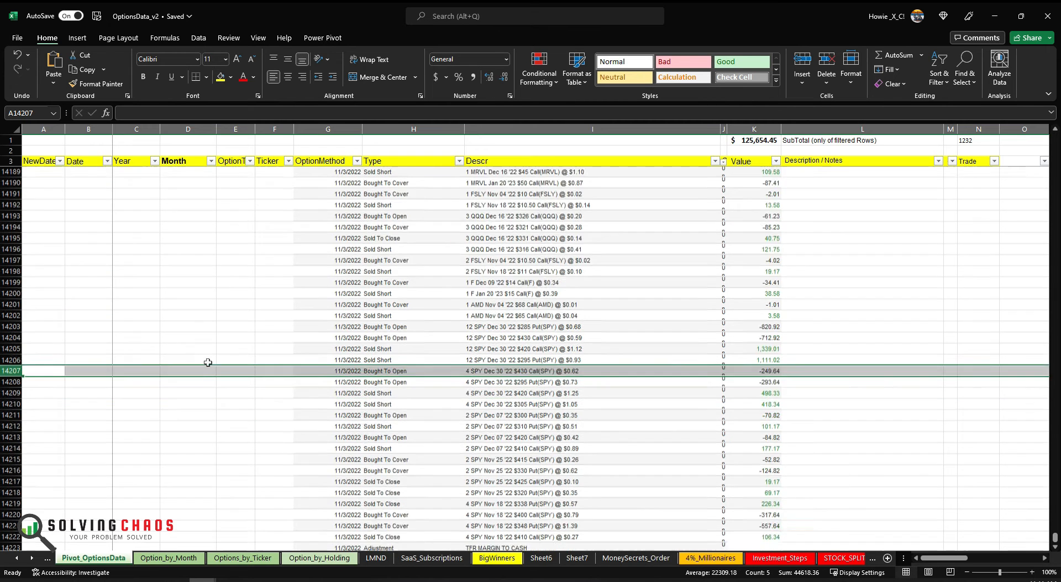
scroll(down, 3)
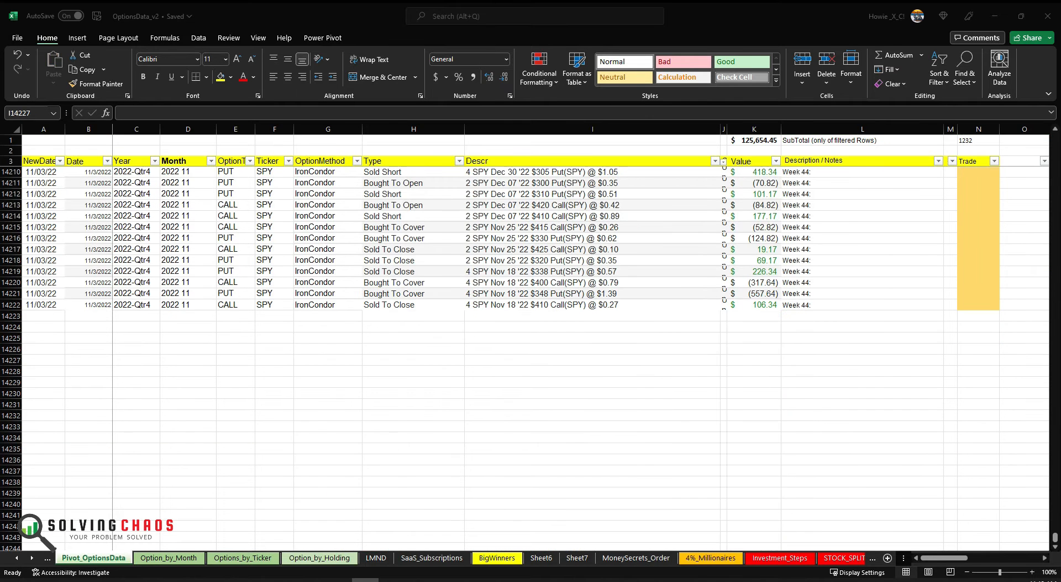
click(413, 359)
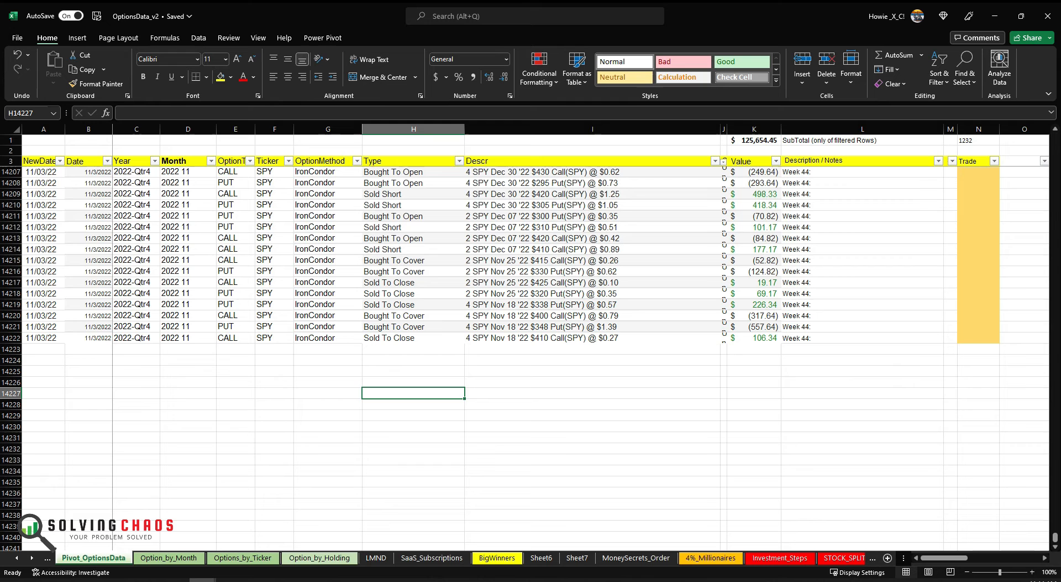
right_click(89, 145)
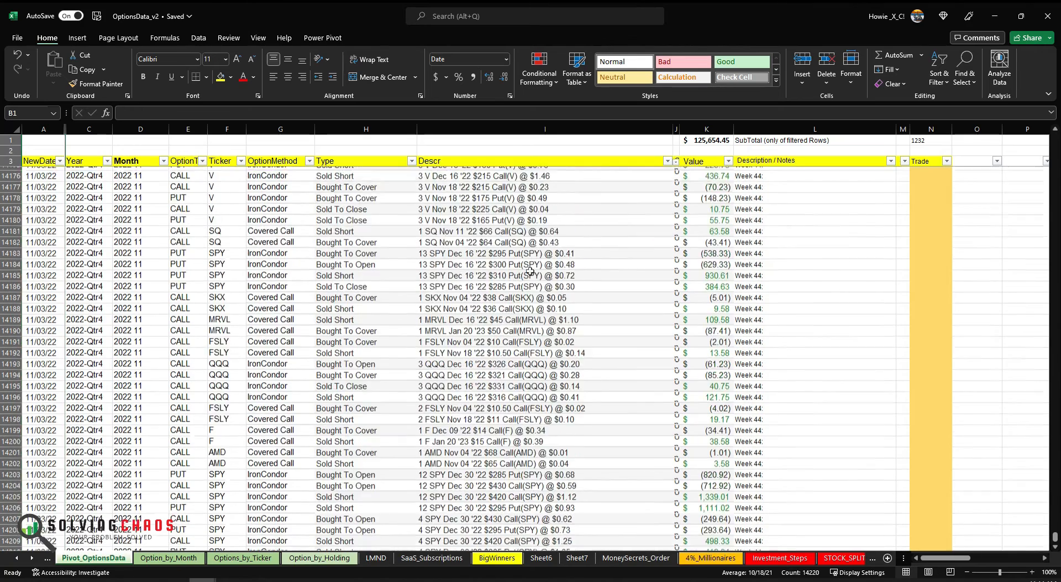
Check the first week 44 SPY trade's date and value, then move to the pivot and weekly P/L area
scroll(up, 3)
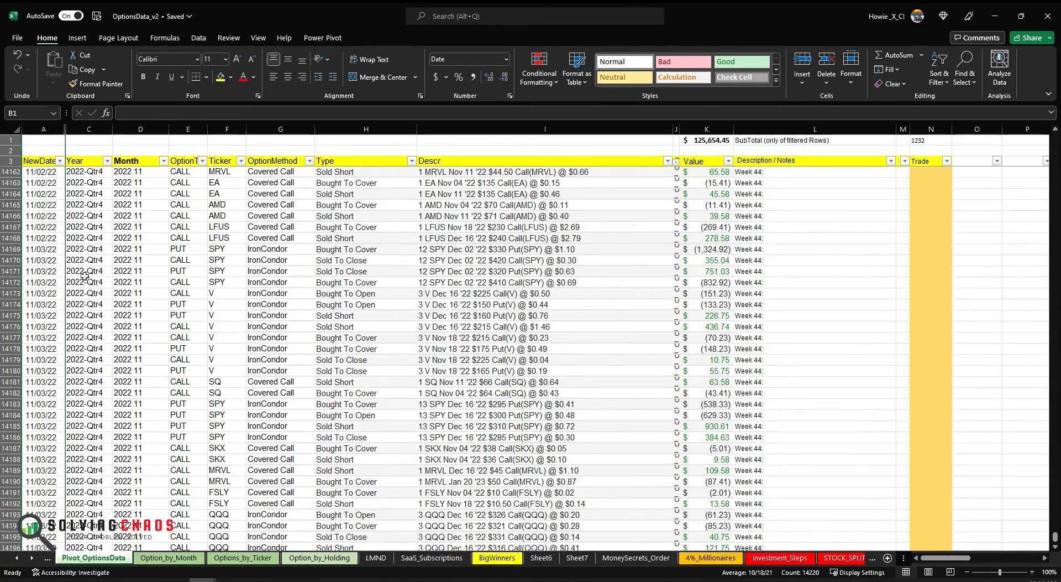
click(42, 248)
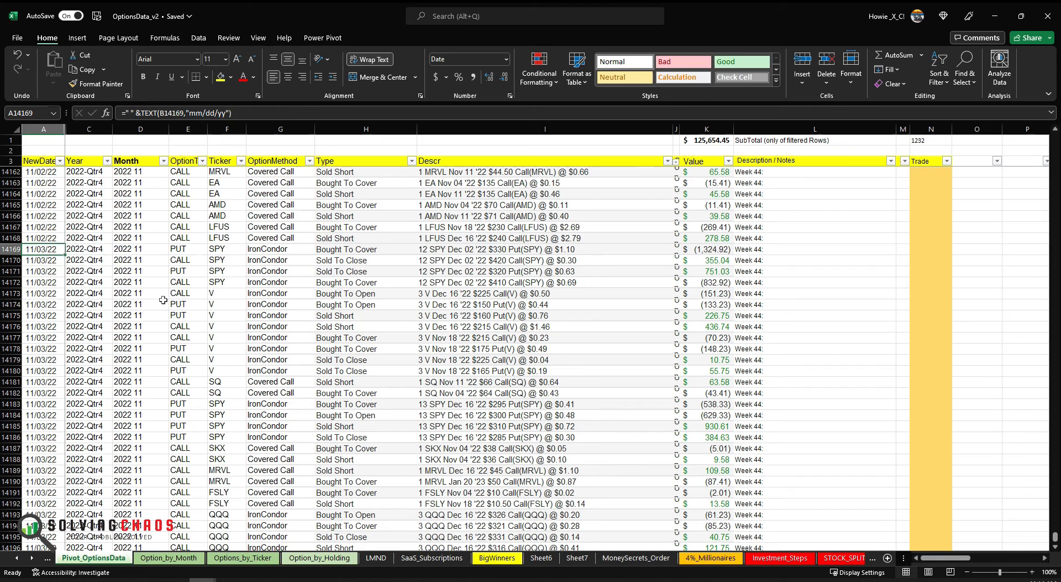
click(705, 249)
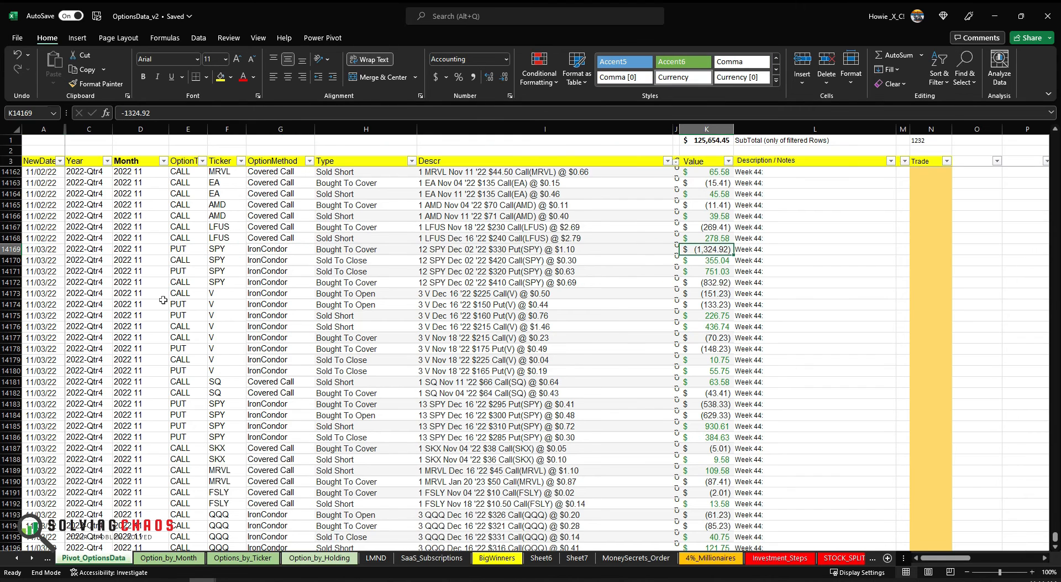
scroll(down, 3)
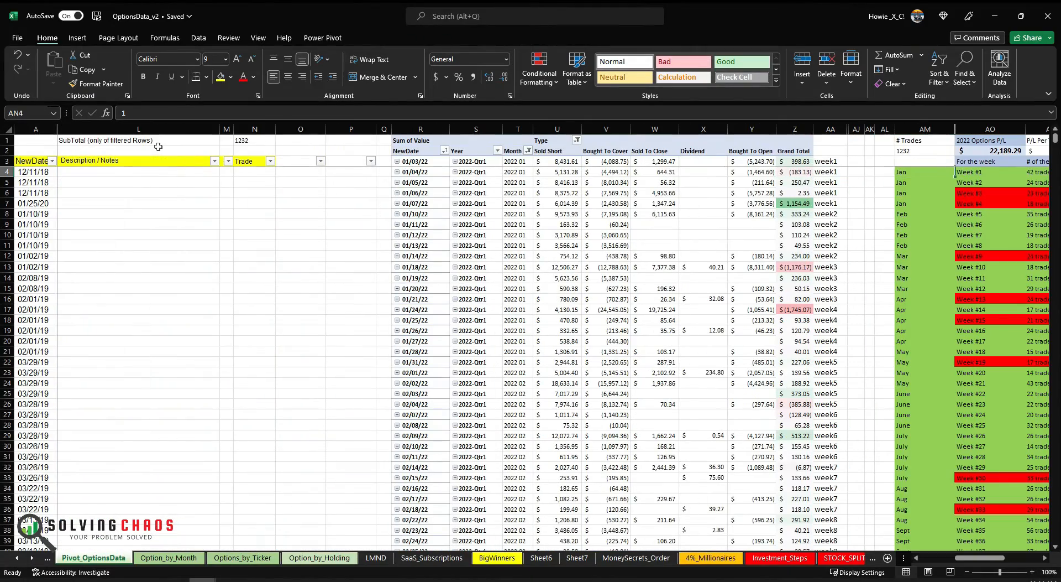
Refresh the daily option-values pivot so trades through 11/03/22 appear
scroll(down, 3)
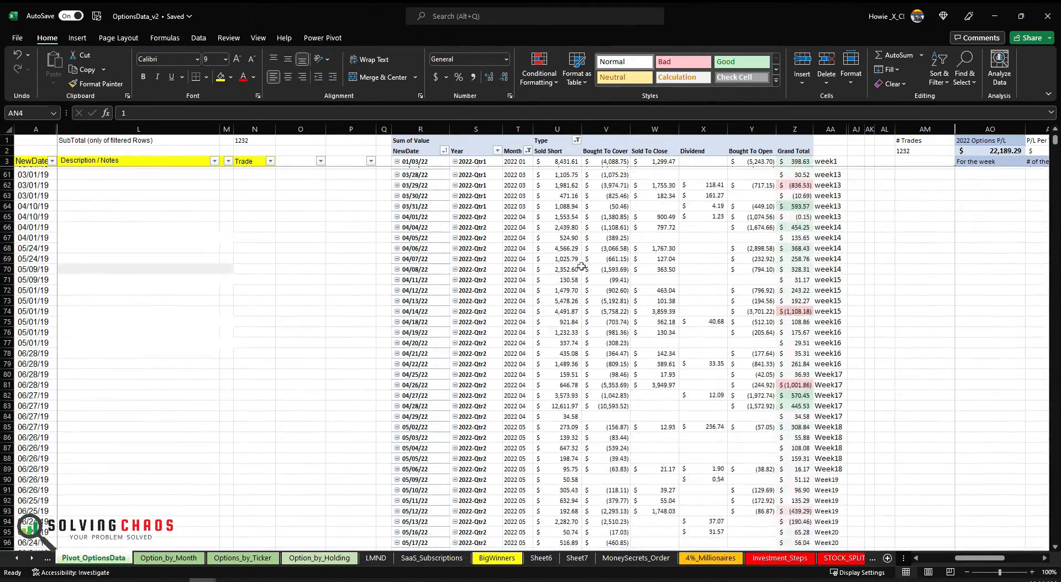
right_click(489, 210)
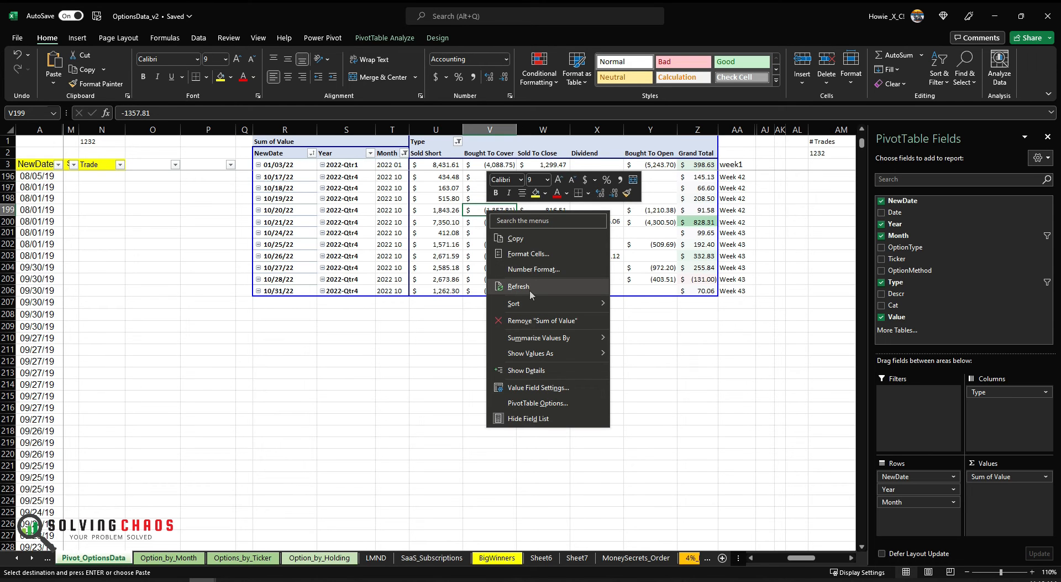
click(518, 287)
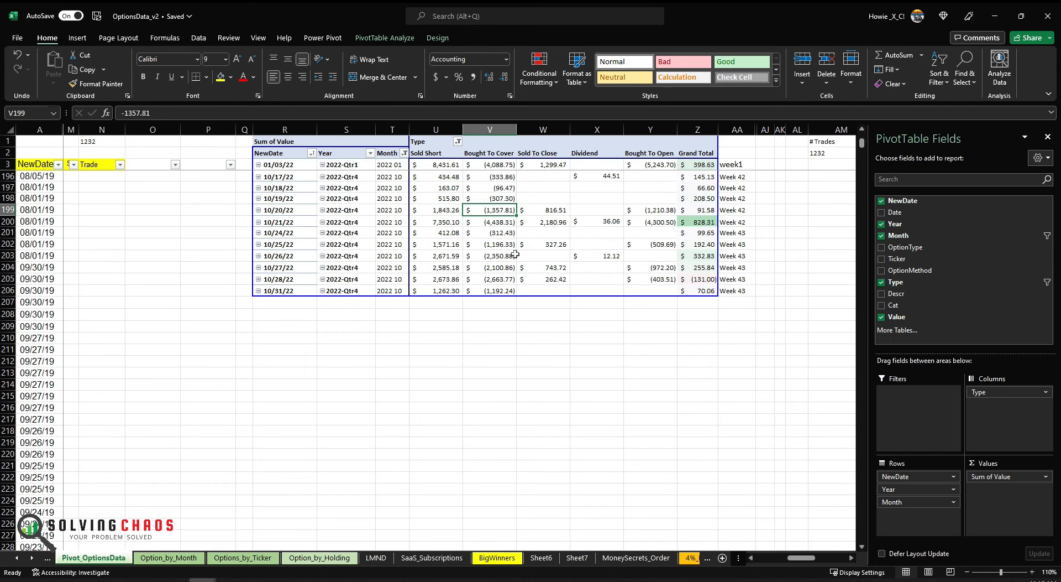
Label the 10/31–11/03 pivot rows as Week 44 in AA206:AA209, then go to Option_by_Month
click(404, 154)
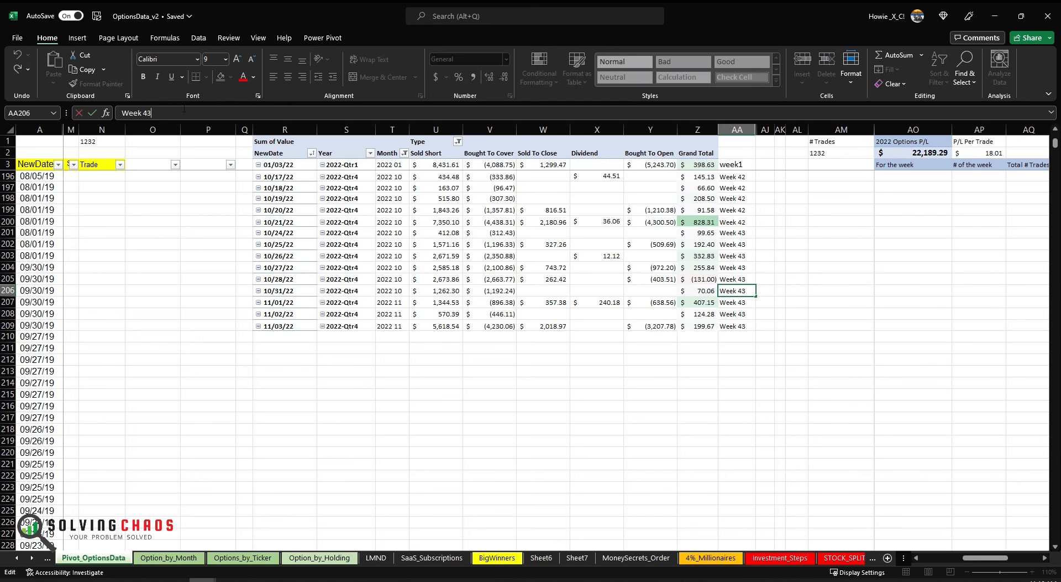
text(Week 44)
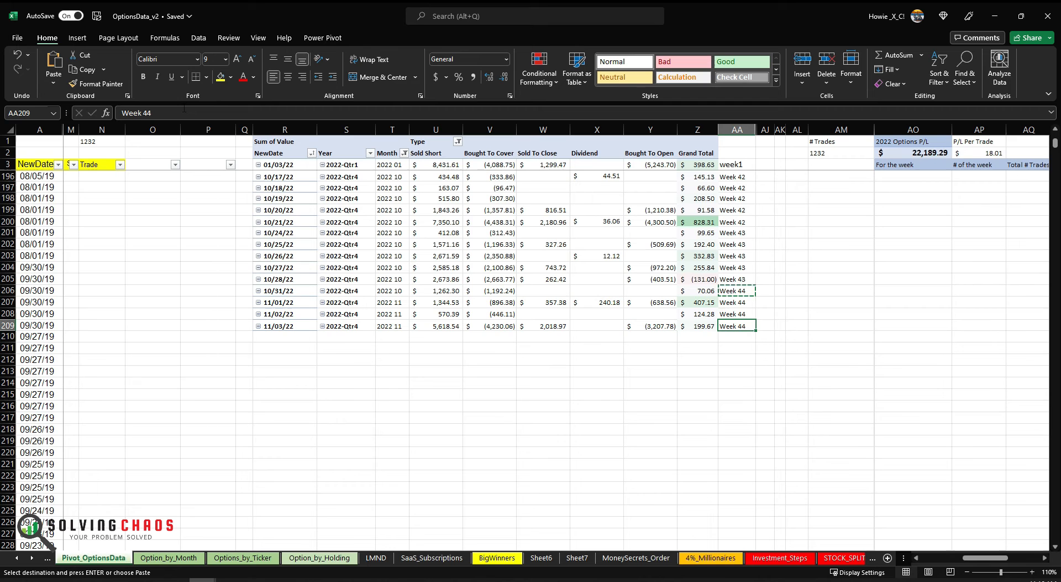
click(704, 327)
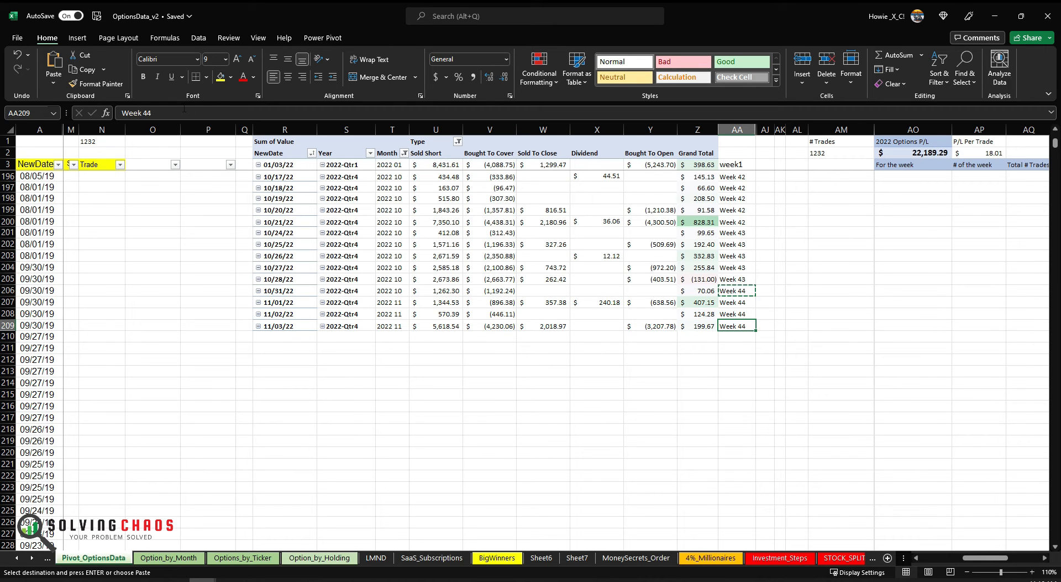
click(840, 221)
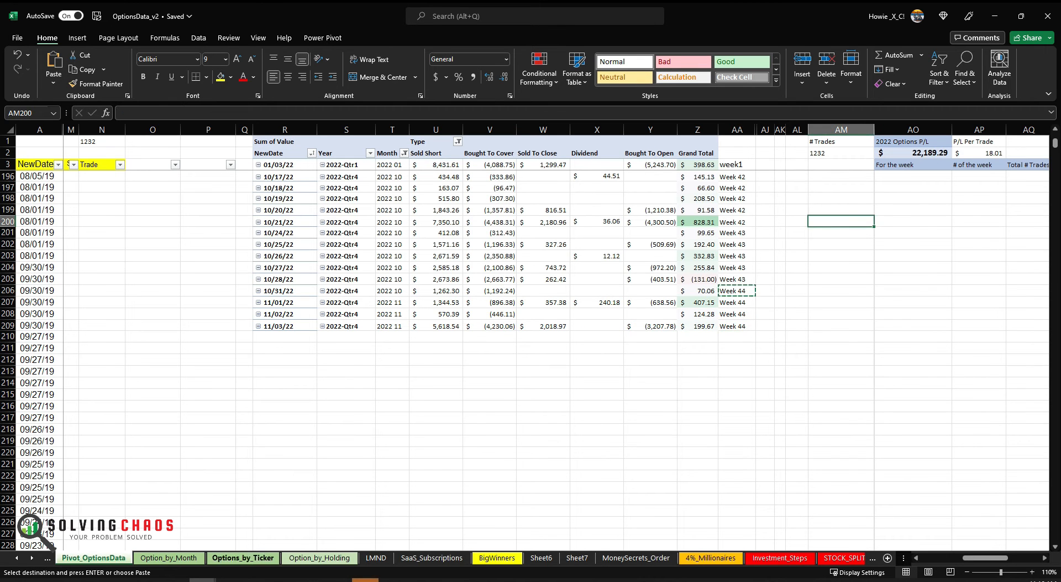
click(168, 557)
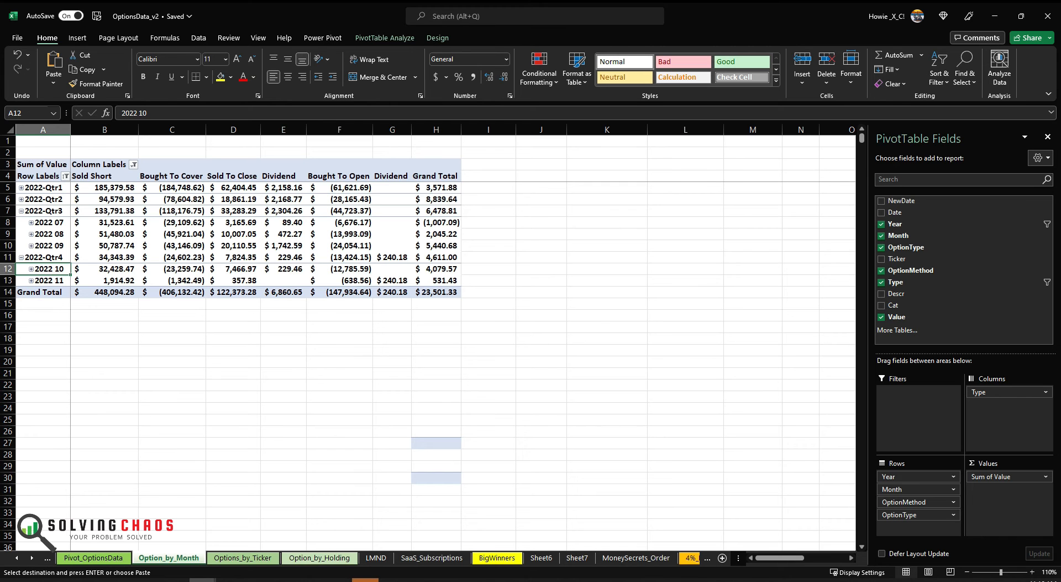
Refresh the monthly pivot to a $23,701.00 grand total and return to Pivot_OptionsData
right_click(104, 235)
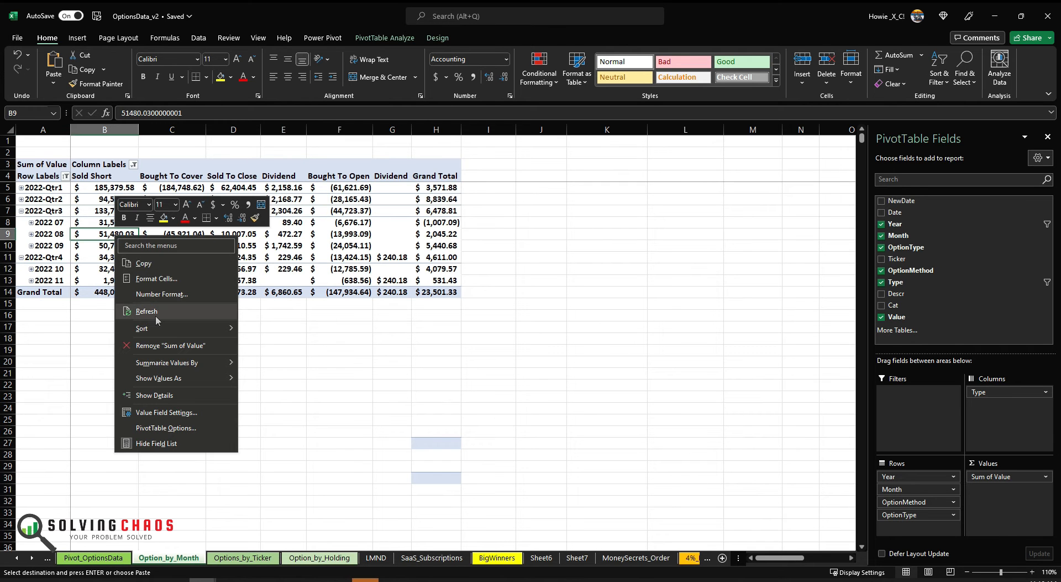
click(146, 311)
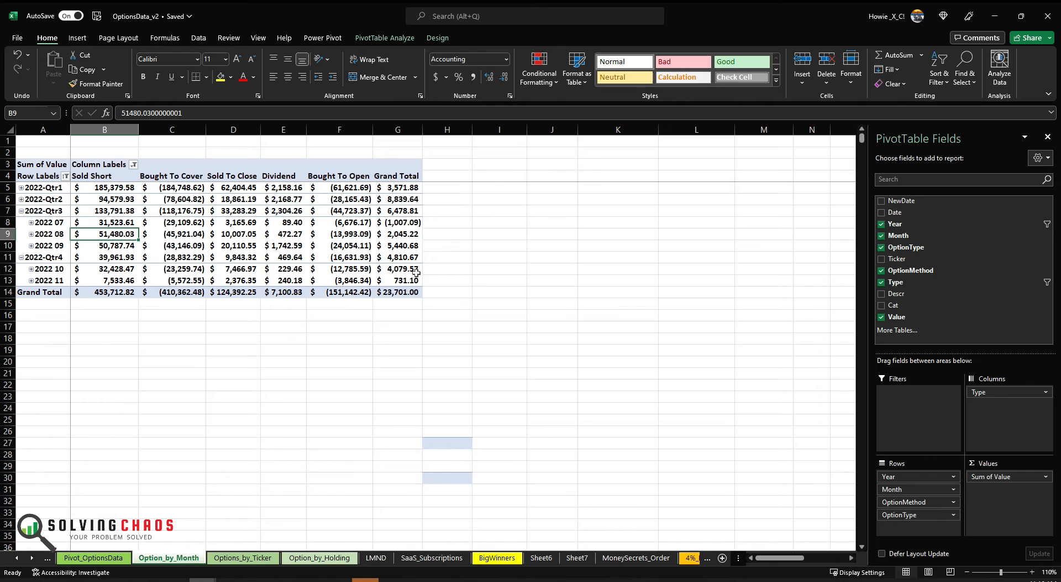
click(398, 292)
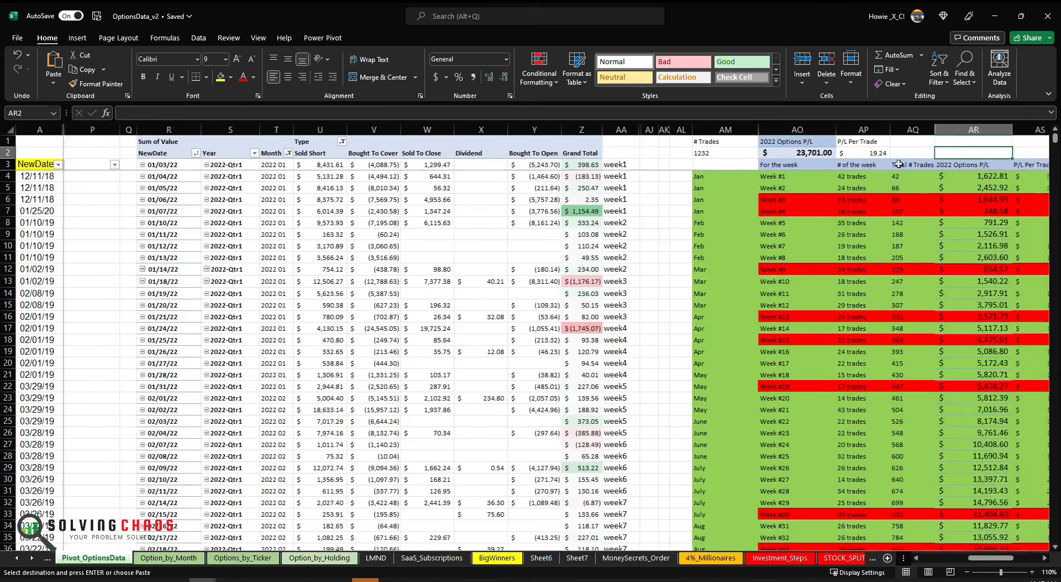
Copy the week 42 formulas down into the Week #43 and Week #44 log rows
scroll(down, 3)
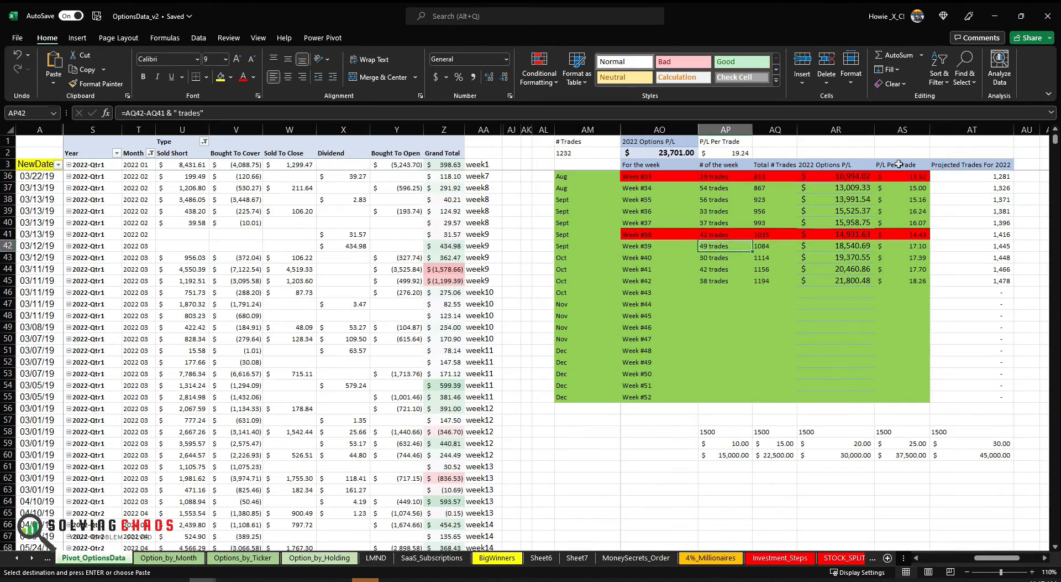
click(587, 304)
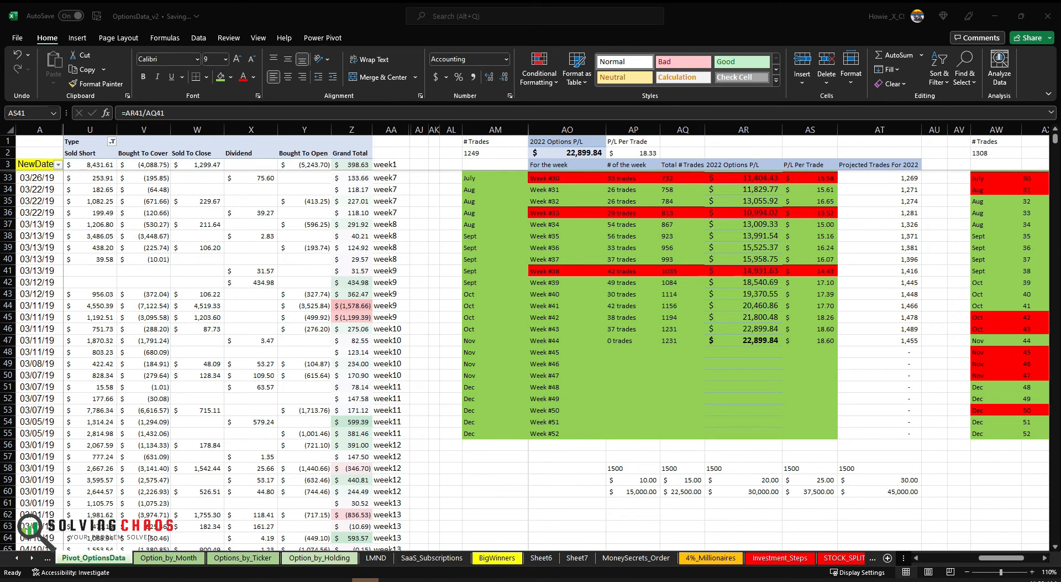
click(810, 270)
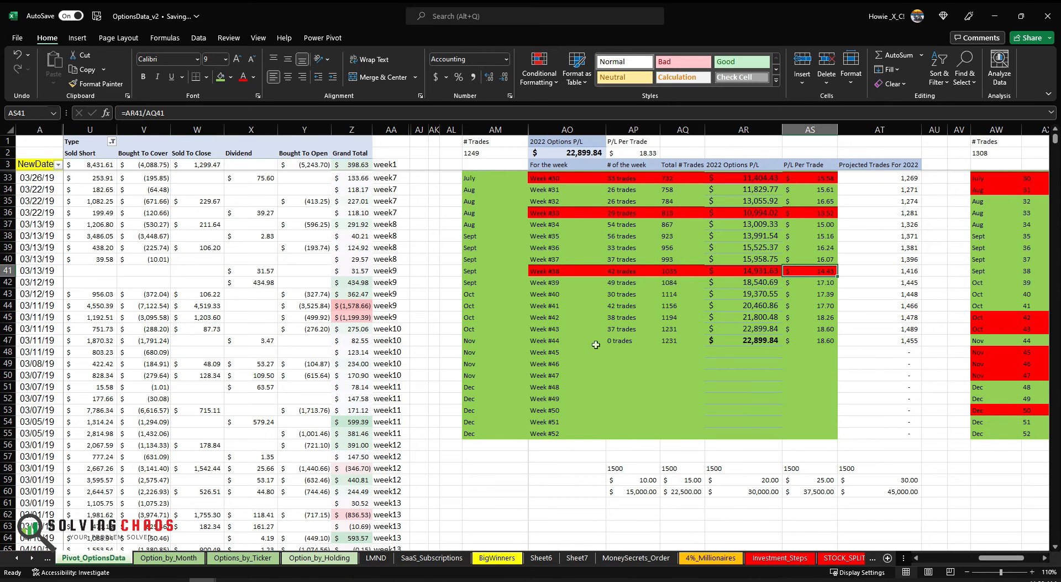
Check the week 43/44 trade count, running total (1,231) and P/L ($22,899.84), then return to Option_by_Month
click(629, 329)
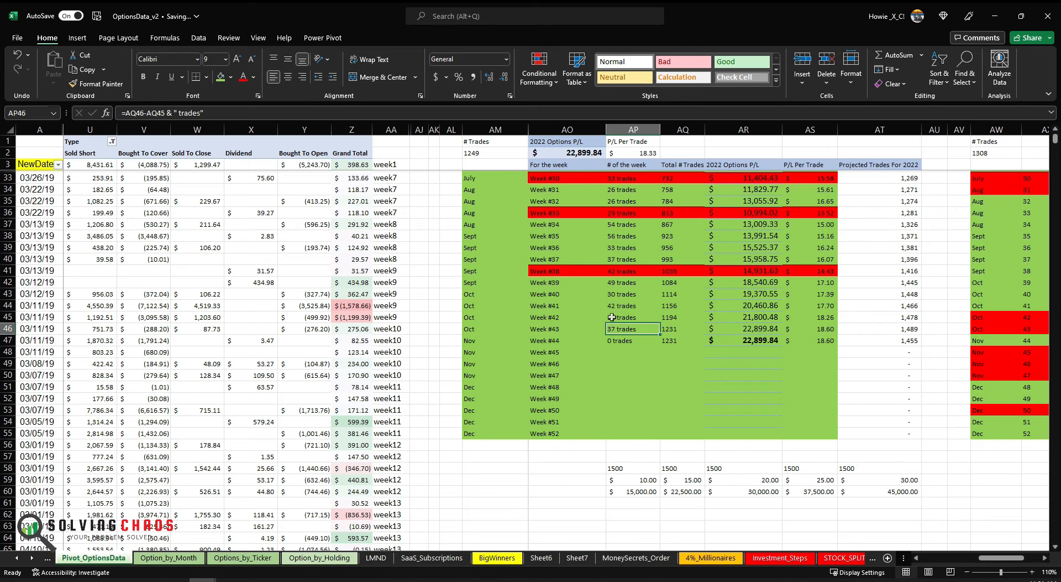
click(681, 329)
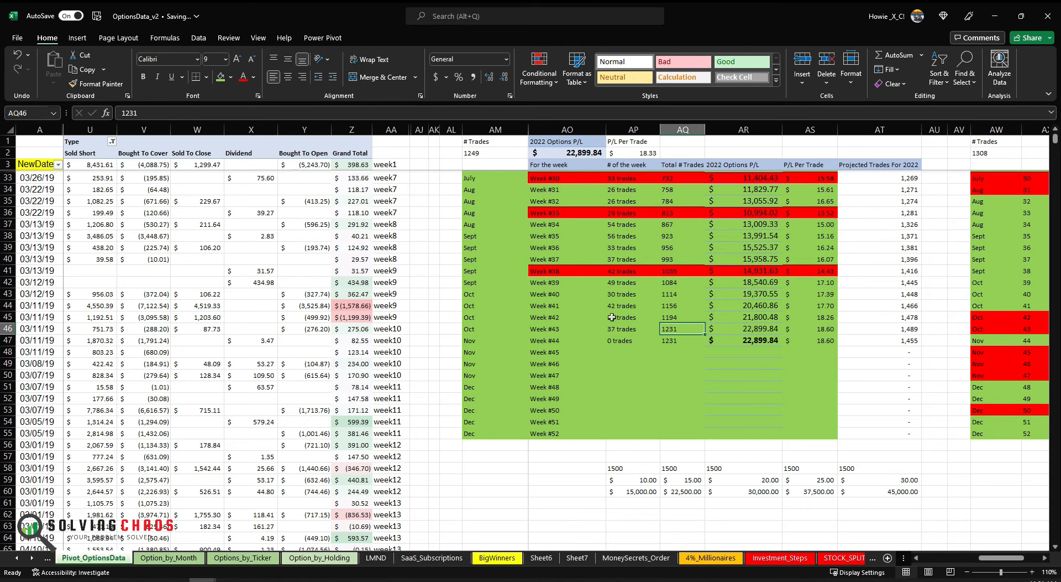
click(743, 329)
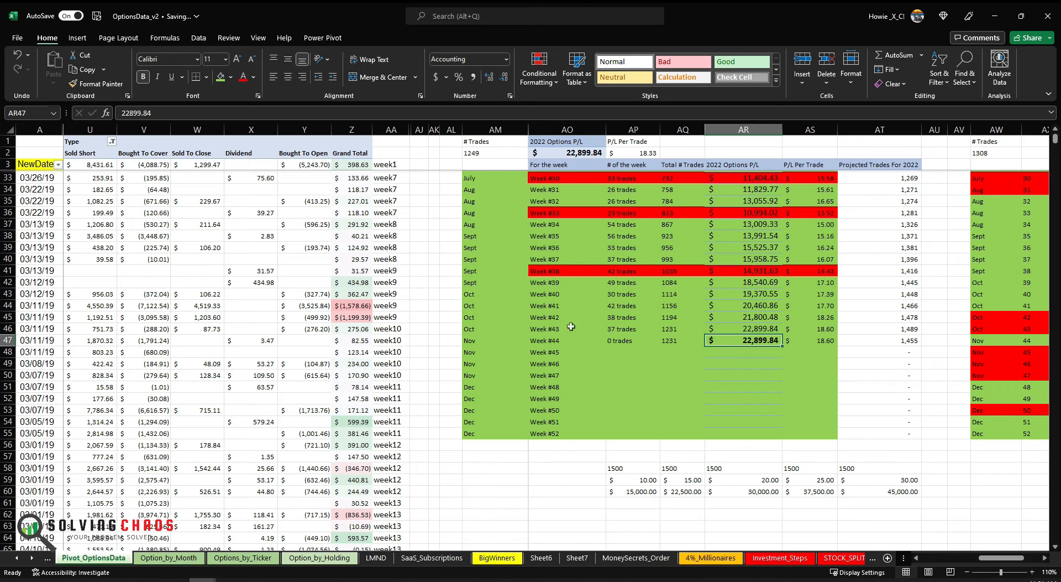
click(168, 558)
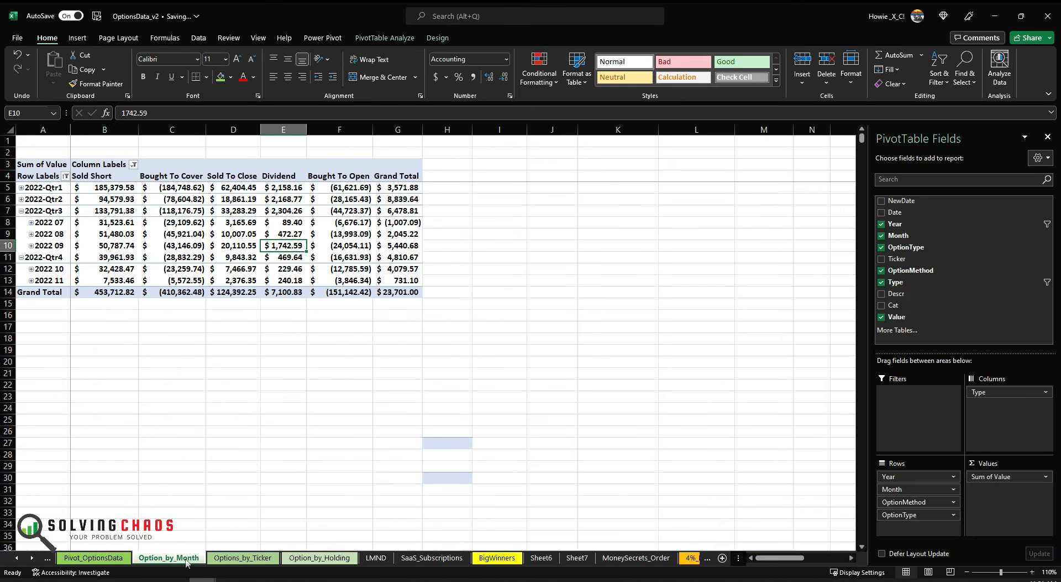
Refresh the monthly pivot and check Week #44's year-to-date P/L and trade count
right_click(233, 269)
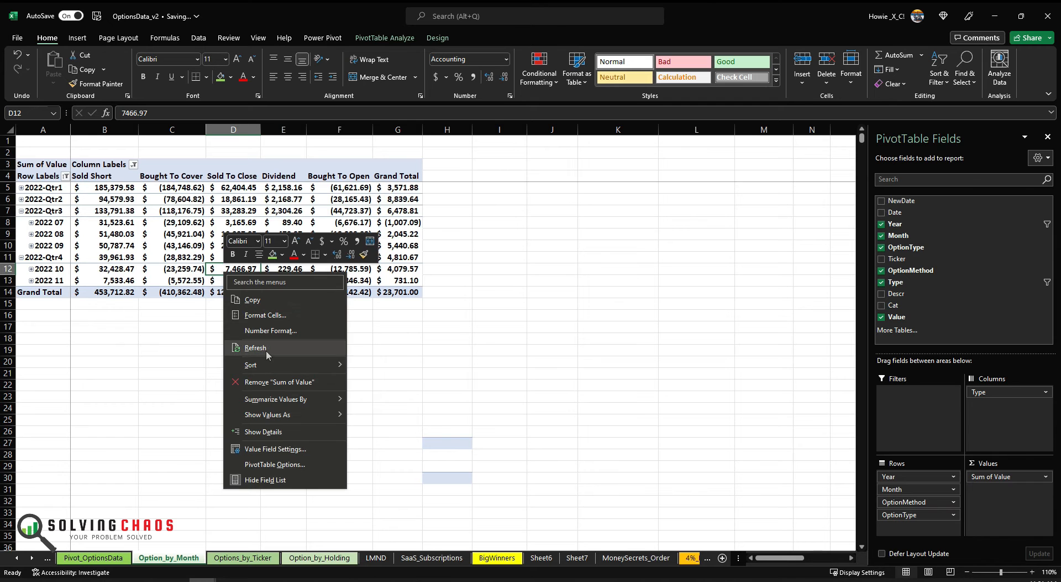
click(256, 347)
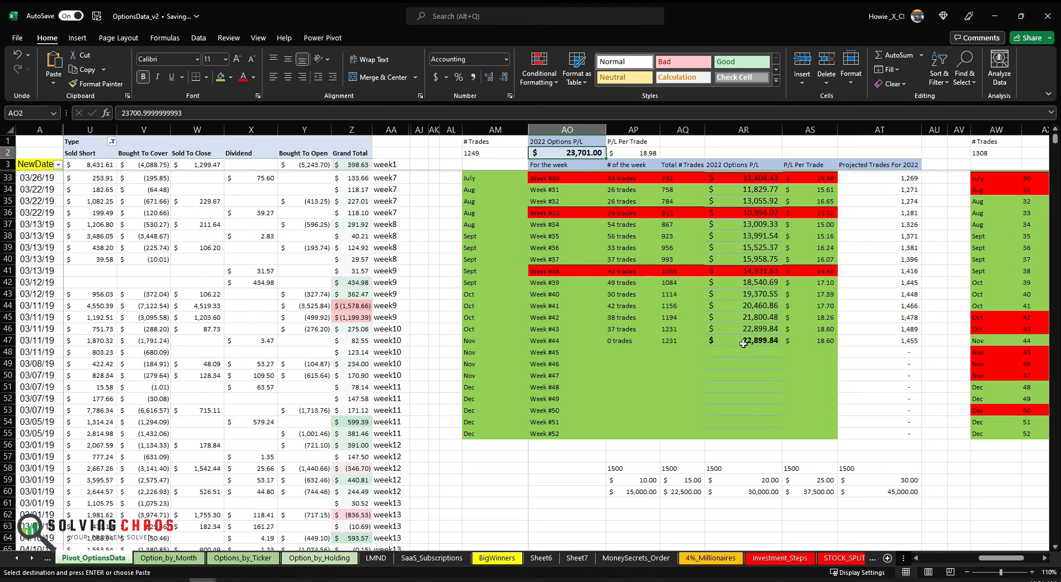
click(743, 340)
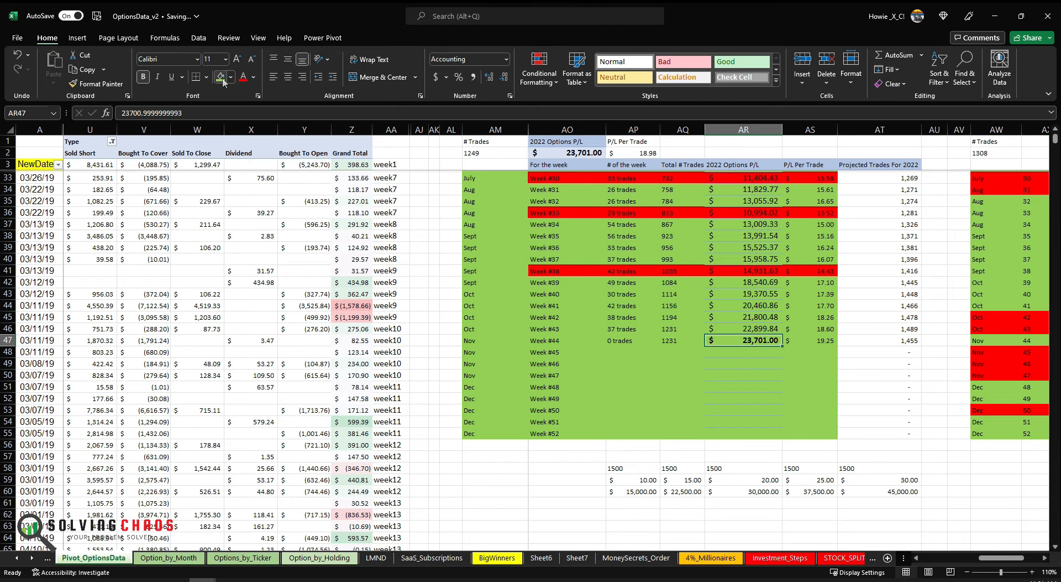
click(632, 341)
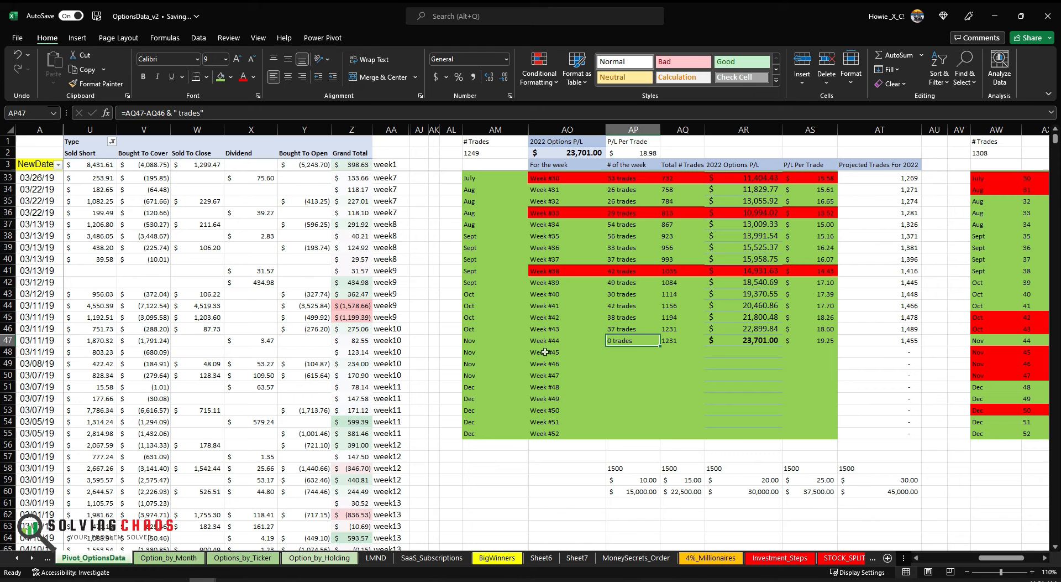
Enter 1249 as Week #44's running trade total, giving 18 trades and $23,701.00 P/L
text(1)
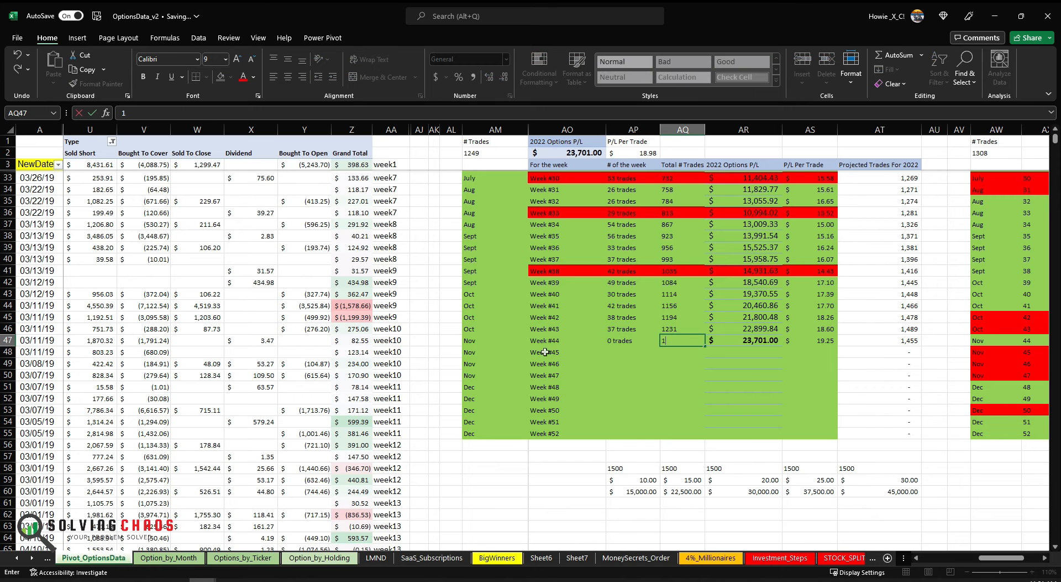
text(1249)
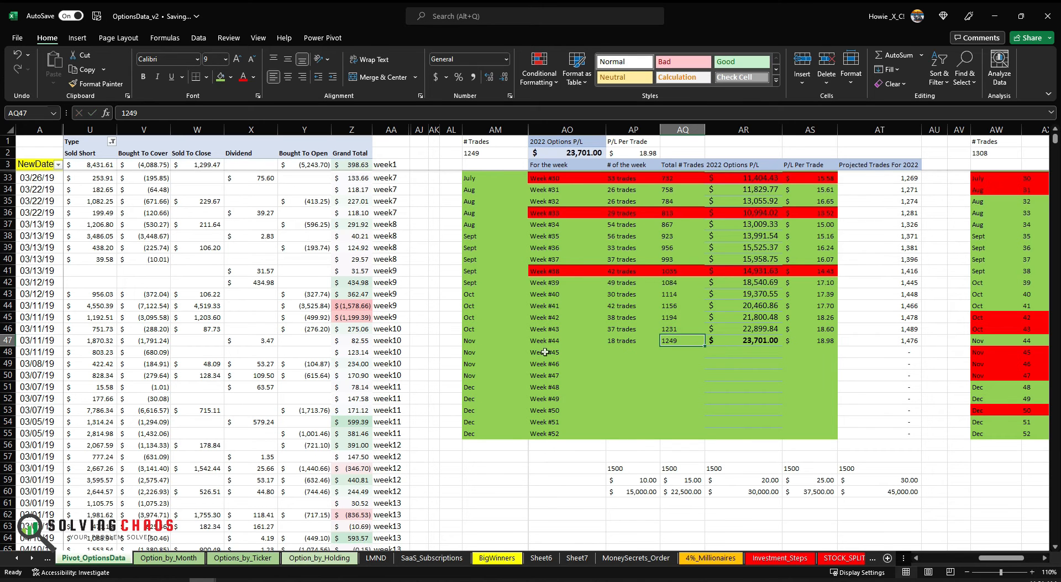
click(567, 341)
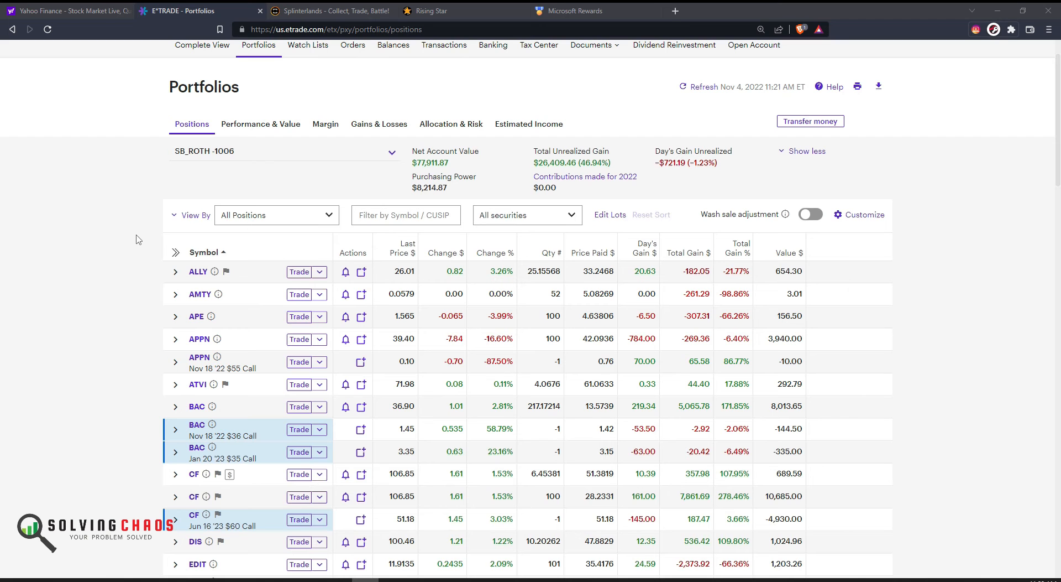
Expand the APPN Nov 18 '22 $55 Call position and start closing its lot
scroll(down, 3)
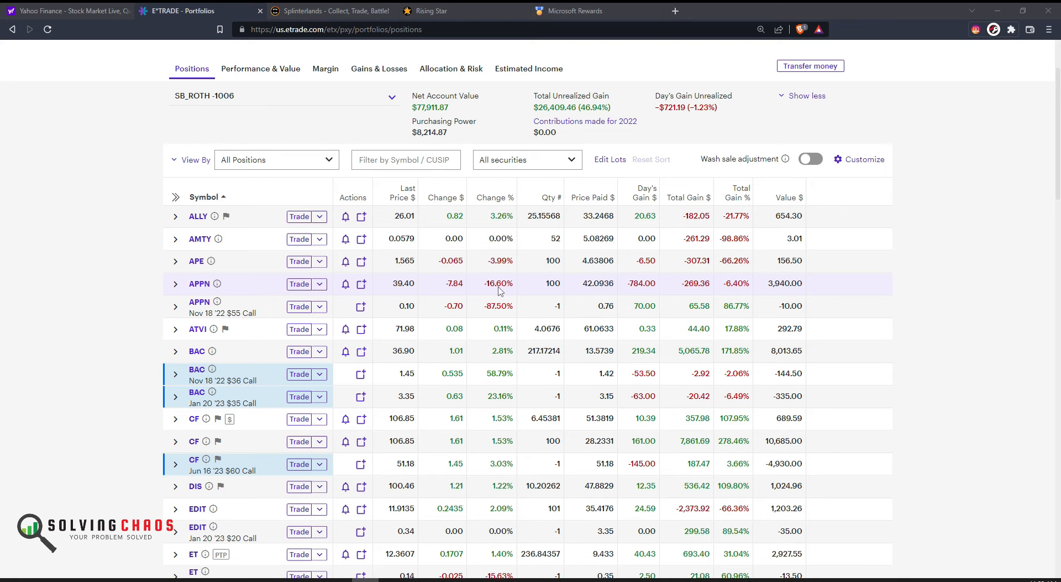
mouse_move(241, 317)
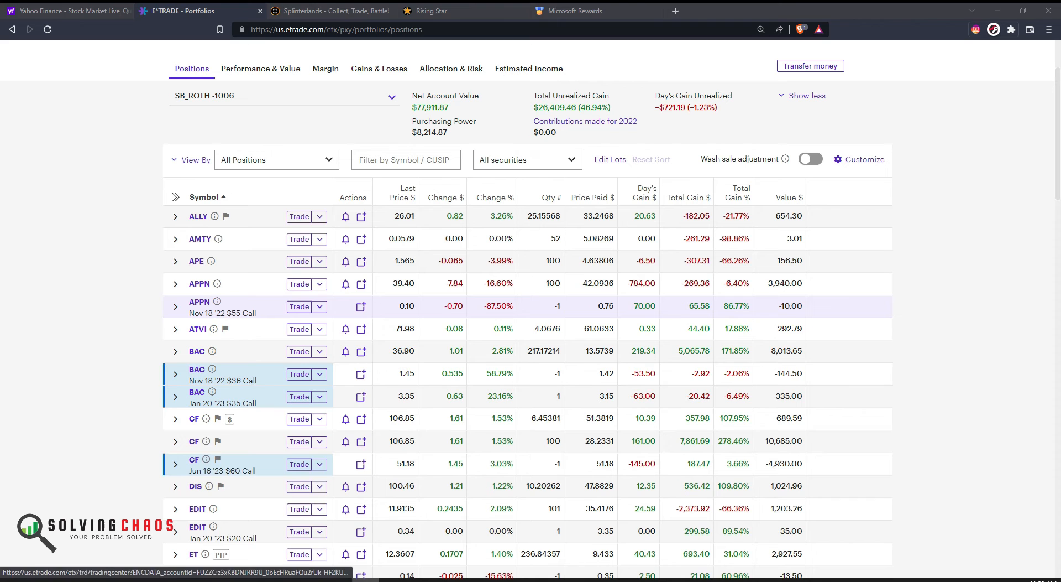
click(174, 307)
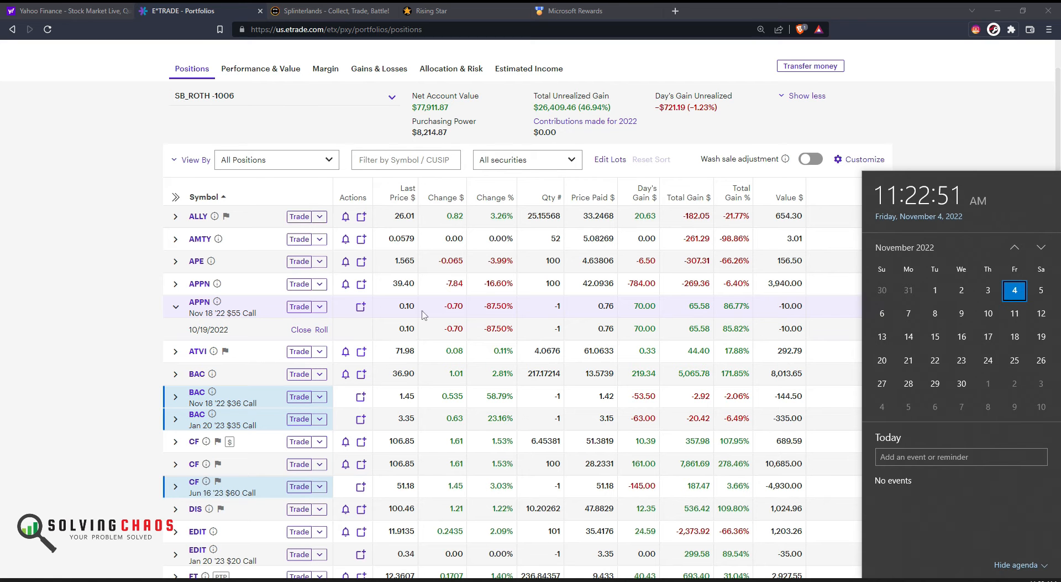
click(321, 330)
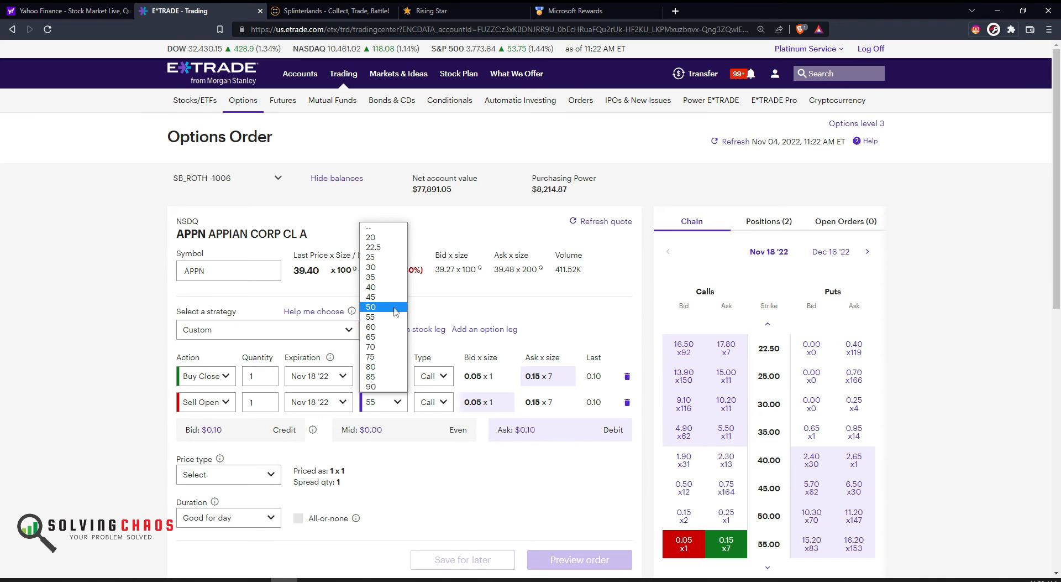
Set the second leg to the $50 call and price the APPN roll as a $0.10 net credit
click(372, 307)
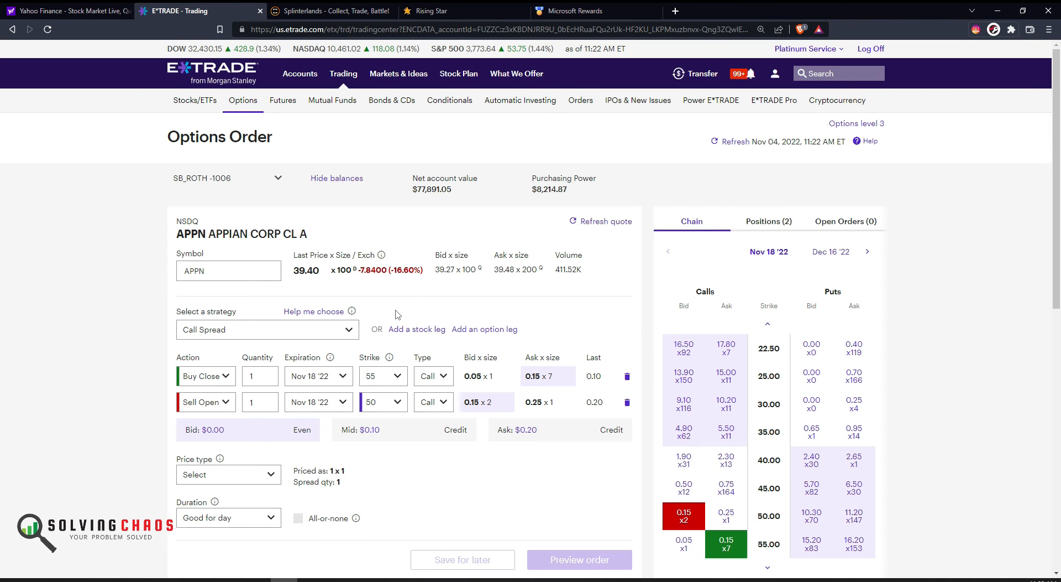
click(228, 475)
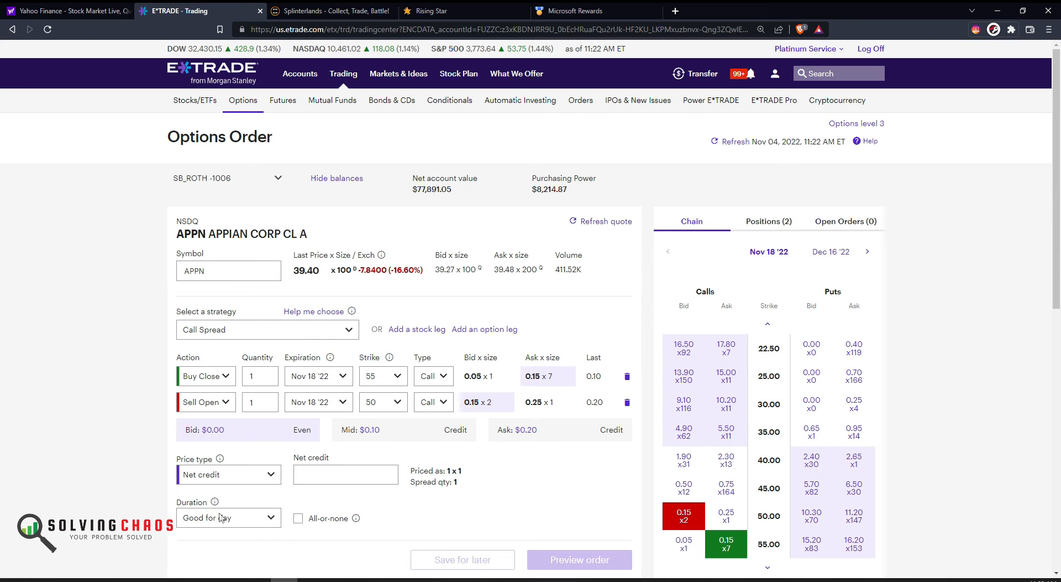
text(.10)
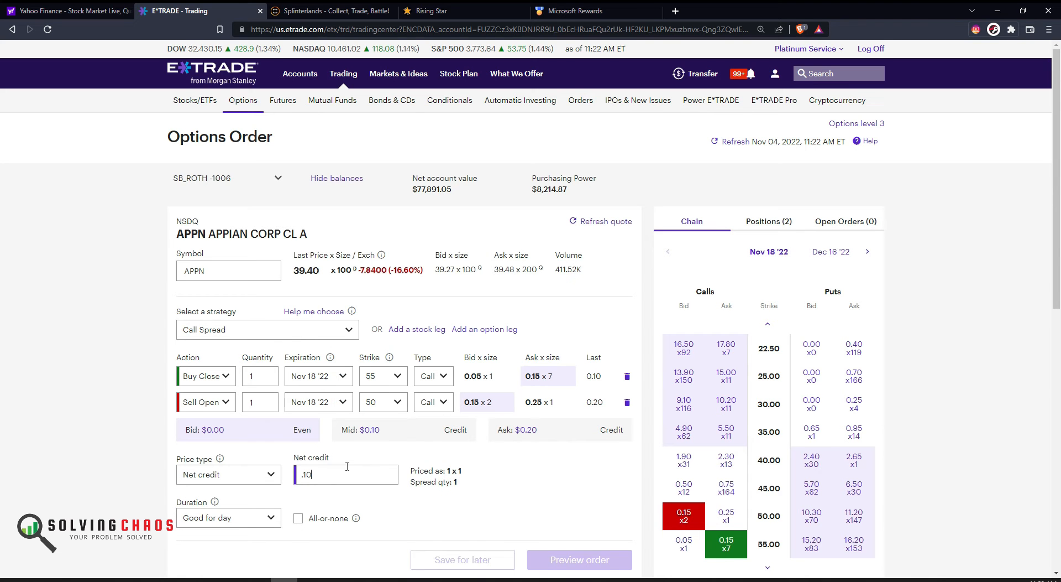
scroll(down, 3)
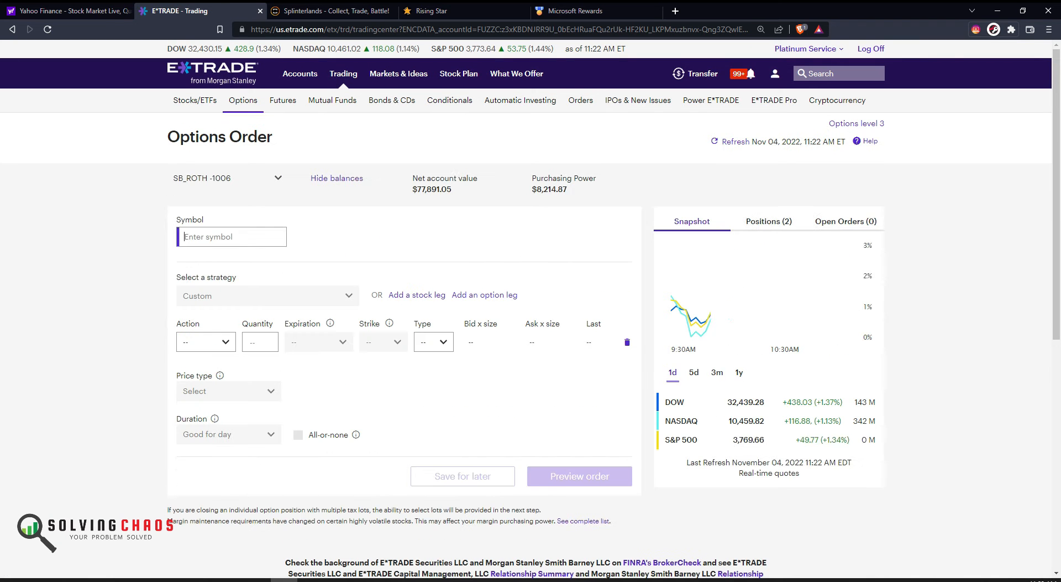
From Open Orders, change and resubmit the pending APPN spread order at a $0.10 credit
click(845, 221)
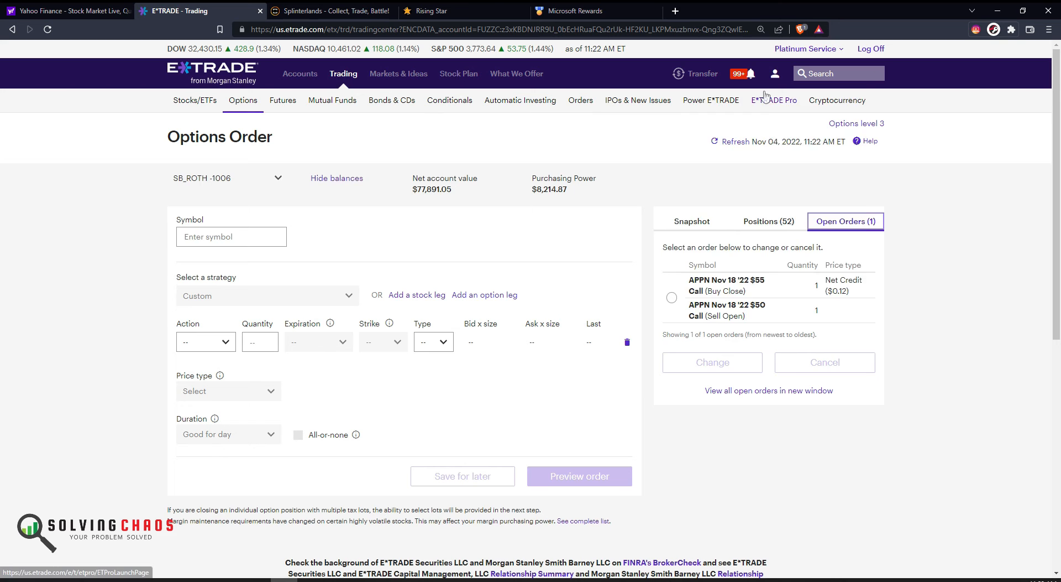
click(671, 297)
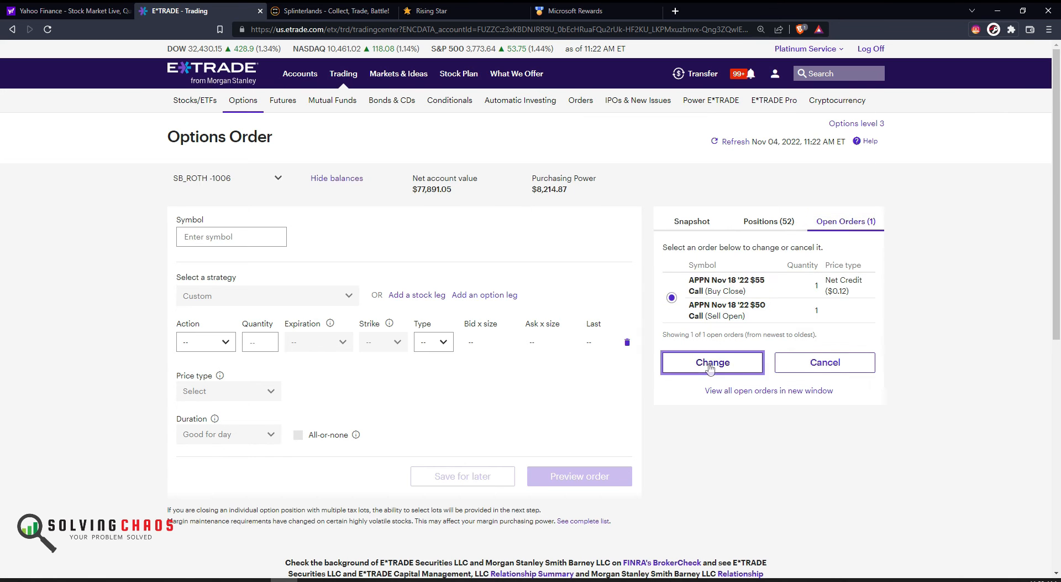
click(712, 361)
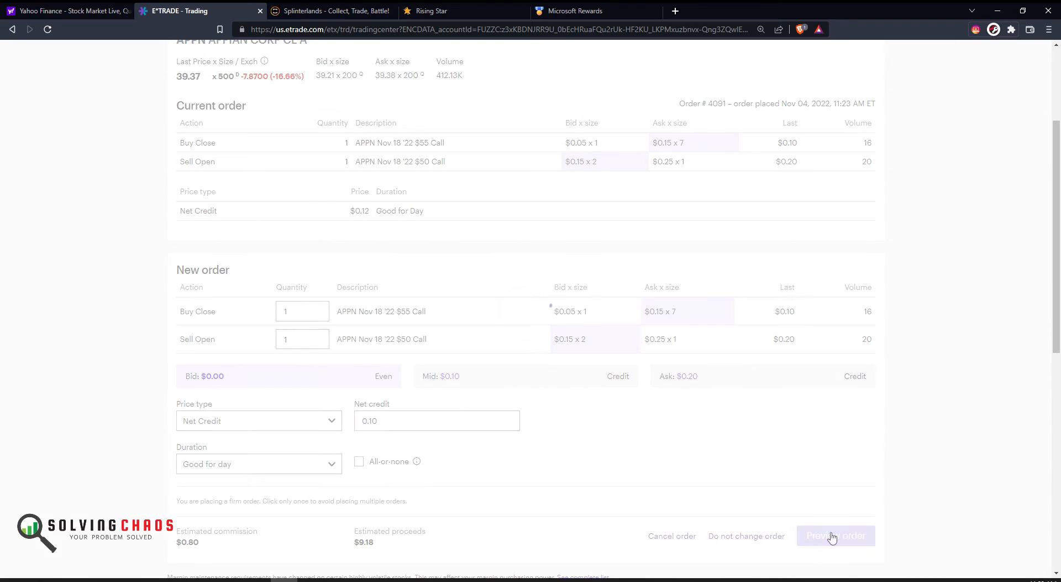
click(835, 535)
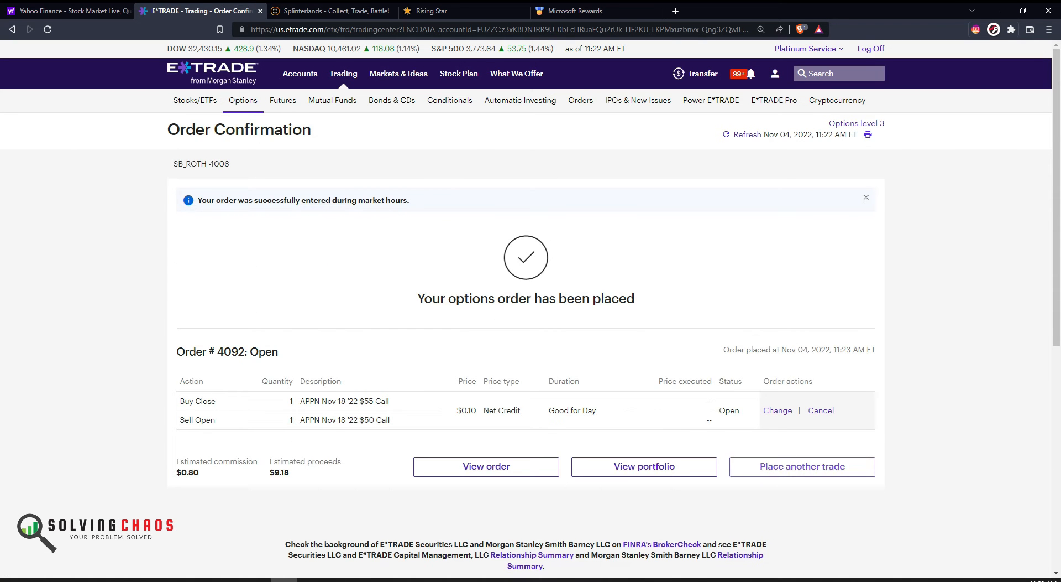
click(803, 467)
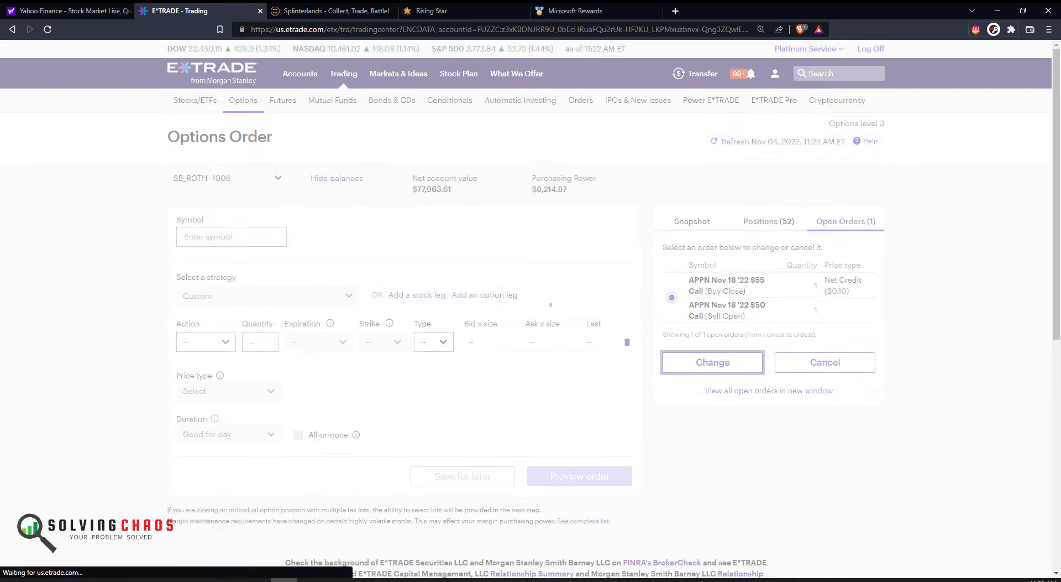
Change the APPN order again to a $0.08 net credit and confirm it in Open Orders
click(712, 363)
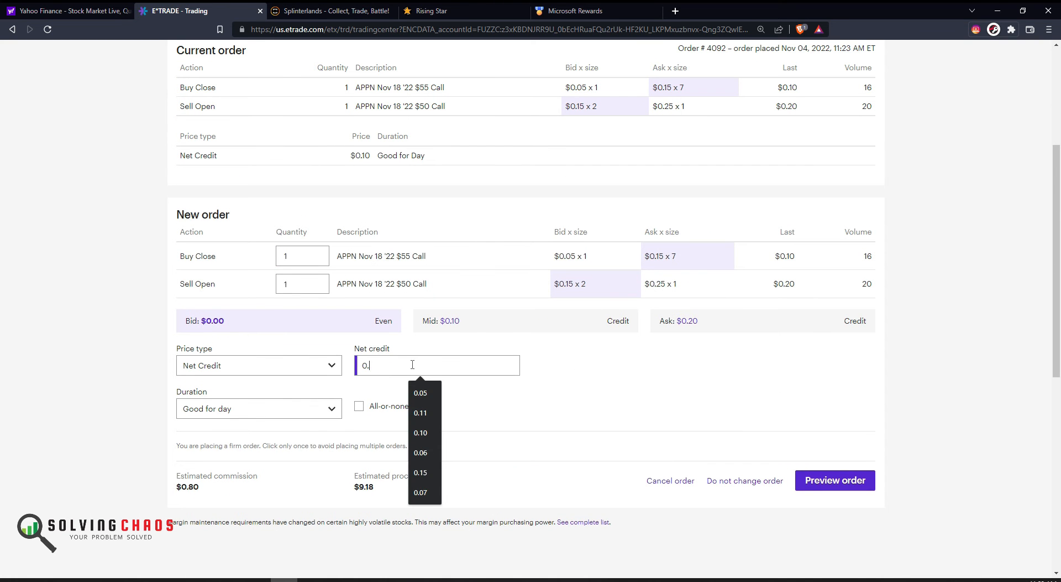
text(08)
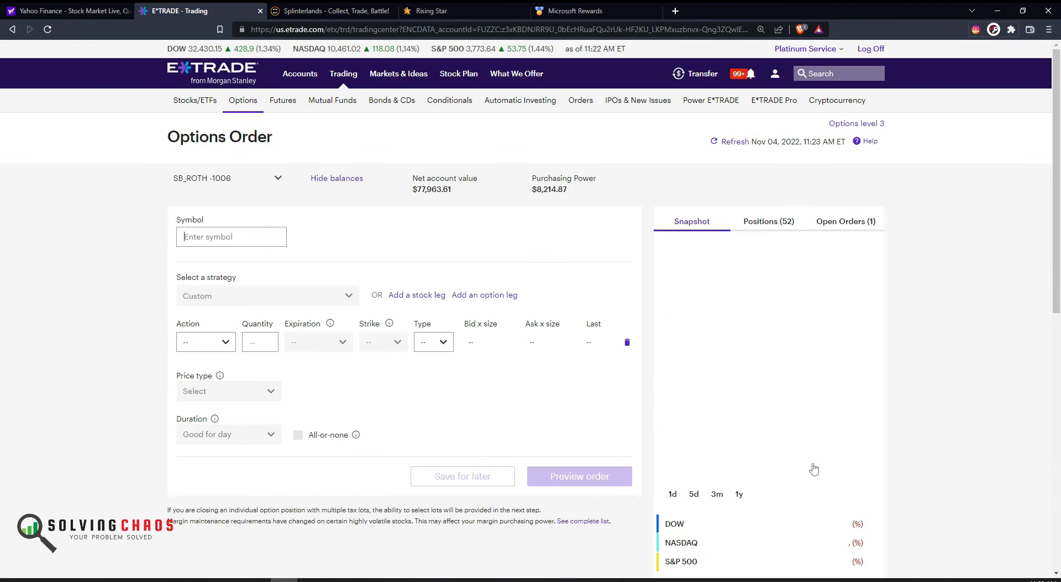
click(845, 221)
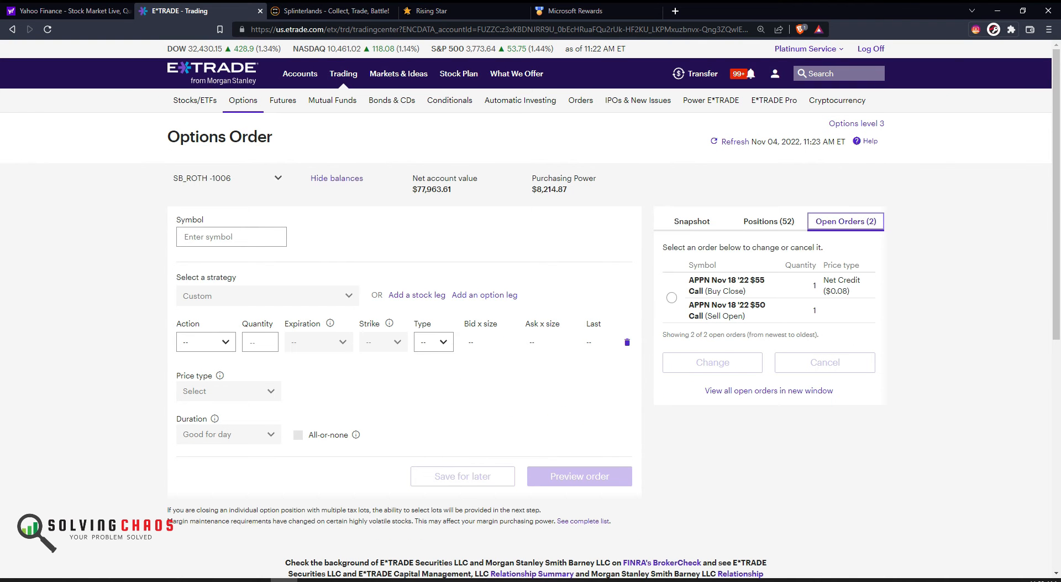
click(735, 142)
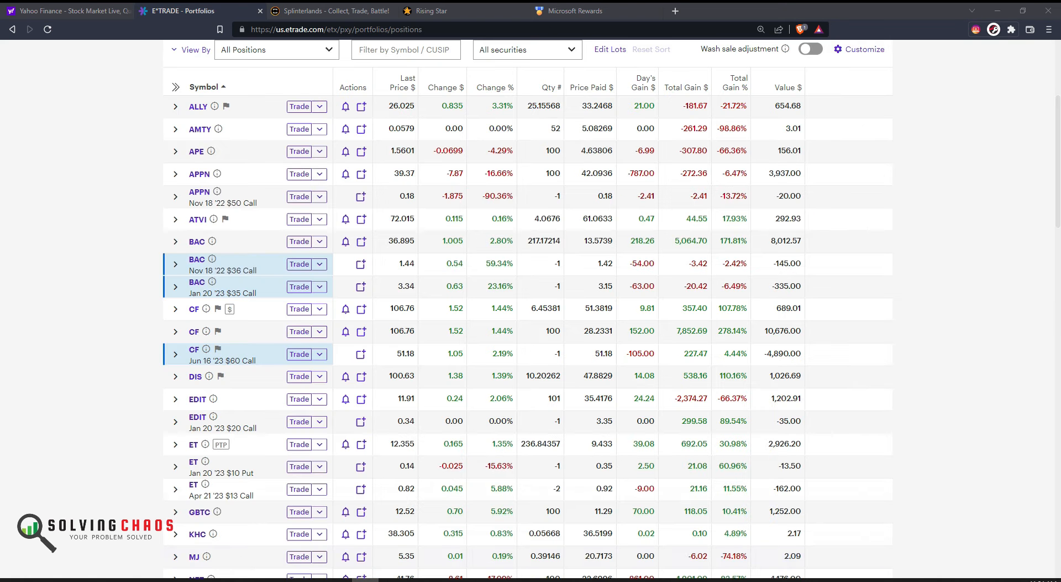
mouse_move(117, 274)
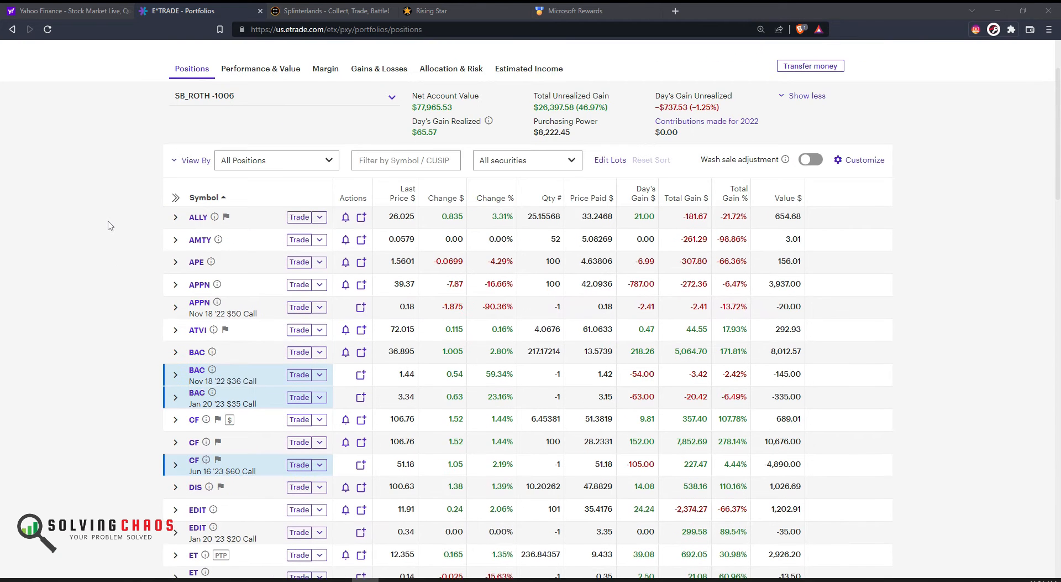
Scroll through the Roth positions to check the APPN short $50 call alongside other holdings
scroll(down, 3)
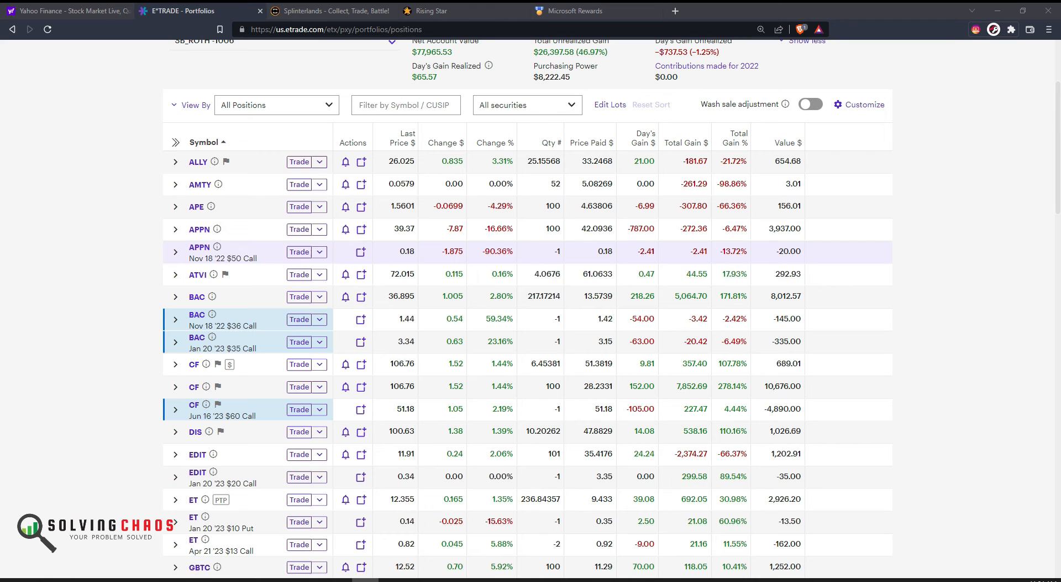
mouse_move(238, 260)
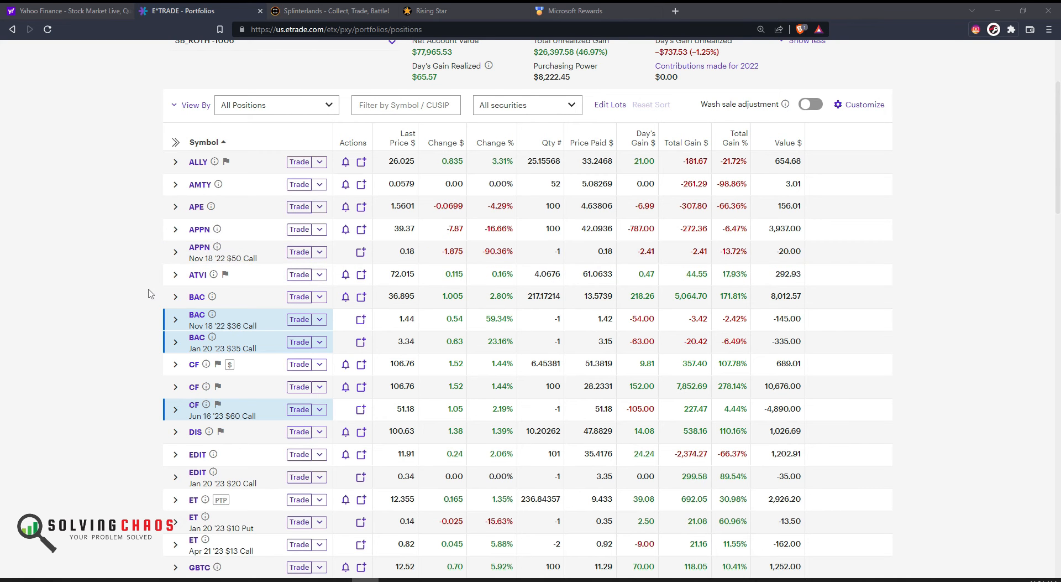
scroll(down, 3)
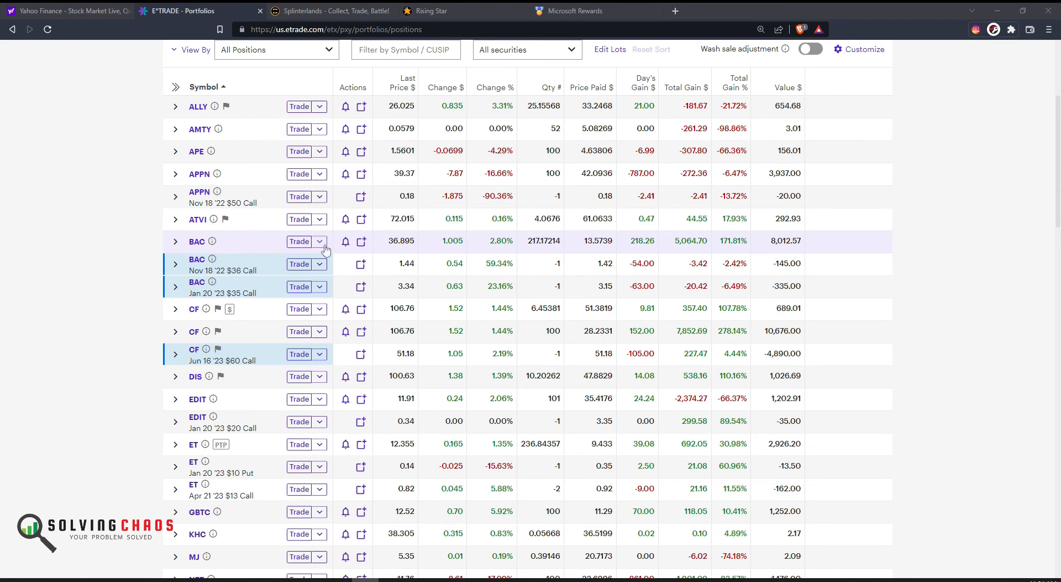
mouse_move(270, 271)
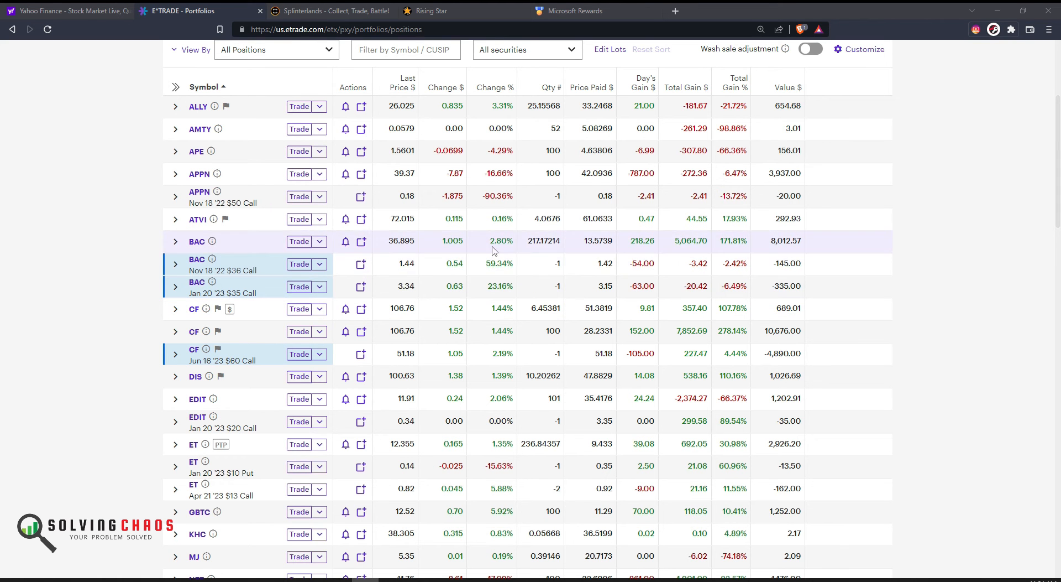
mouse_move(731, 250)
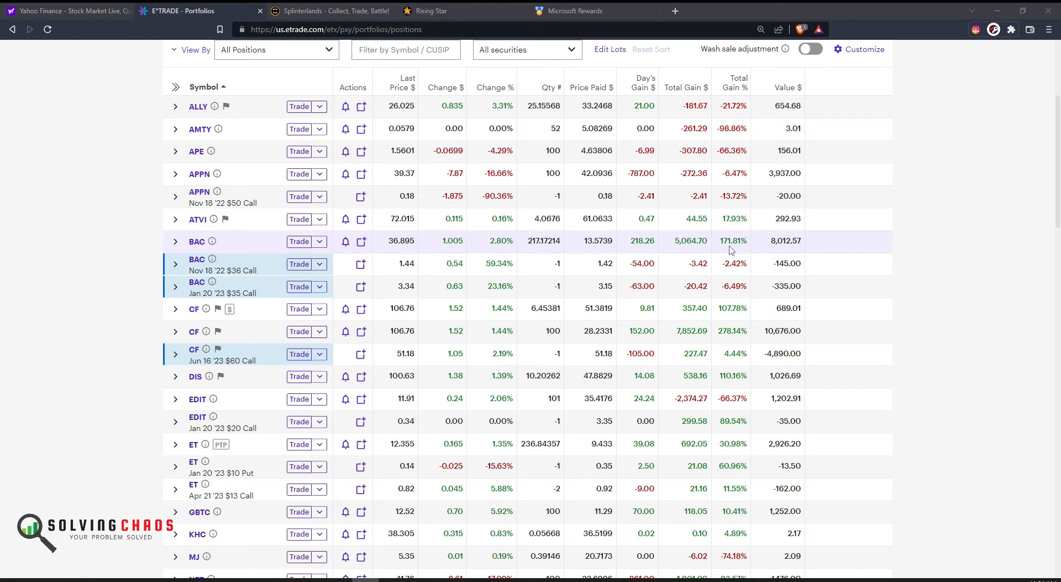
mouse_move(687, 244)
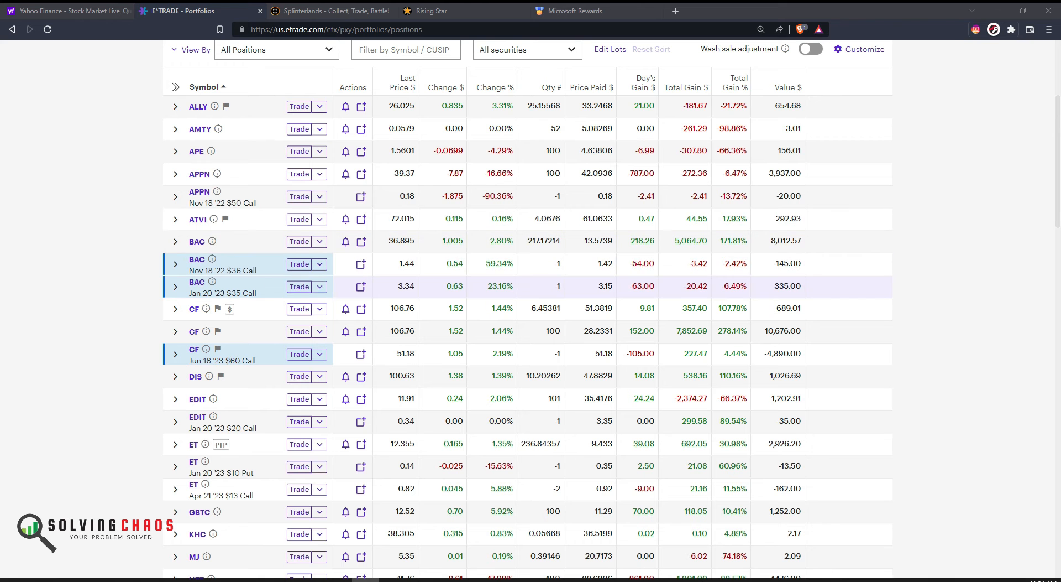
mouse_move(250, 271)
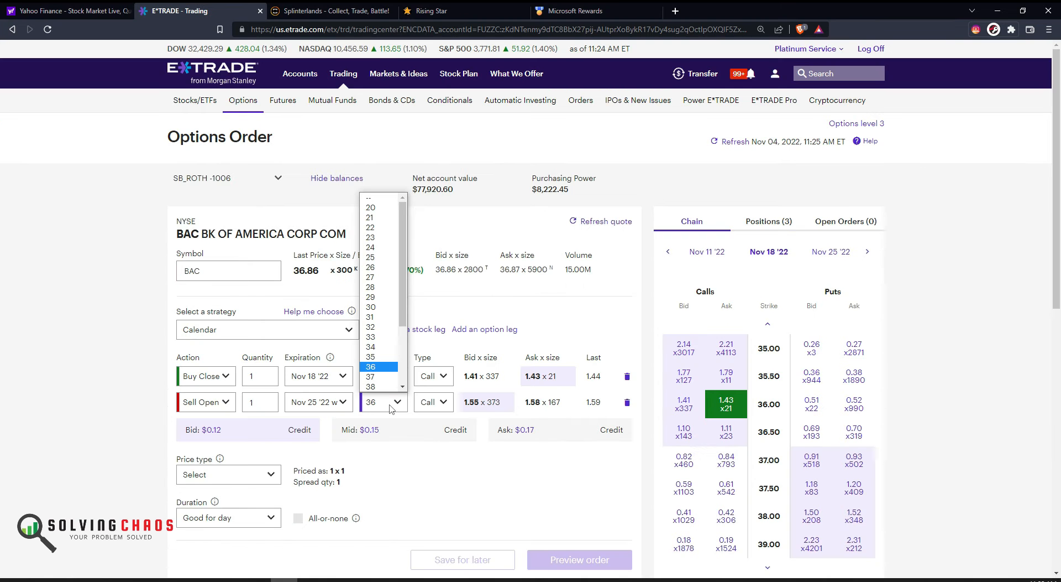
Set the Sell Open leg to the $37 strike and keep Nov 18 '22 as the closing leg's expiry
click(369, 377)
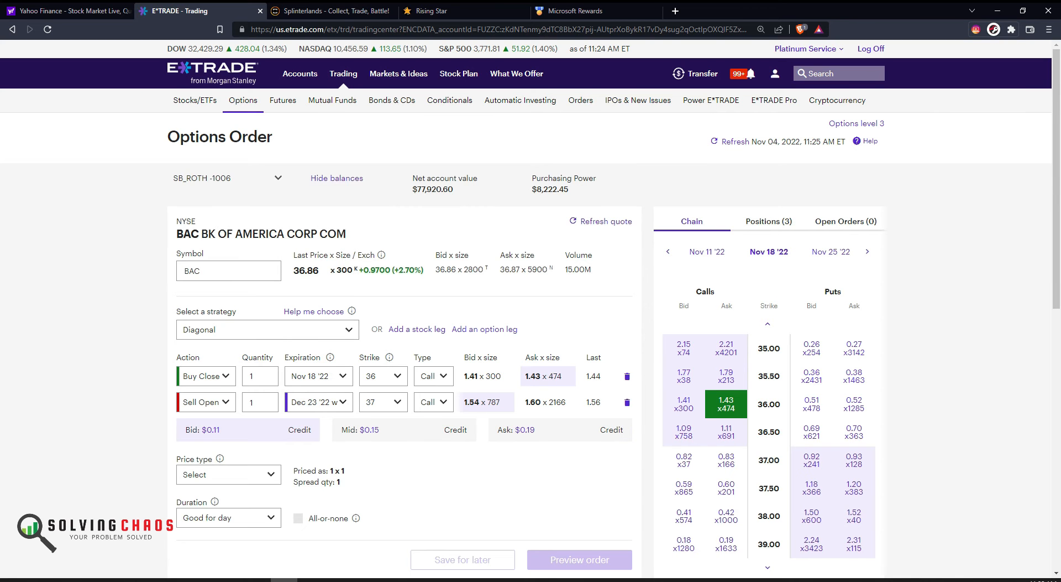
click(319, 401)
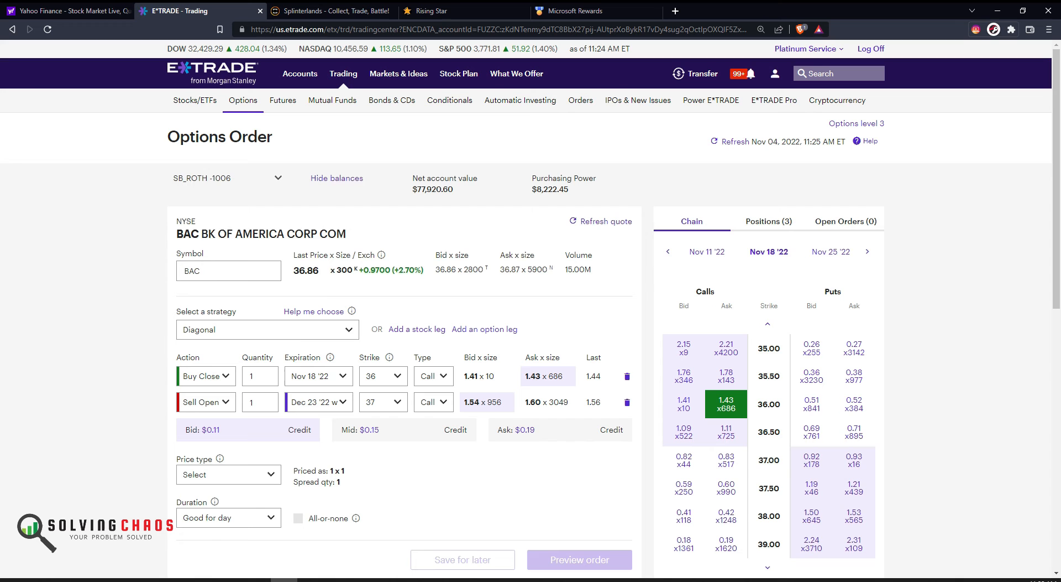
click(318, 402)
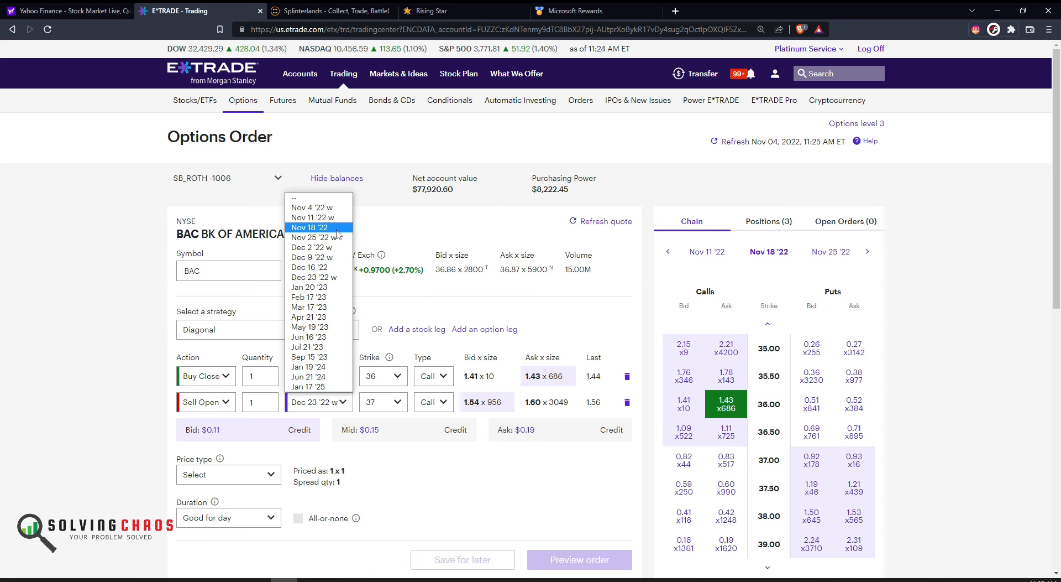
mouse_move(319, 268)
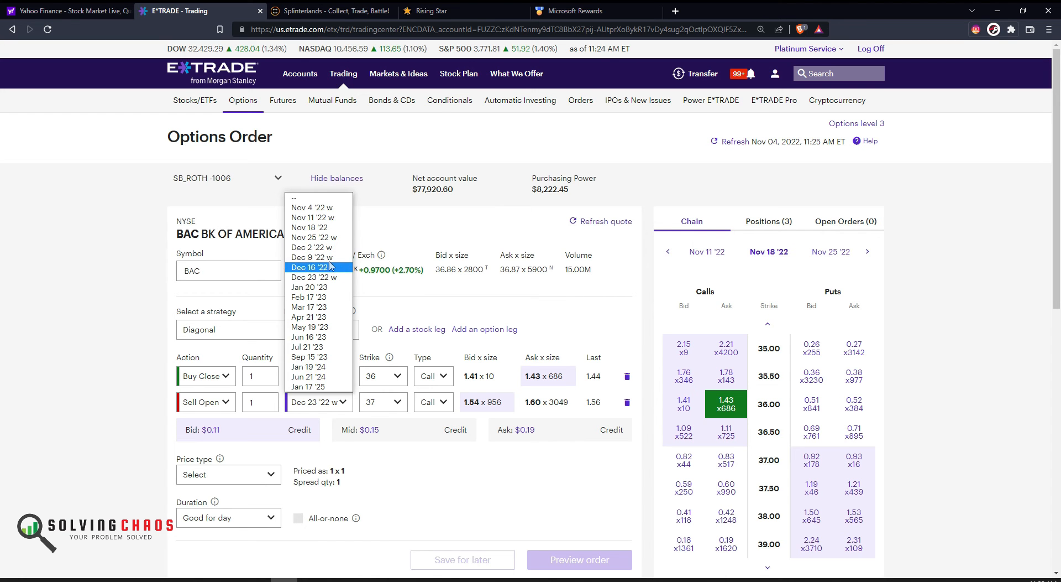
click(310, 228)
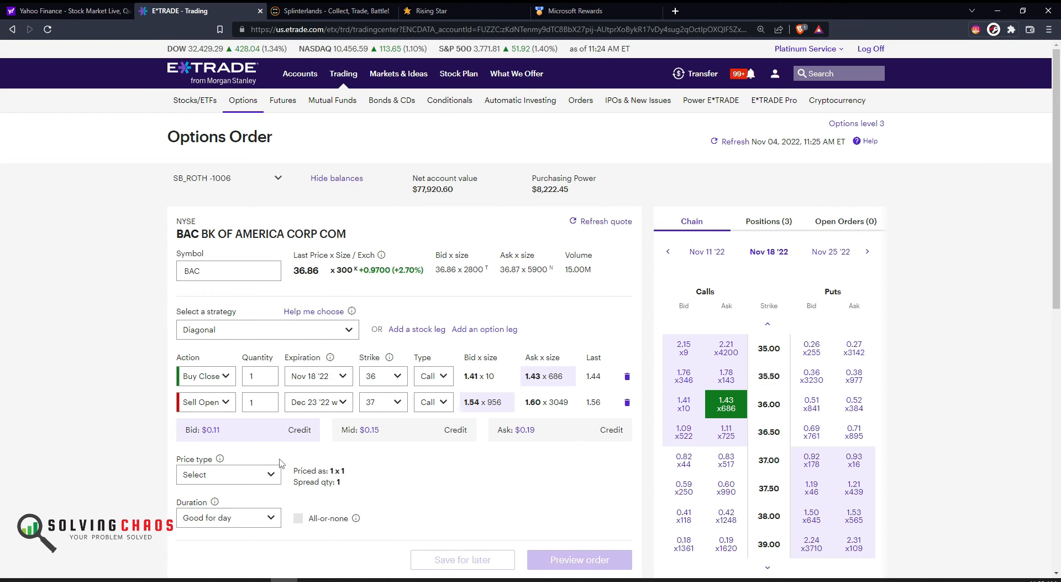
Price the BAC call roll as a $0.15 net credit and preview the order
click(228, 474)
text(.15)
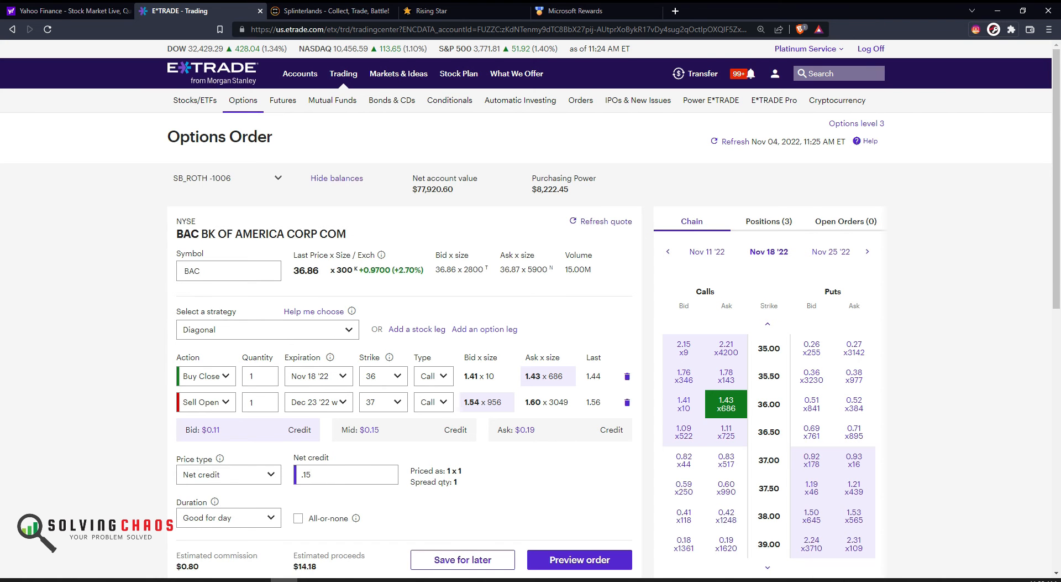
click(579, 560)
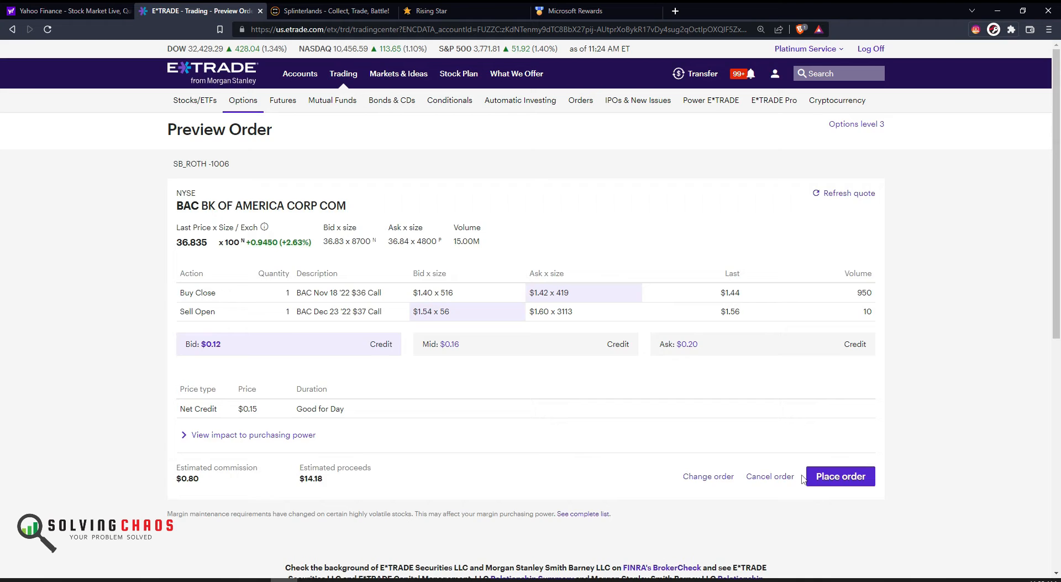
Place the BAC roll order, then change the pending order's credit to 0.14 from Open Orders
click(770, 477)
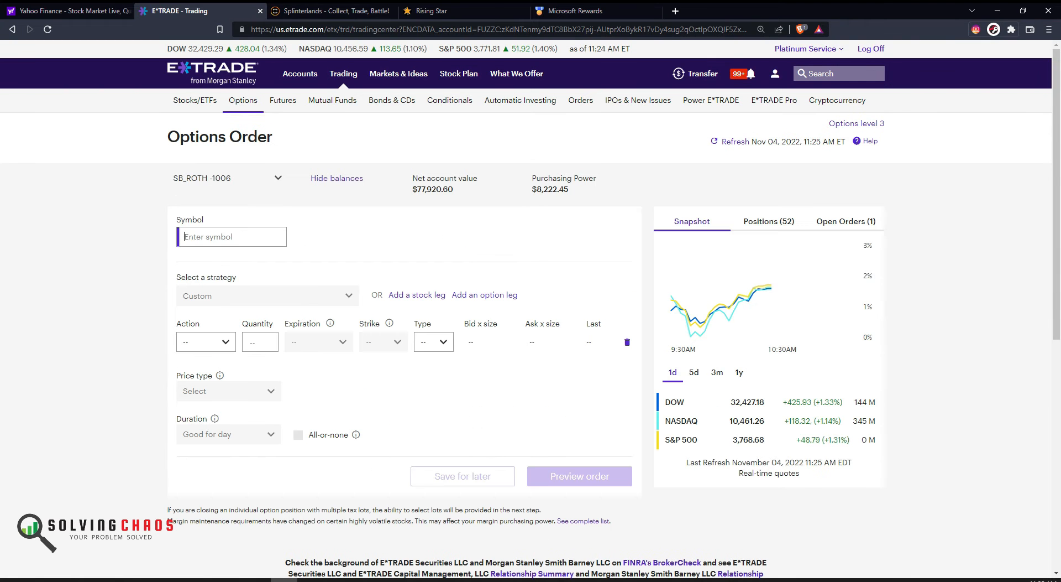
click(845, 222)
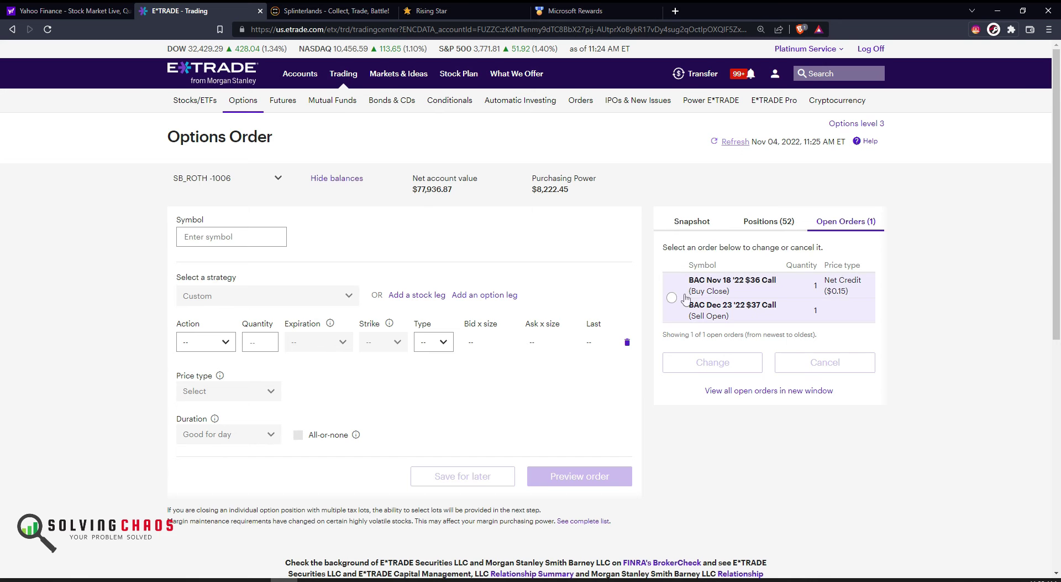
click(712, 363)
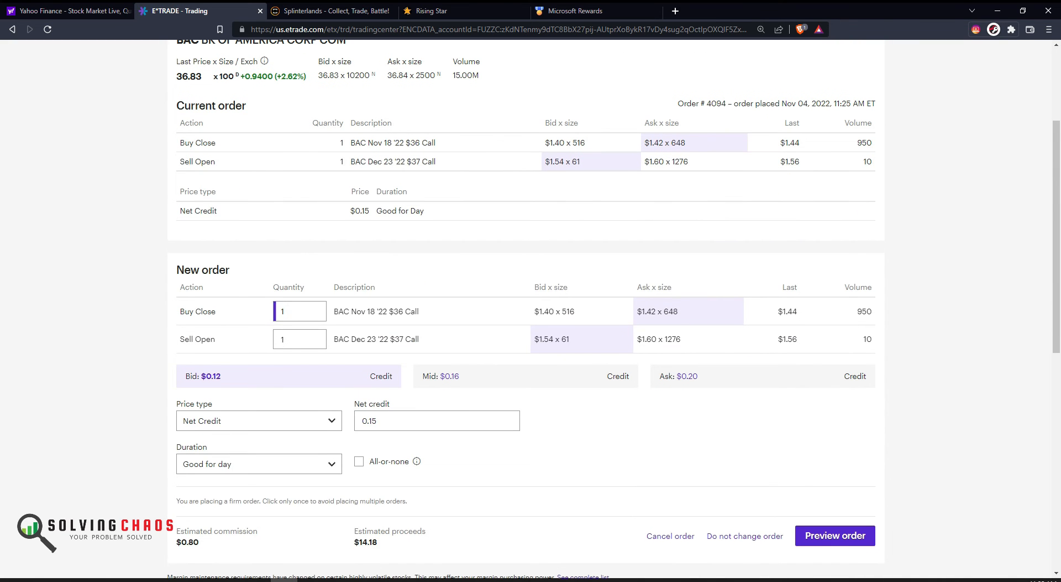
text(0.14)
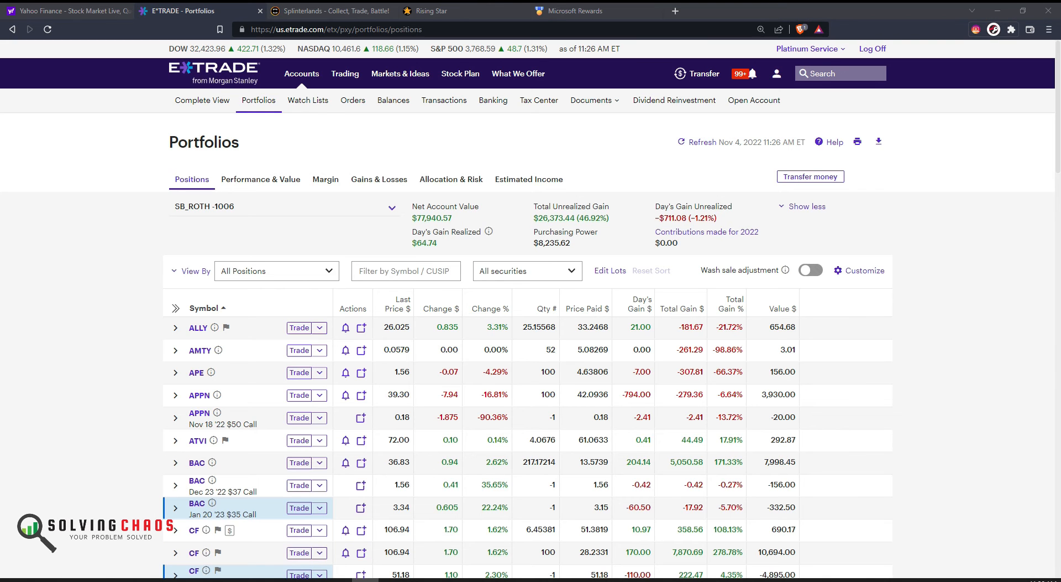
Reload the portfolio and scroll down to review the SPY December option positions
right_click(155, 214)
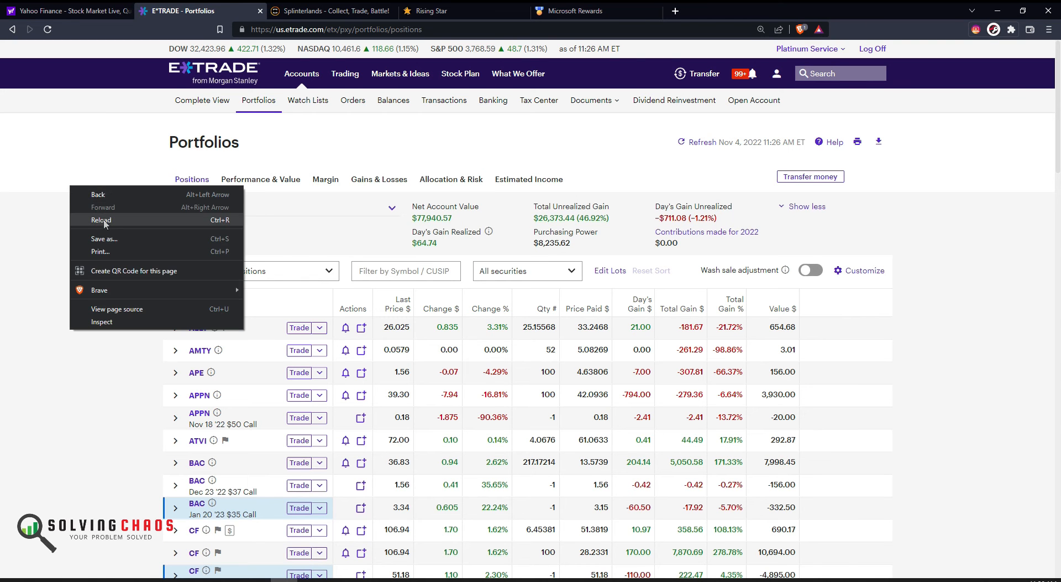
click(101, 220)
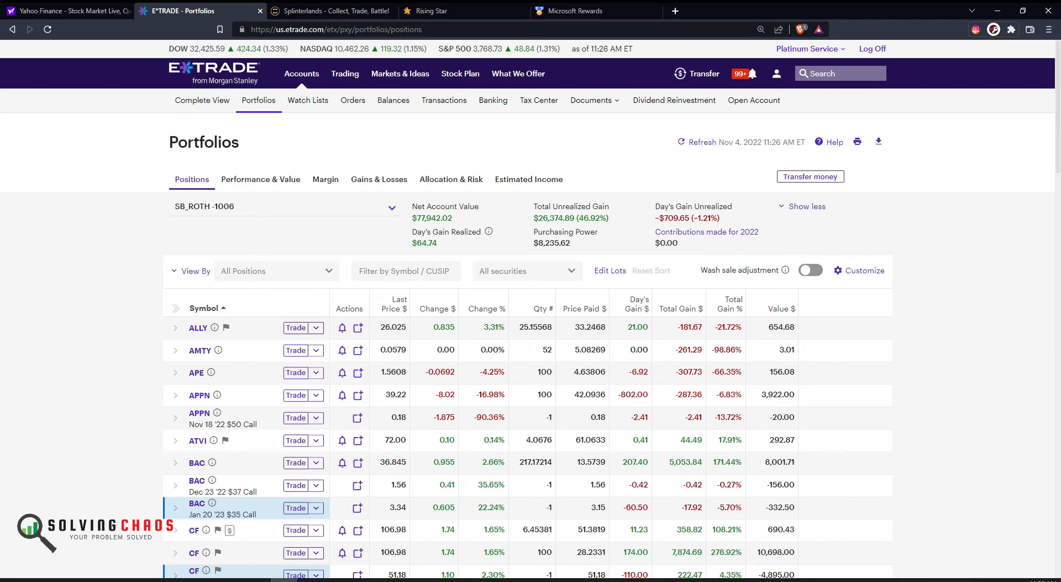
scroll(down, 3)
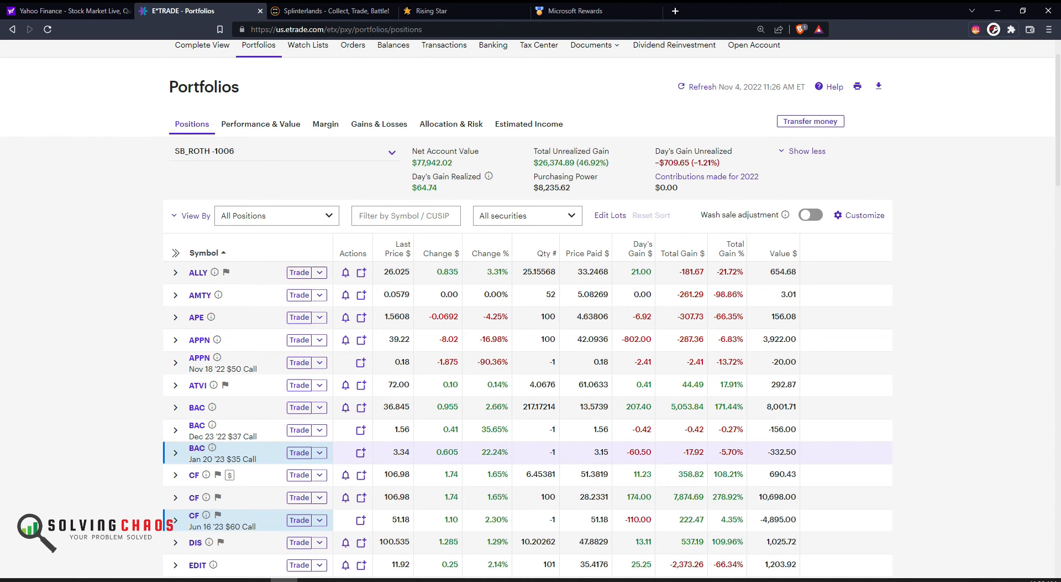
scroll(down, 3)
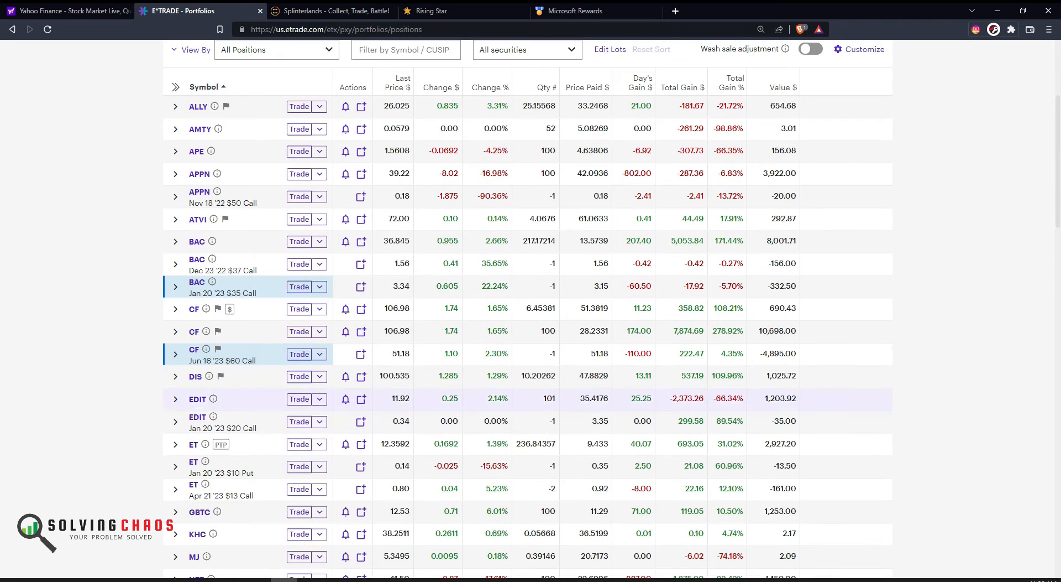
scroll(down, 3)
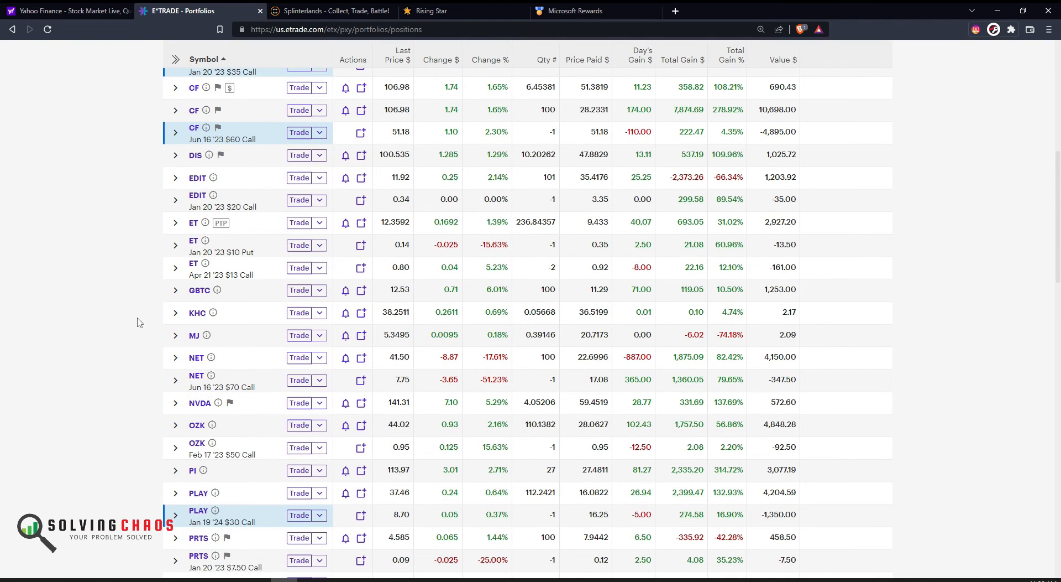
scroll(down, 3)
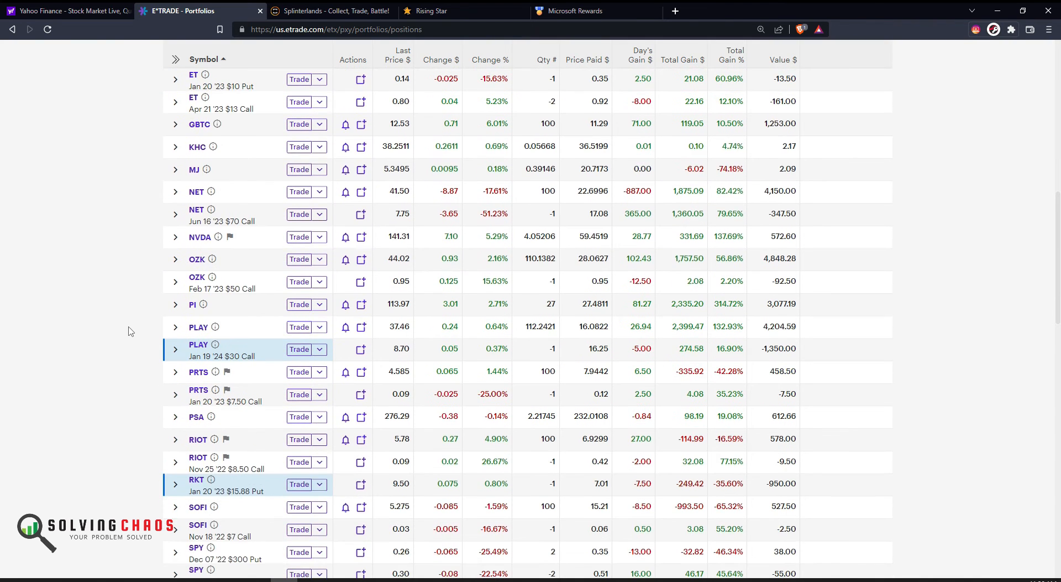
scroll(down, 3)
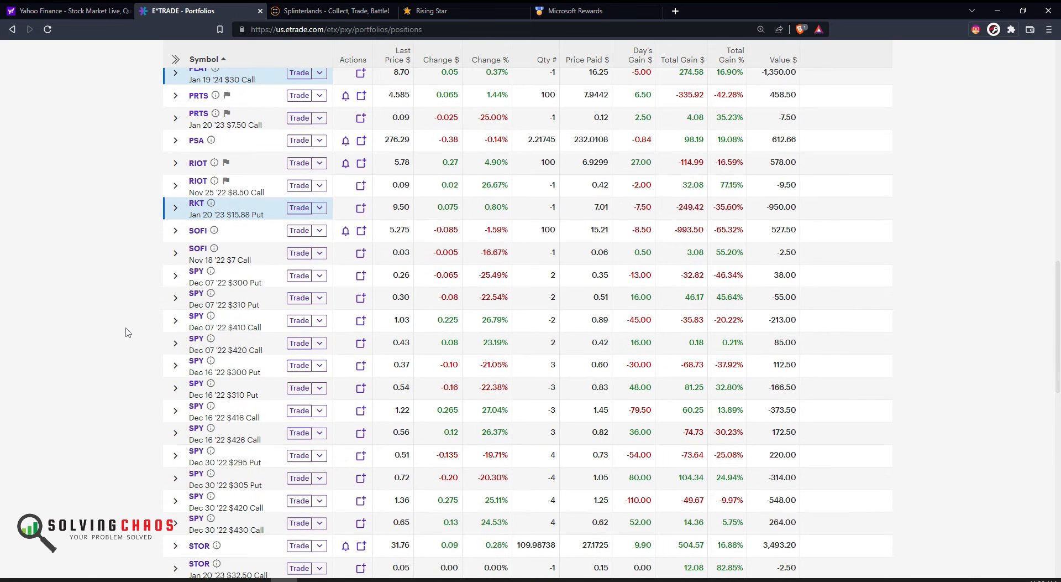
mouse_move(215, 282)
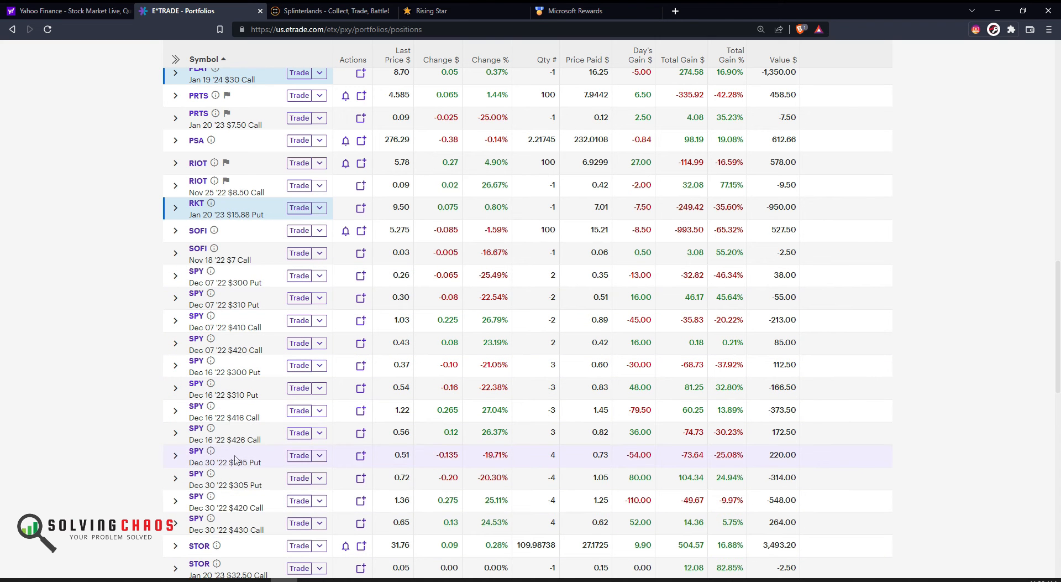
click(175, 455)
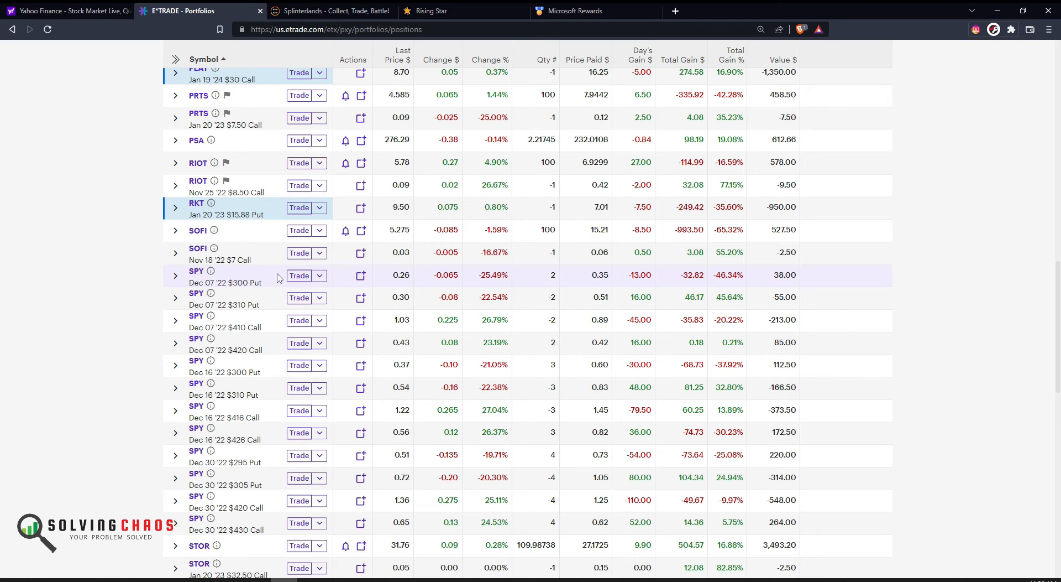
mouse_move(274, 297)
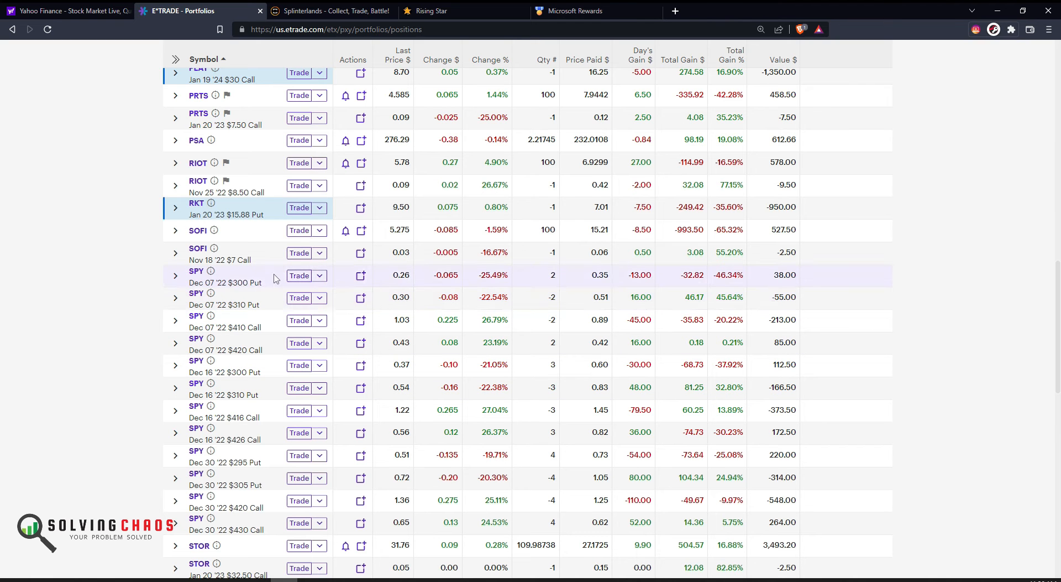
mouse_move(265, 343)
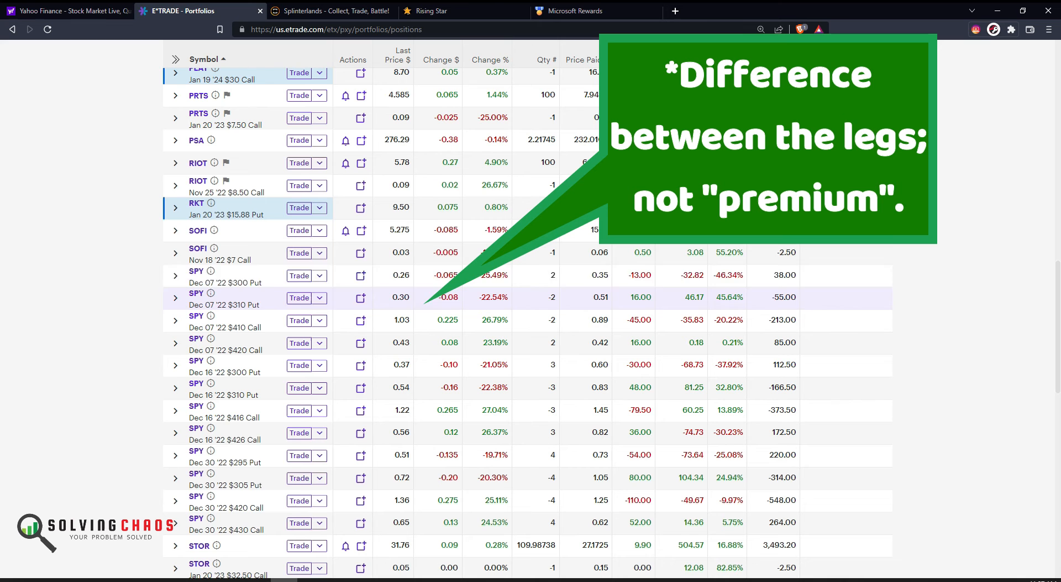
mouse_move(267, 281)
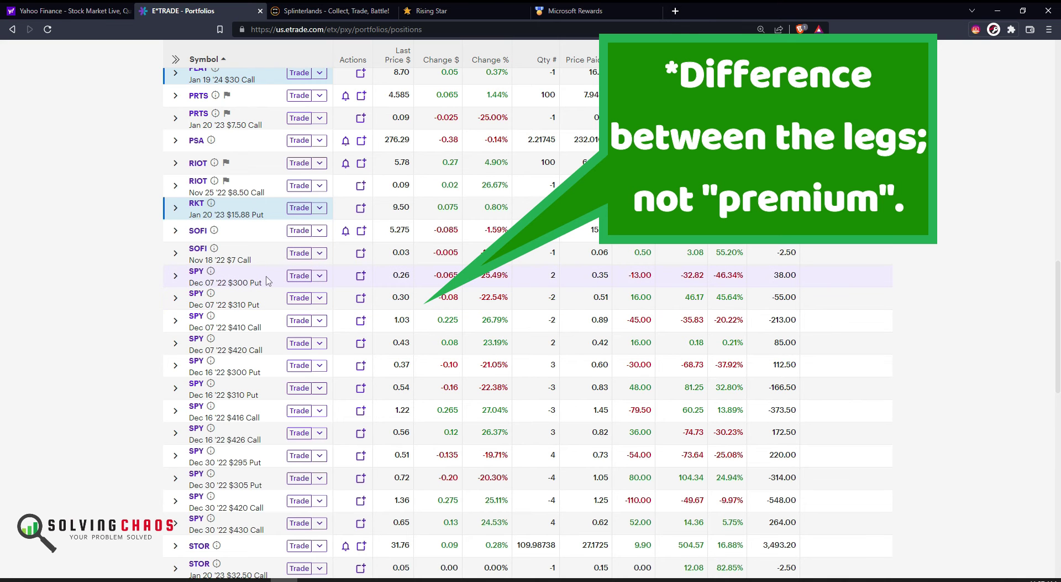
click(176, 276)
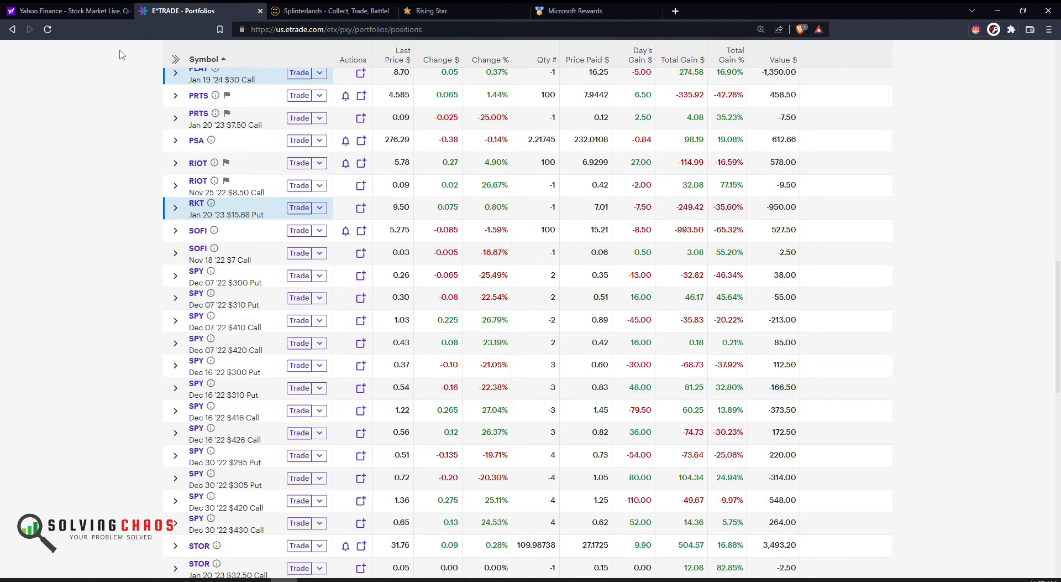
Look up the SPY quote ($375.50) on Yahoo Finance and return to the portfolio positions
click(66, 11)
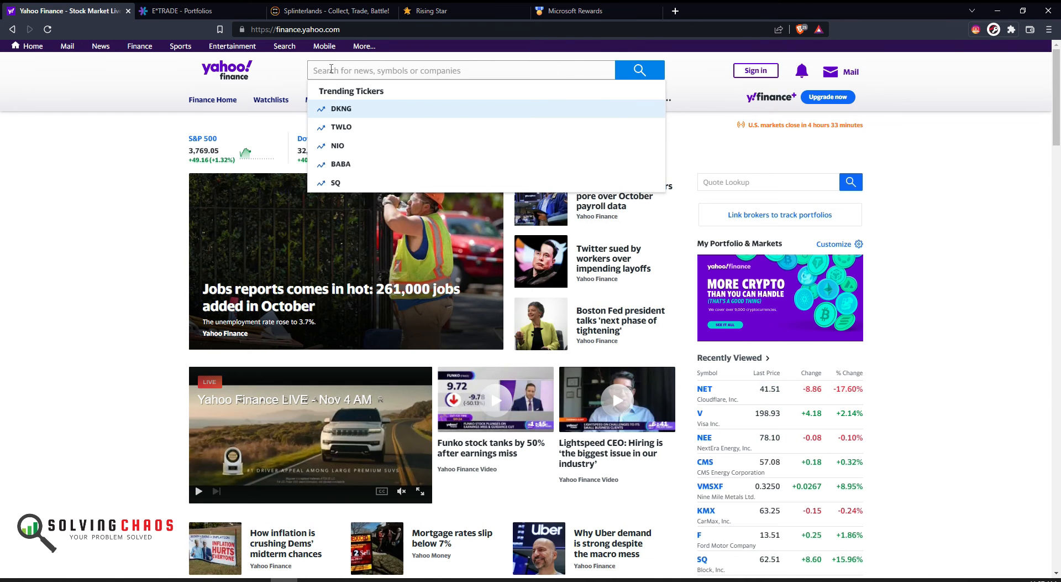
text(SPY)
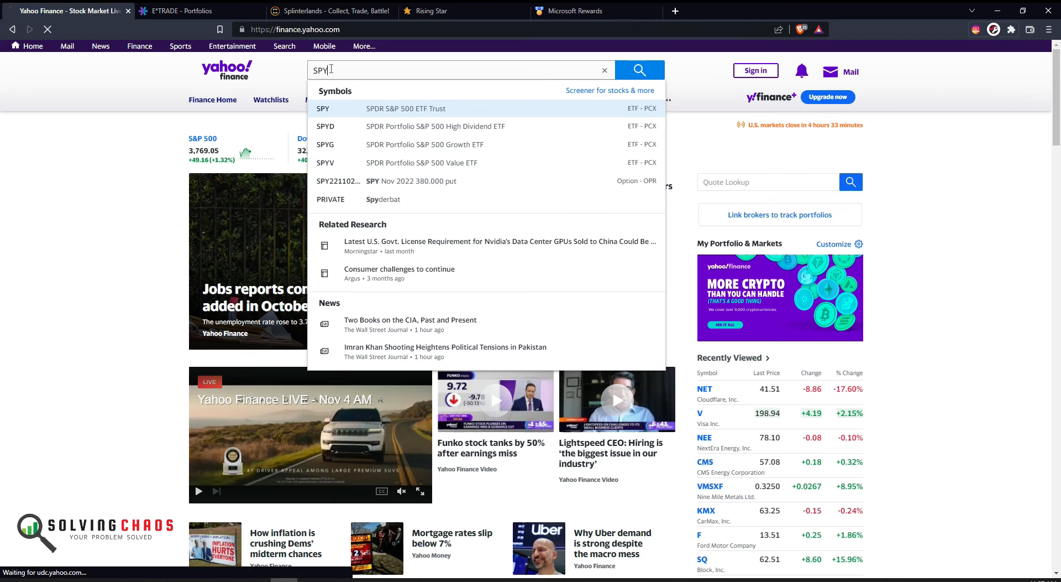
click(325, 108)
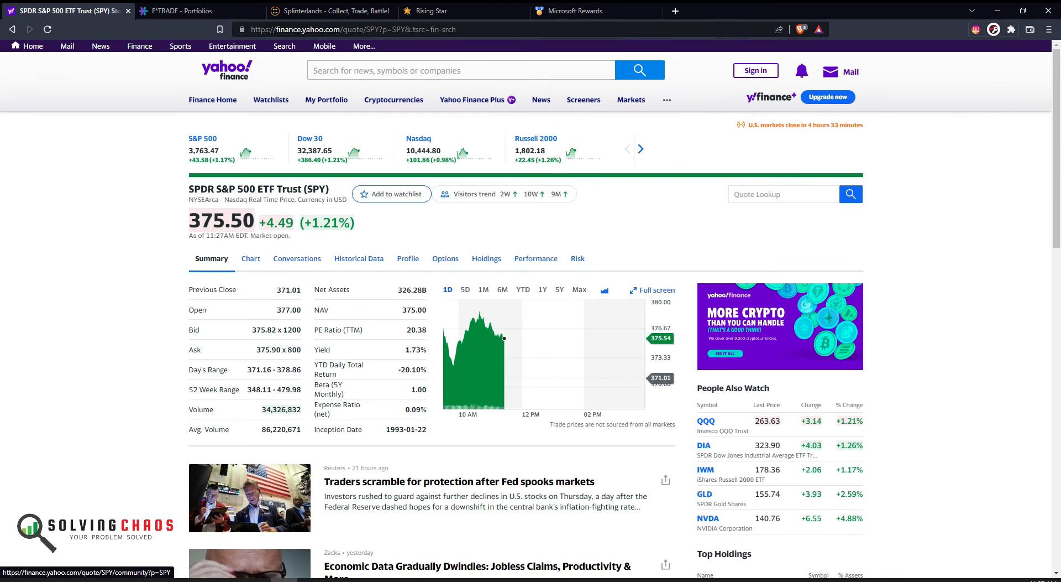
click(177, 12)
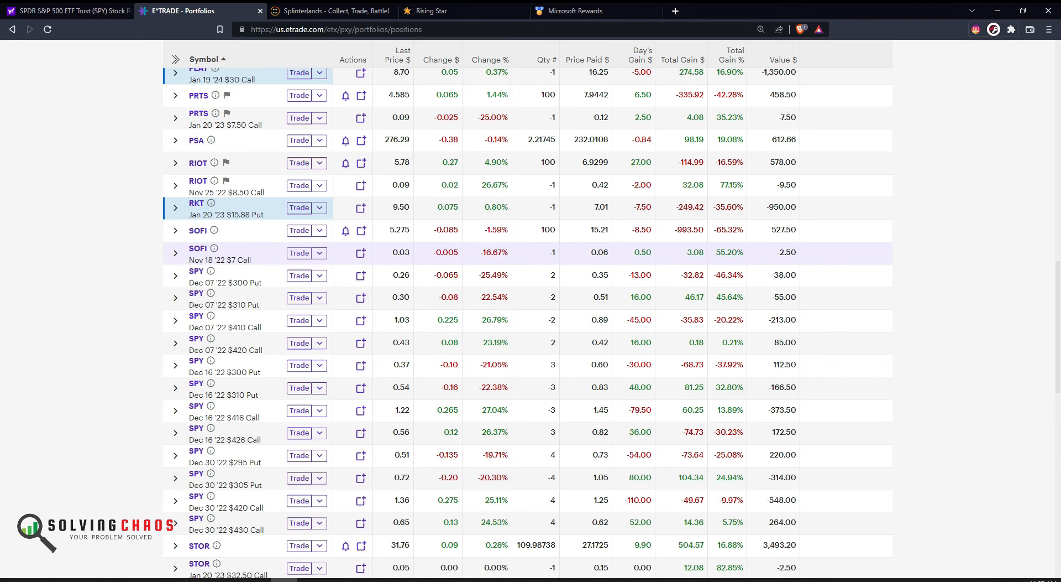
mouse_move(260, 283)
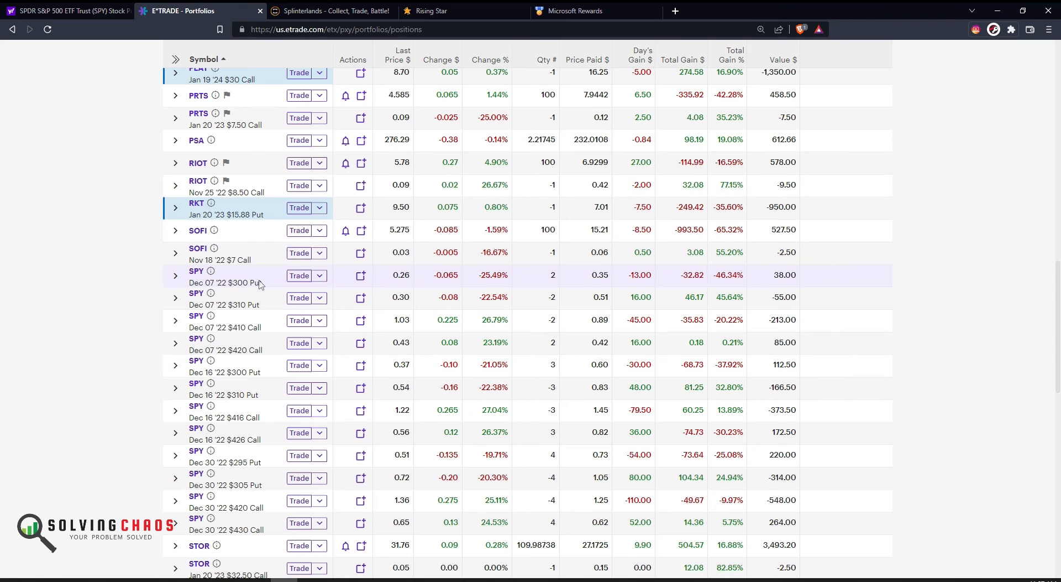
Start a trade on the SPY Dec 07 '22 $300 Put and select the 300 and 310 put positions
click(298, 275)
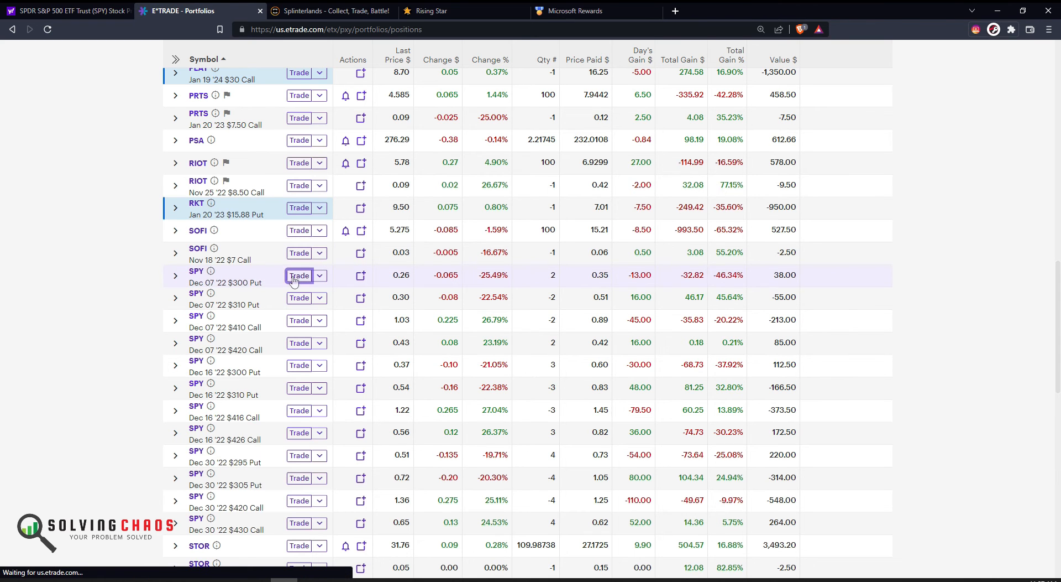
click(299, 275)
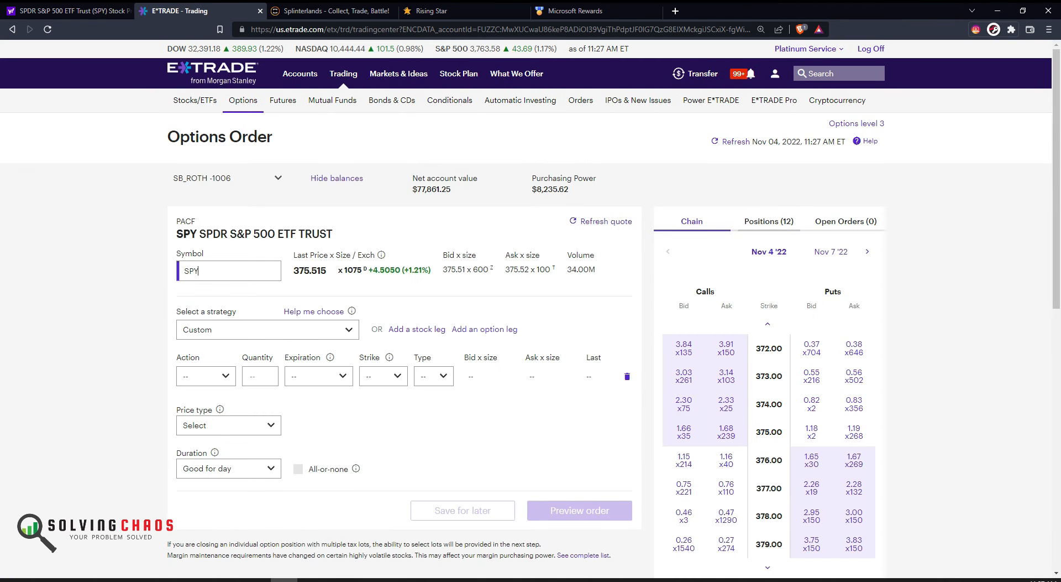
click(768, 221)
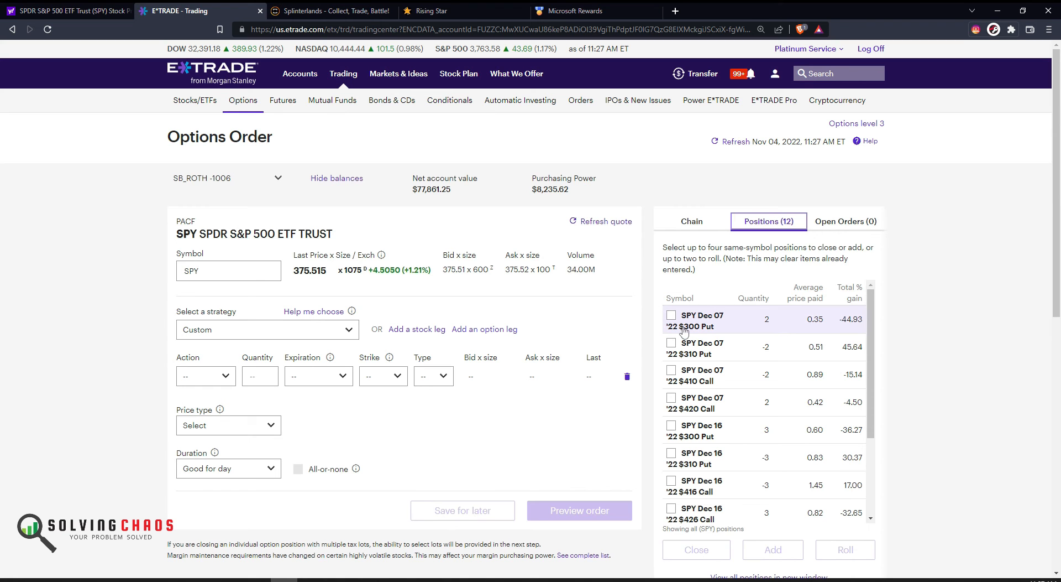
click(670, 343)
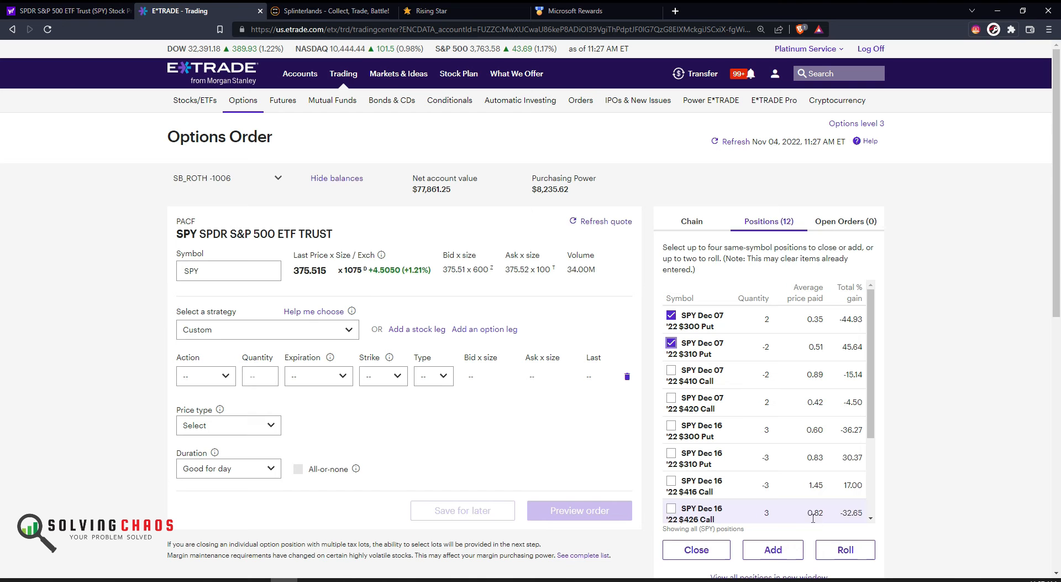
Roll the two Dec 07 put positions and raise the opening strikes toward $305/$315
click(846, 549)
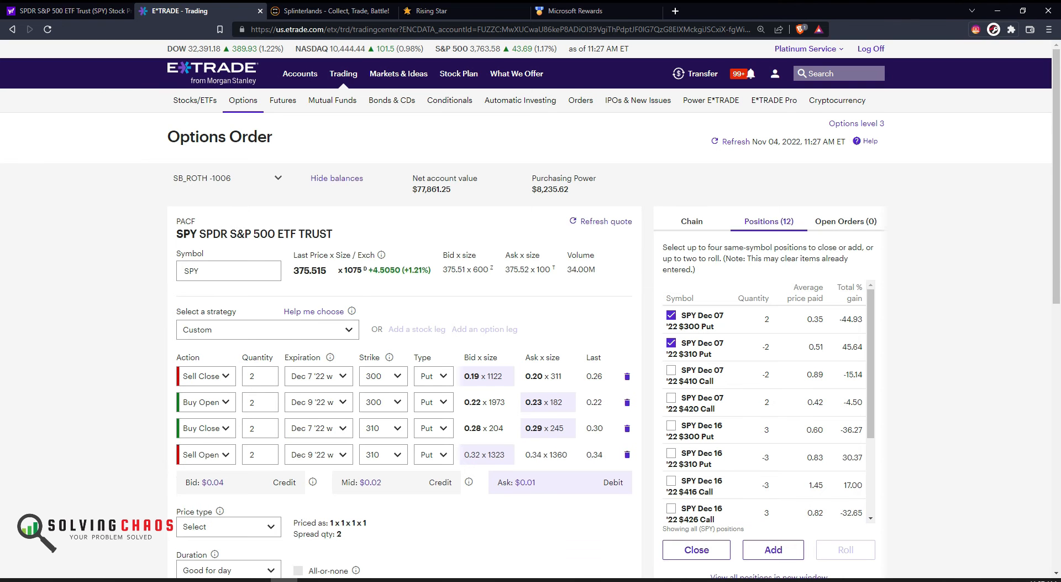
click(318, 402)
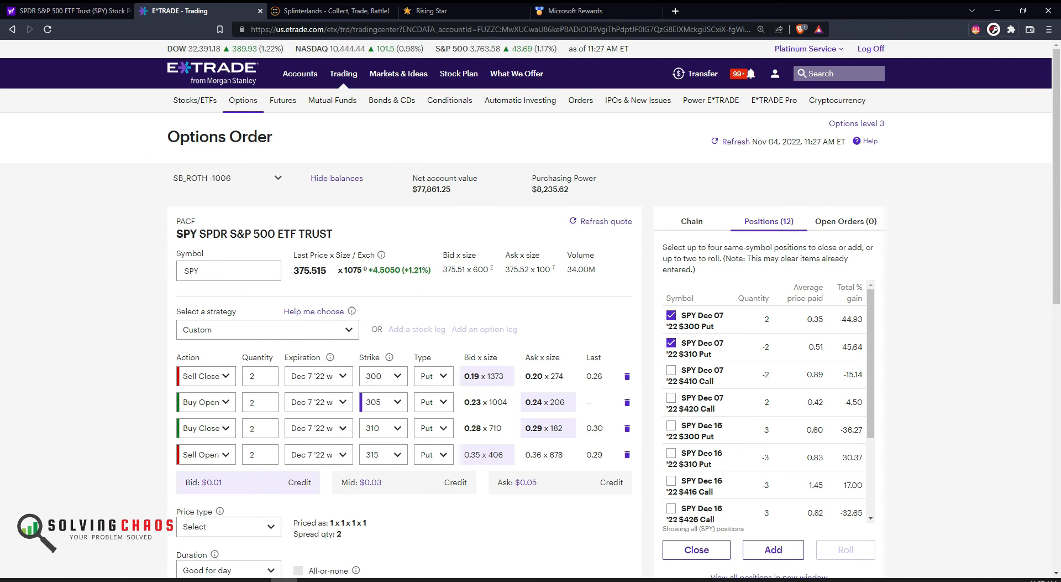
mouse_move(387, 483)
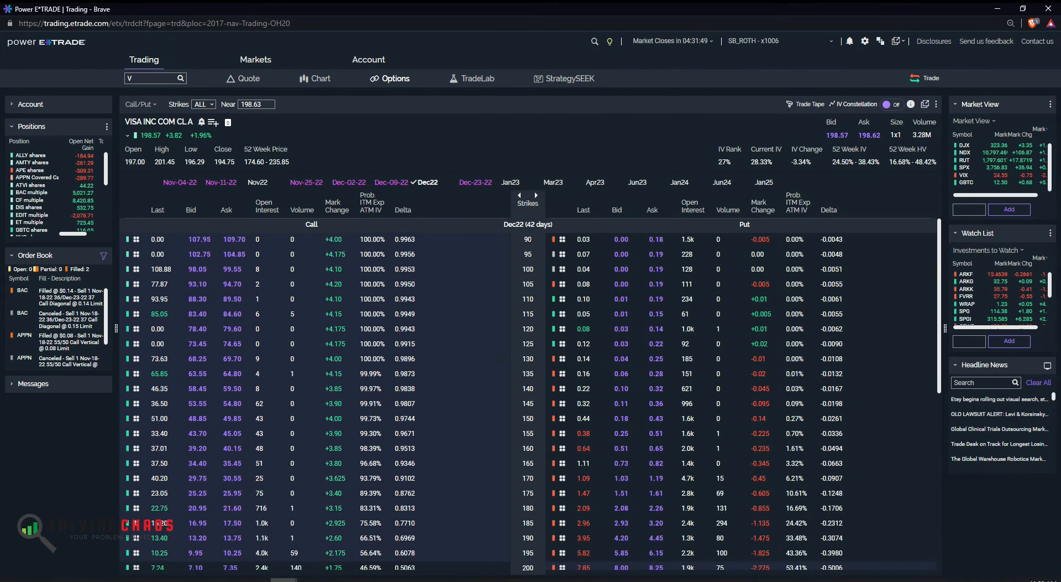
Load the SPY option chain in Power E*TRADE
text(PY)
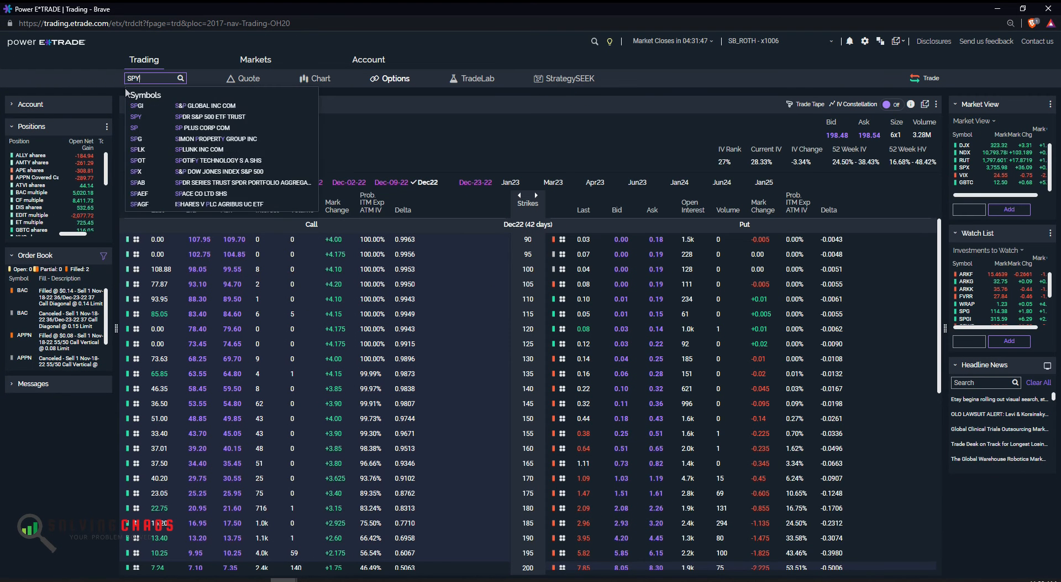
click(136, 117)
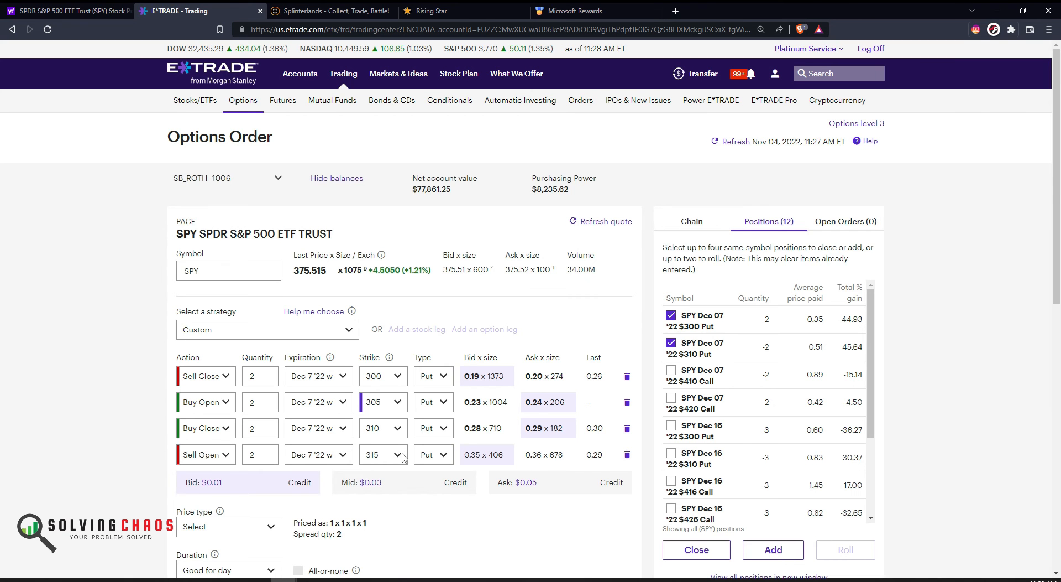
Set the roll to buy the 315 put and sell the 325 put at a .13 net credit
click(397, 455)
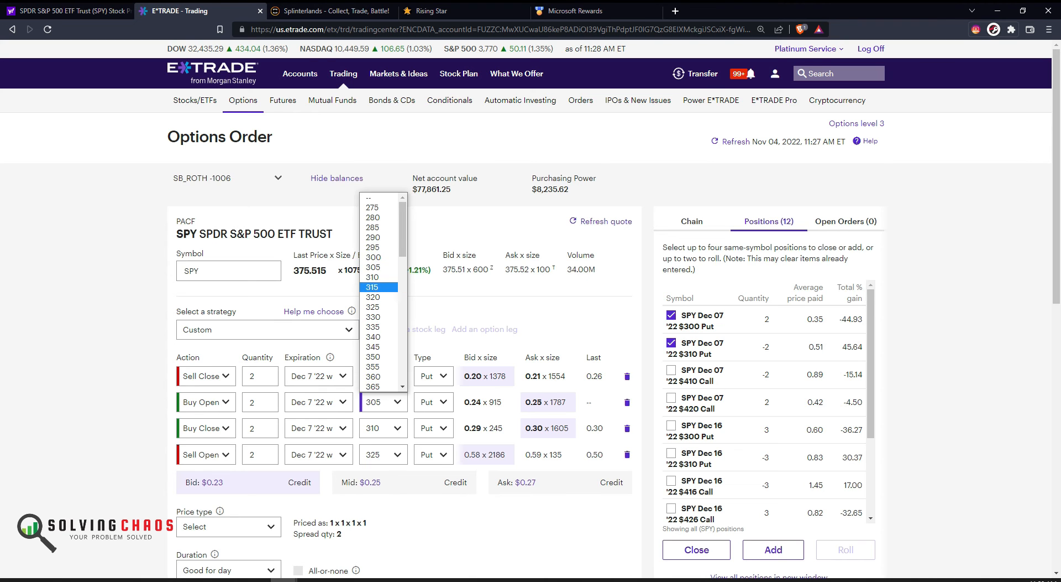
click(371, 288)
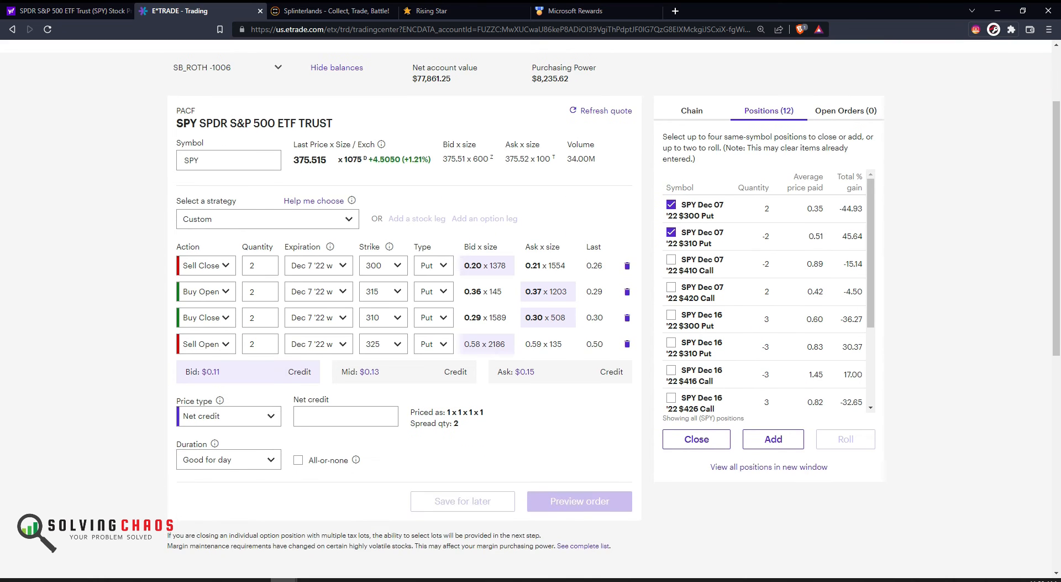
text(.13)
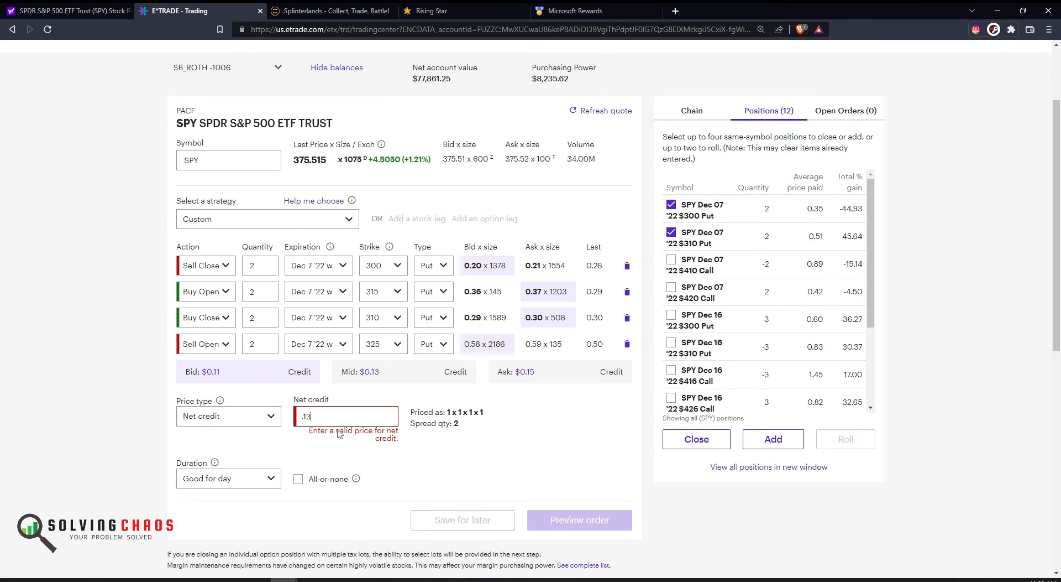
Preview and place the SPY put roll order, then view it in Open Orders
click(579, 520)
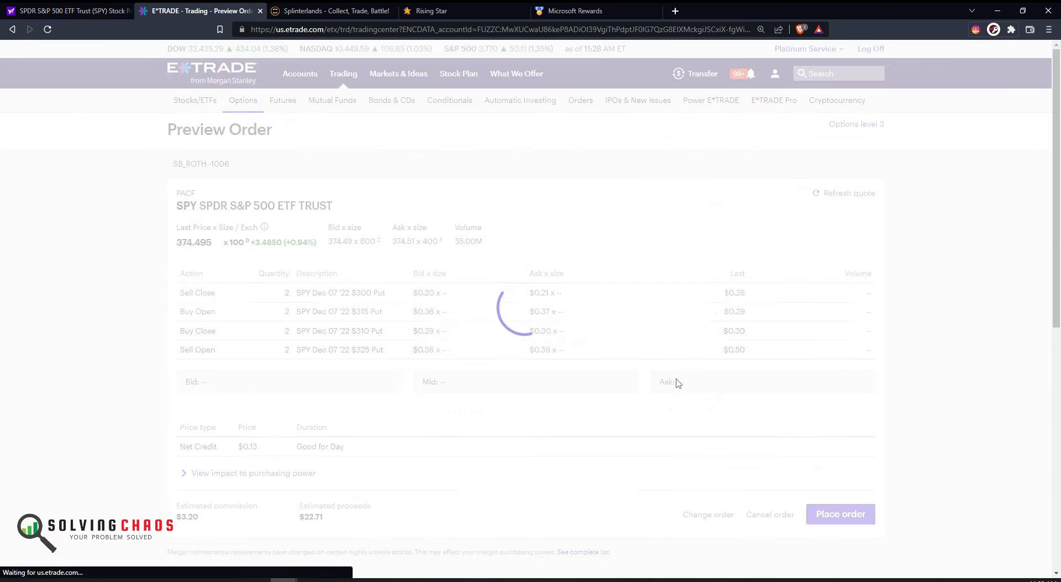
click(840, 514)
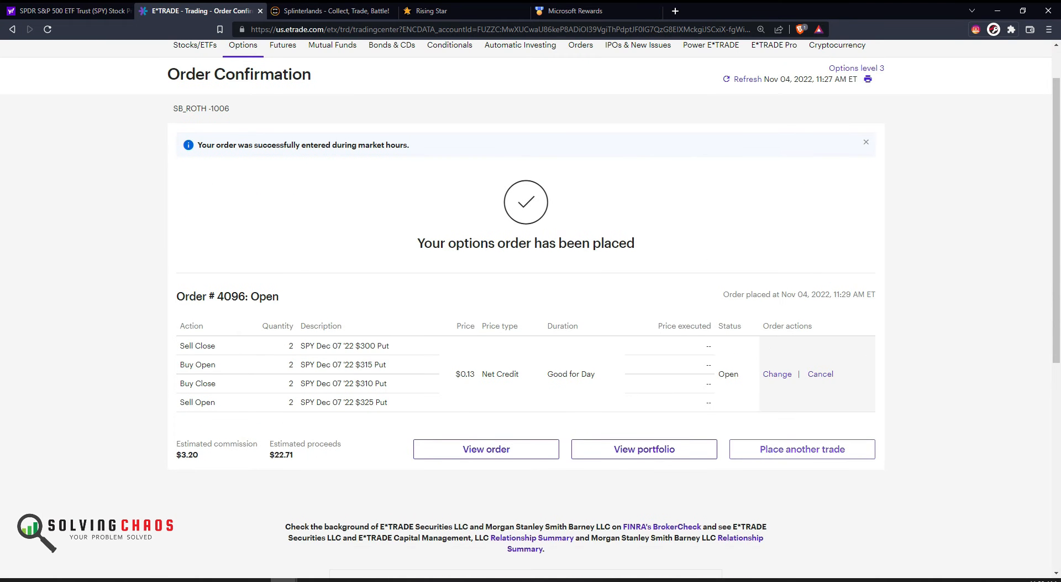
click(803, 449)
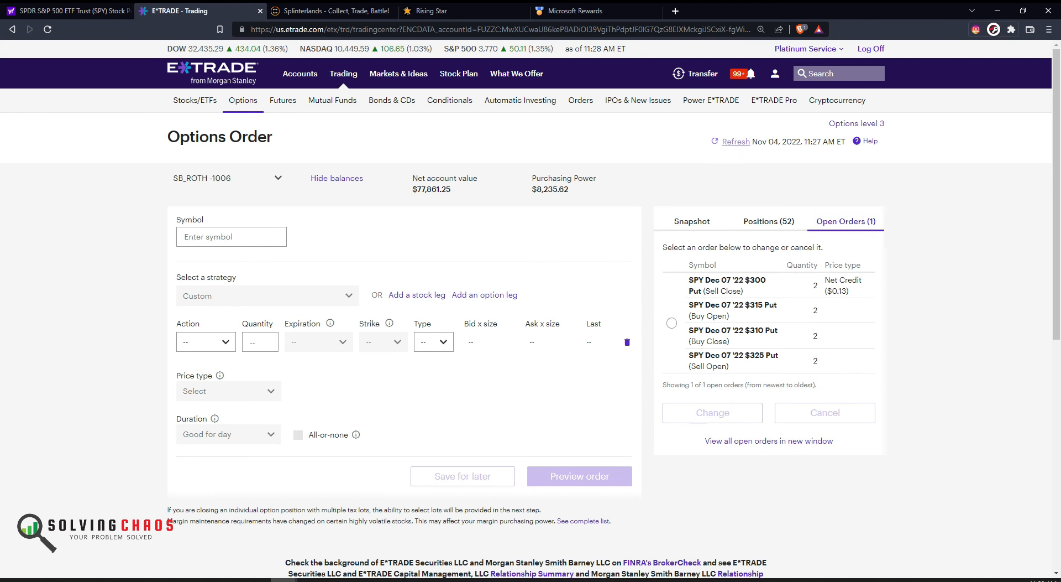
Change the open order to a 0.12 net credit, place it, and confirm no orders remain open
click(673, 323)
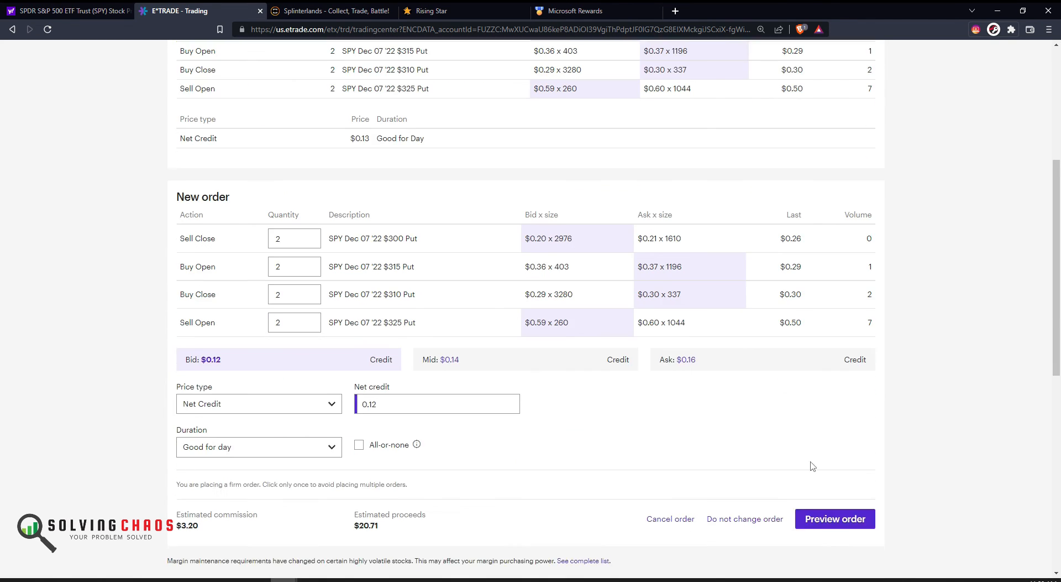
click(836, 518)
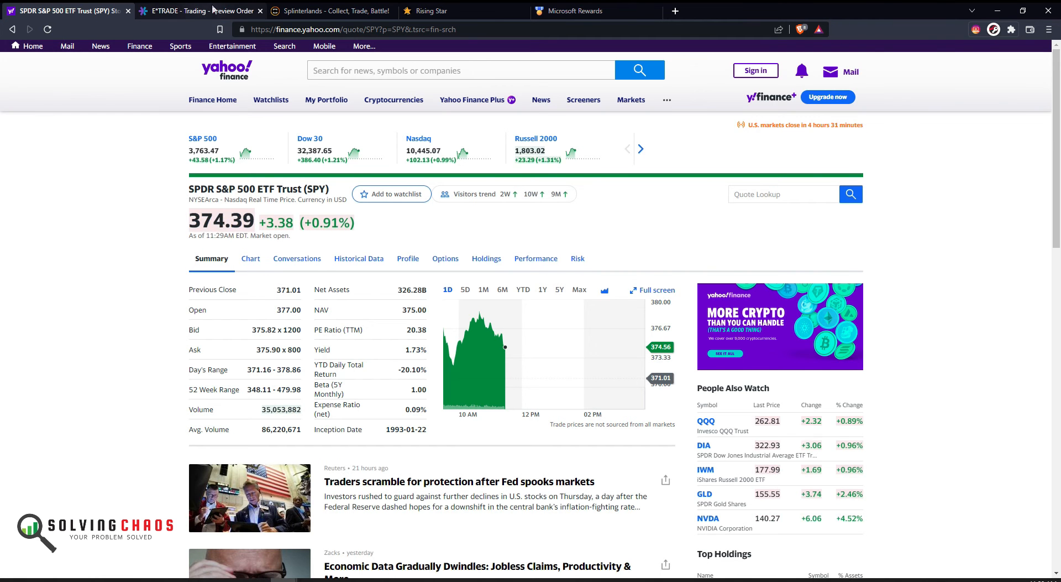
click(188, 11)
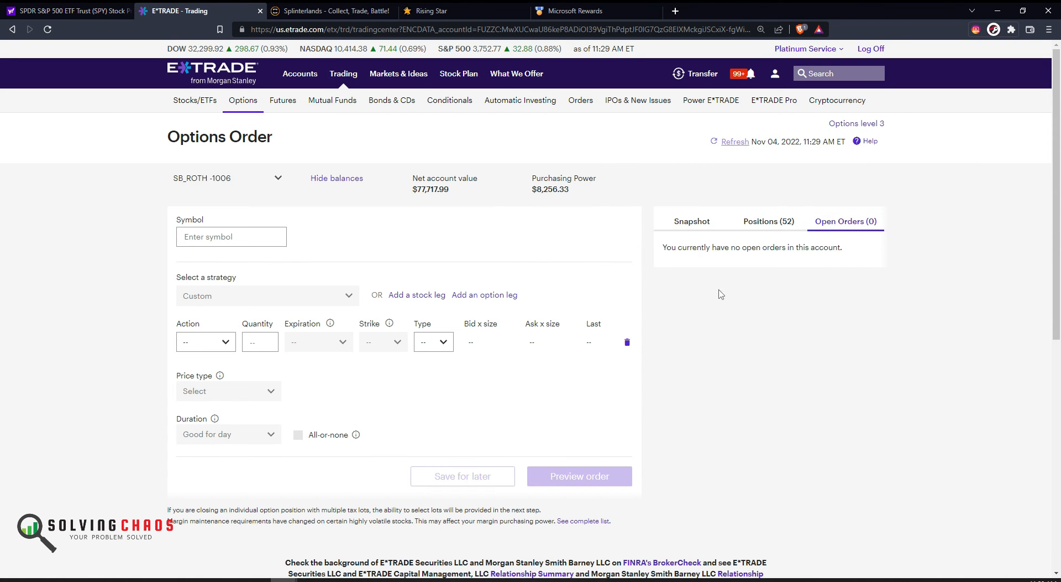
Switch to the OptionsData workbook and select the week 44 values to read their sum
click(754, 74)
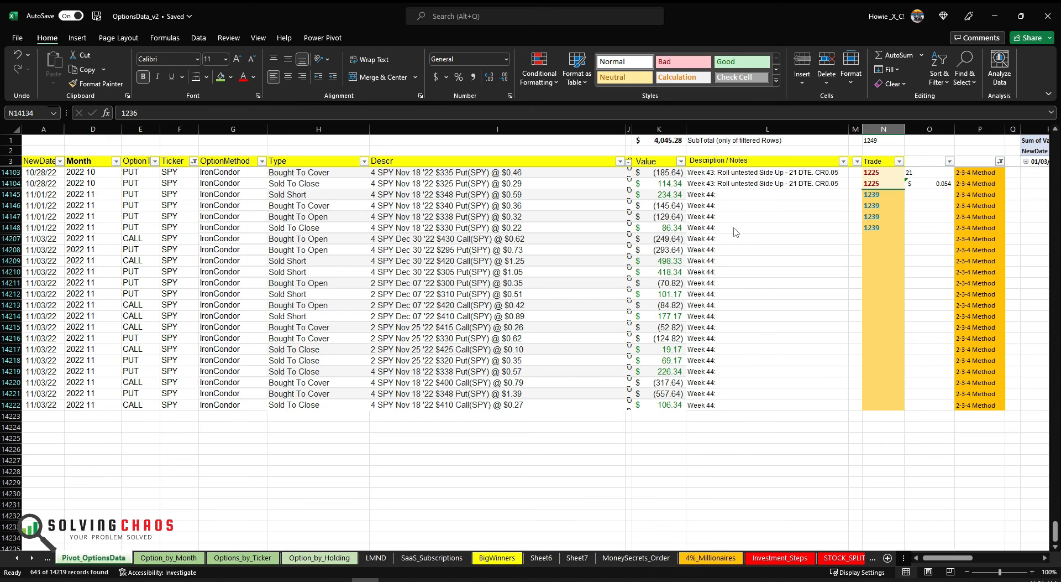
click(666, 195)
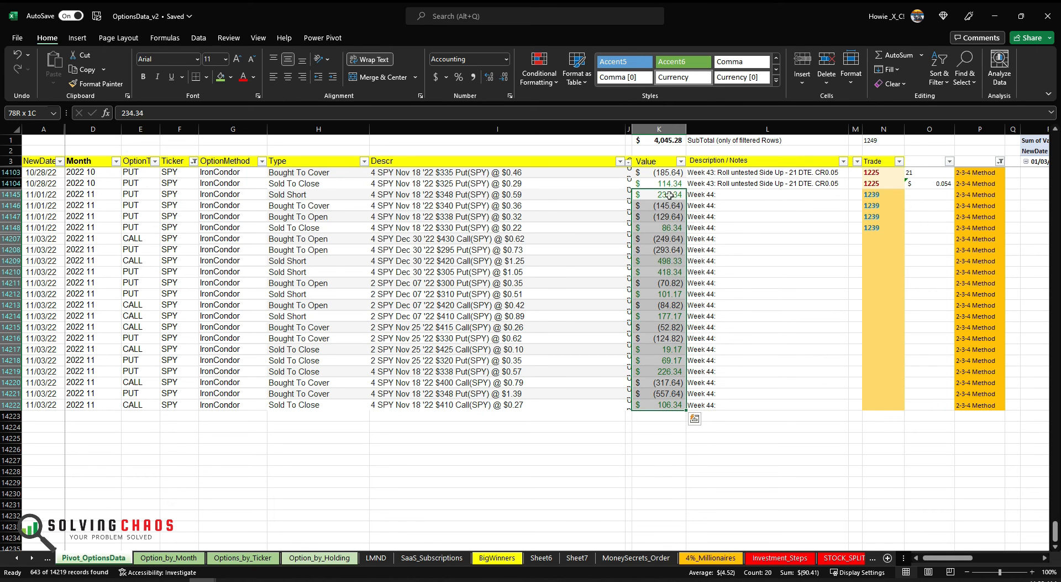
click(648, 162)
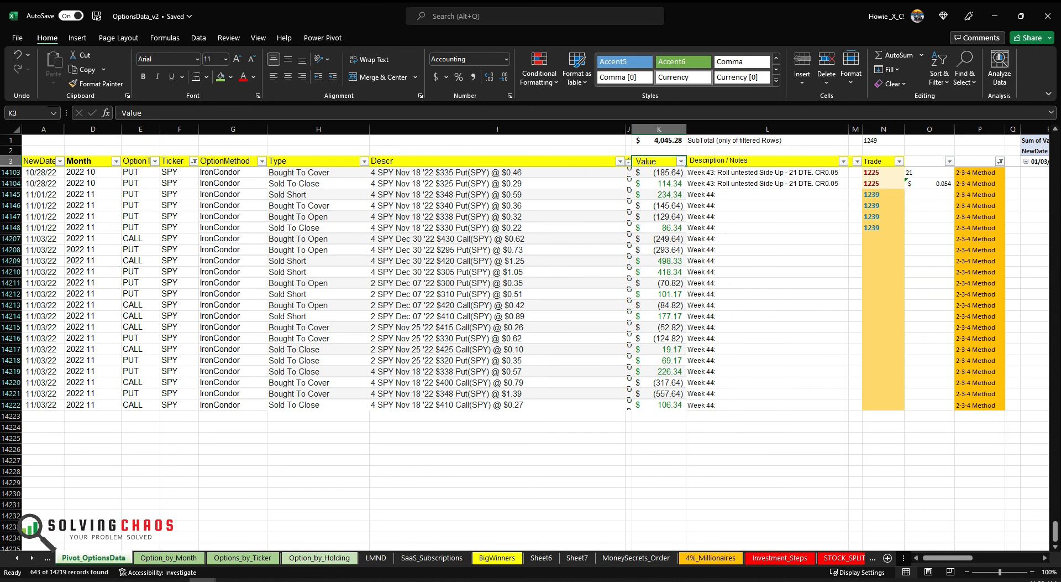
Re-enter the filtered-rows SUBTOTAL from the first 2022 trade (151.17) through week 44, totaling $4,267.11
click(658, 141)
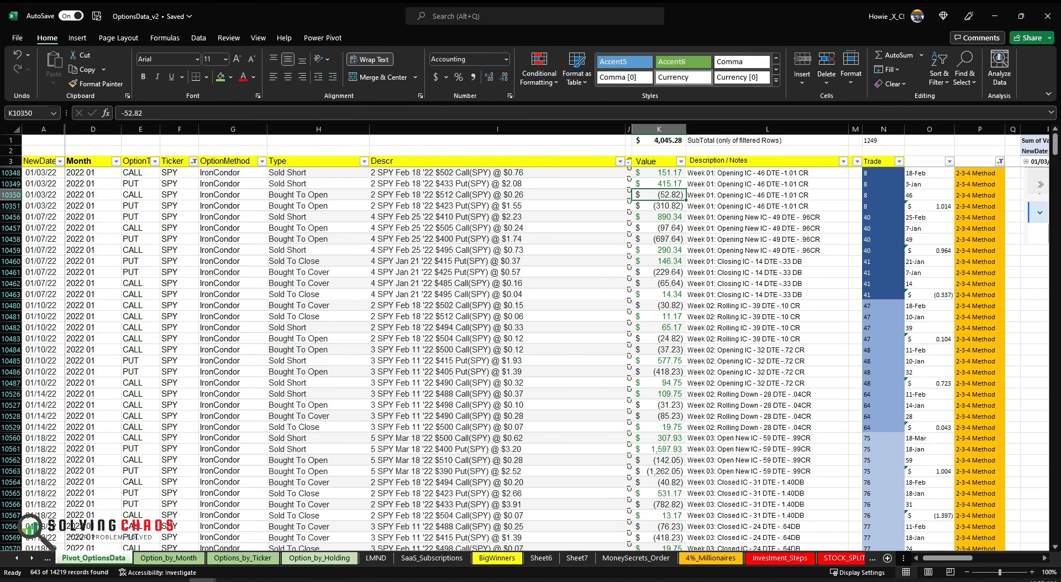
click(650, 161)
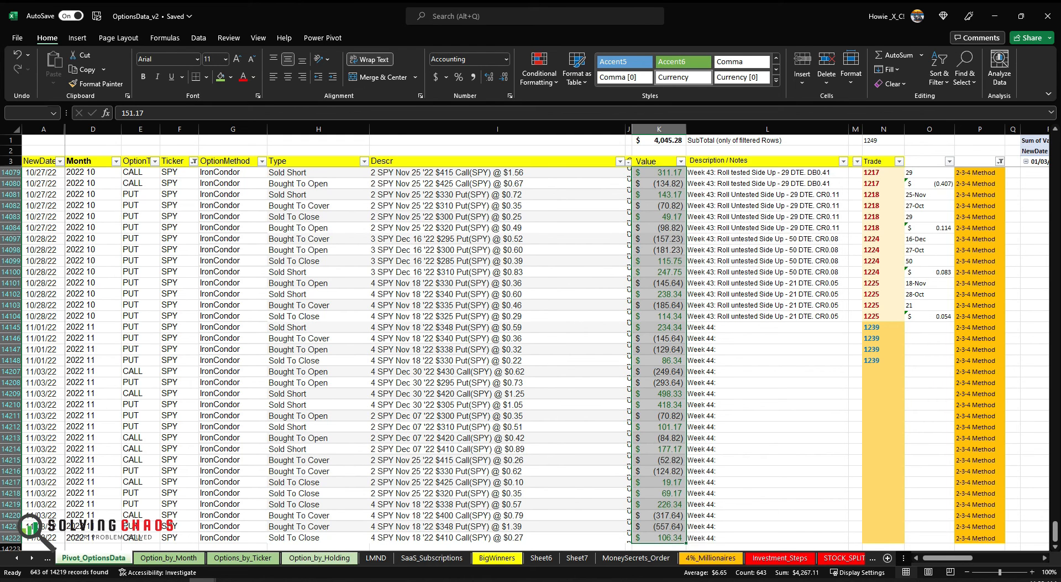
click(667, 141)
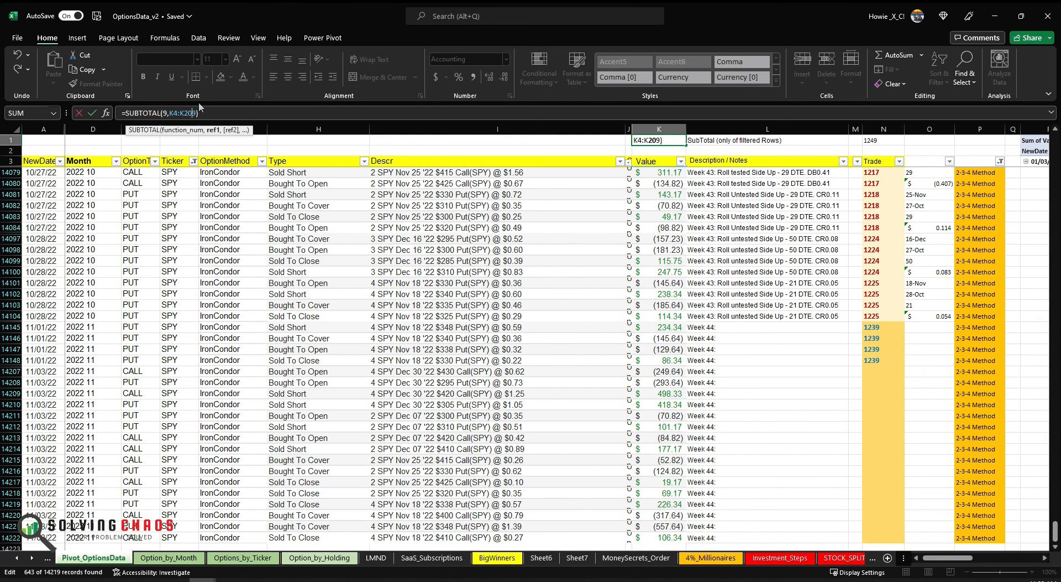
key(Enter)
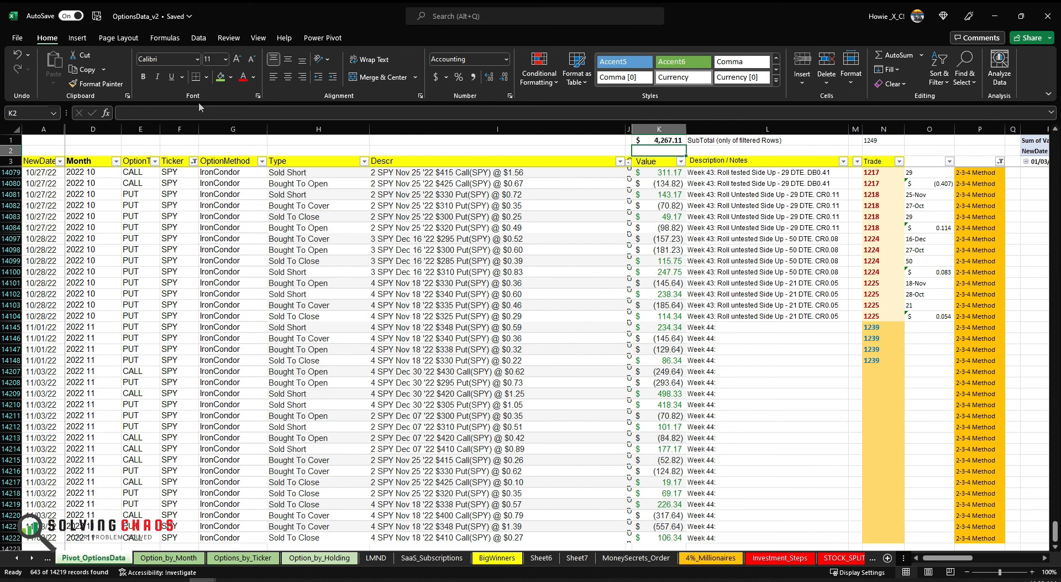
click(658, 141)
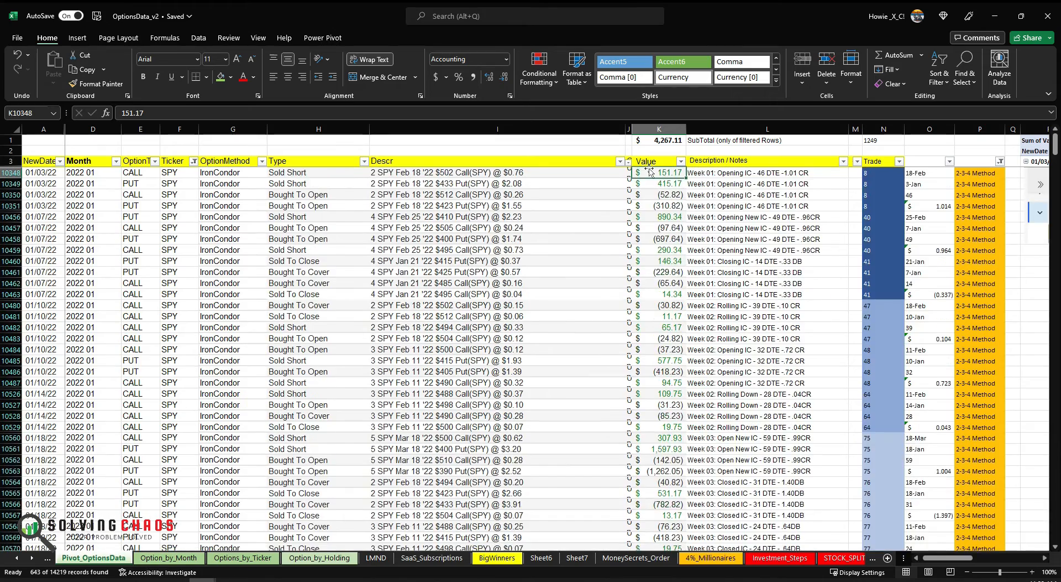
Scroll down the Value column to the week 44 rows, confirming the $4,267.11 sum matches the subtotal
scroll(down, 3)
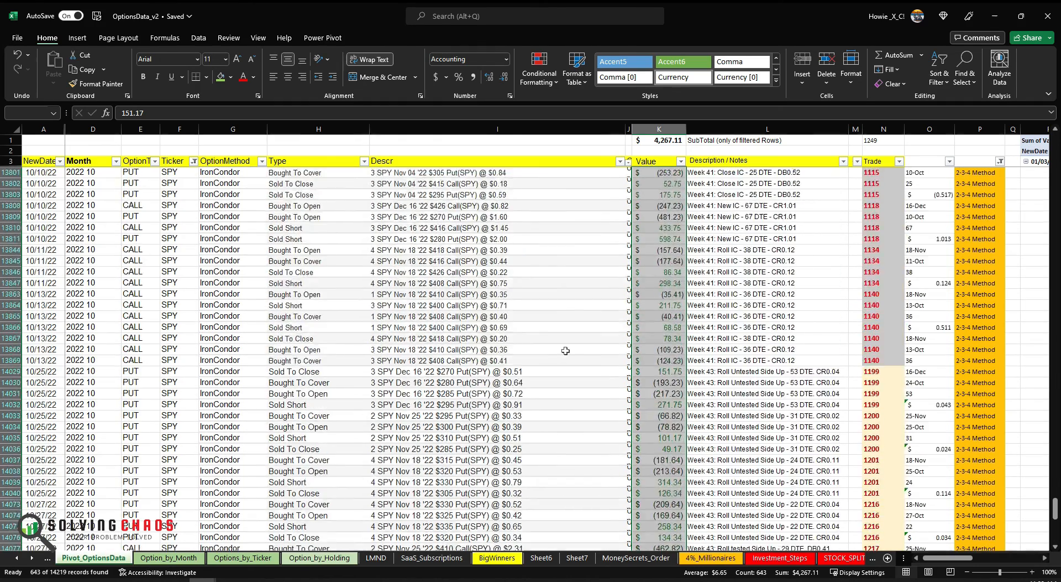
scroll(down, 3)
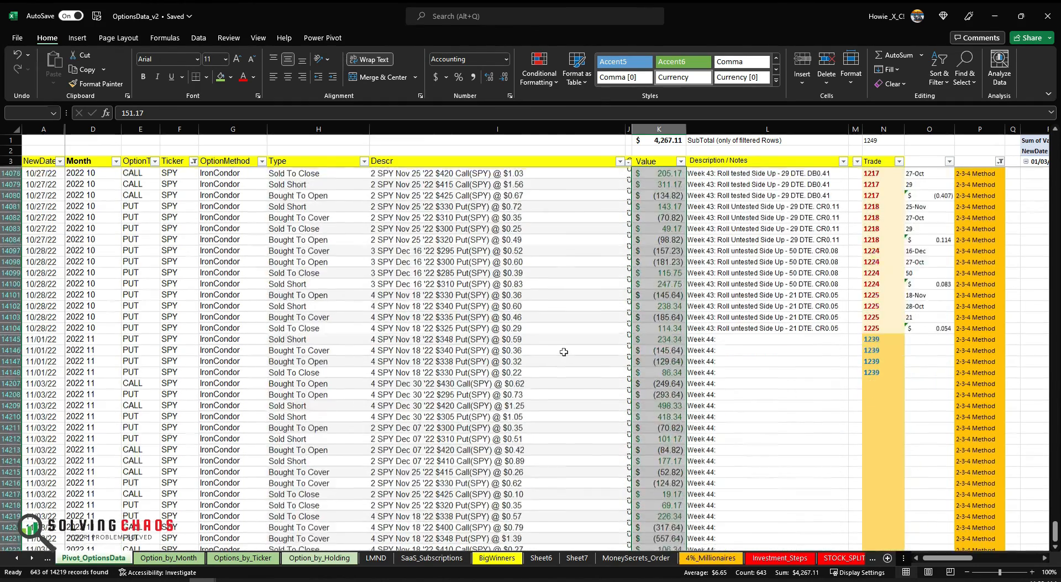
scroll(down, 3)
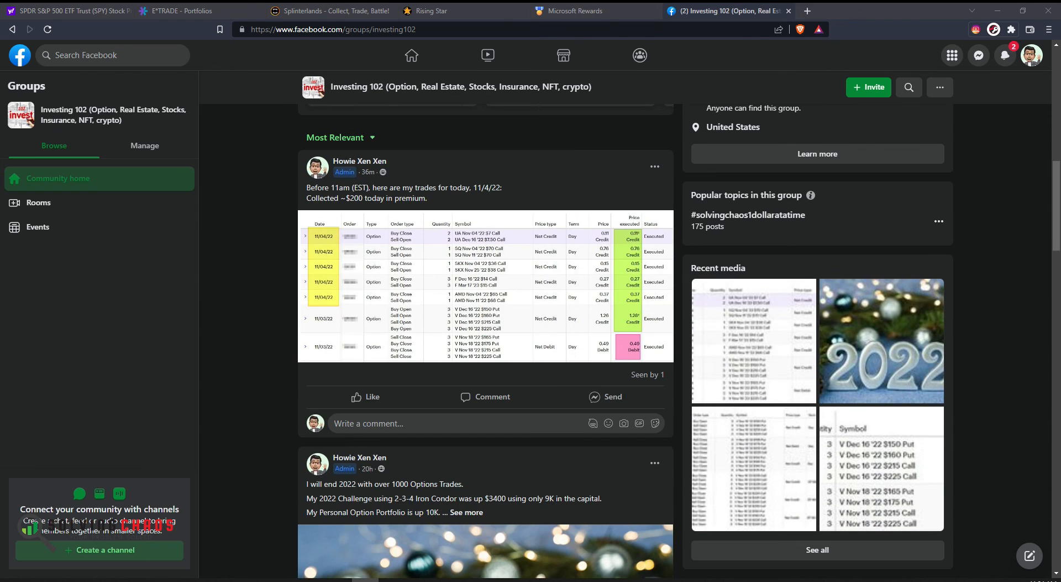
Review the 2-3-4 Method History and 11/2/22 trades screenshots in the Investing 102 feed
scroll(down, 3)
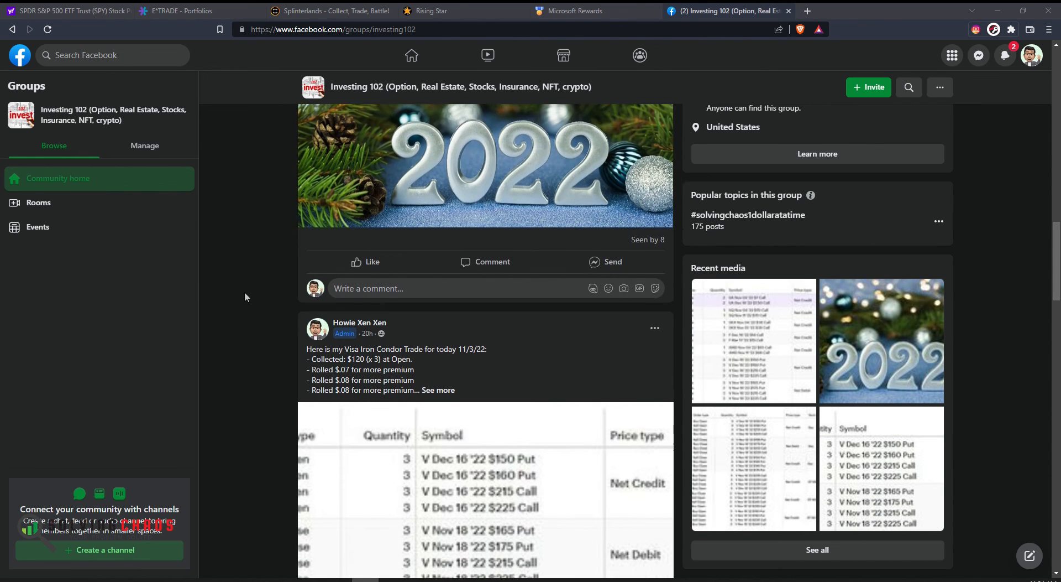
scroll(down, 3)
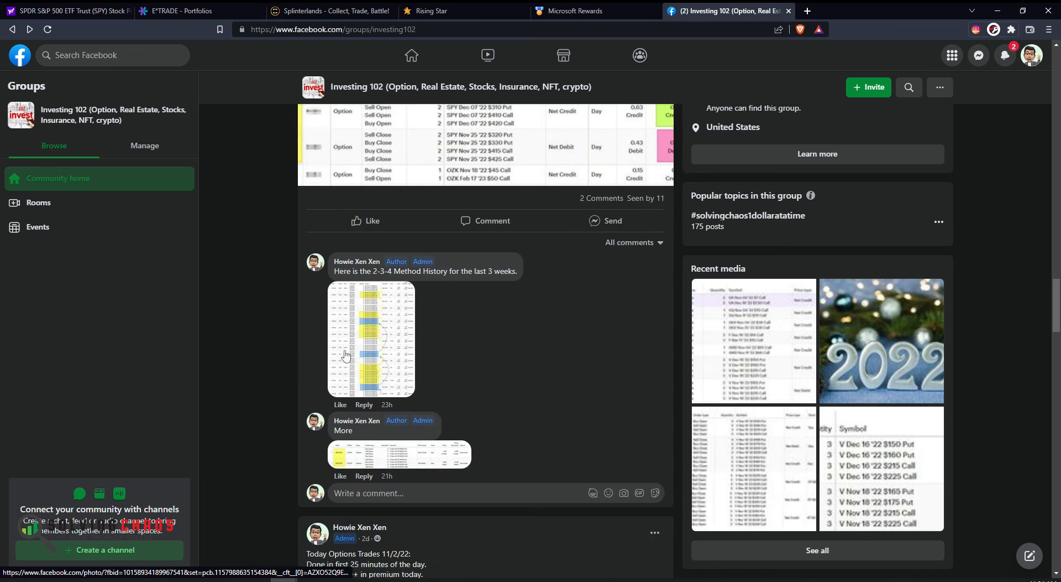
click(371, 344)
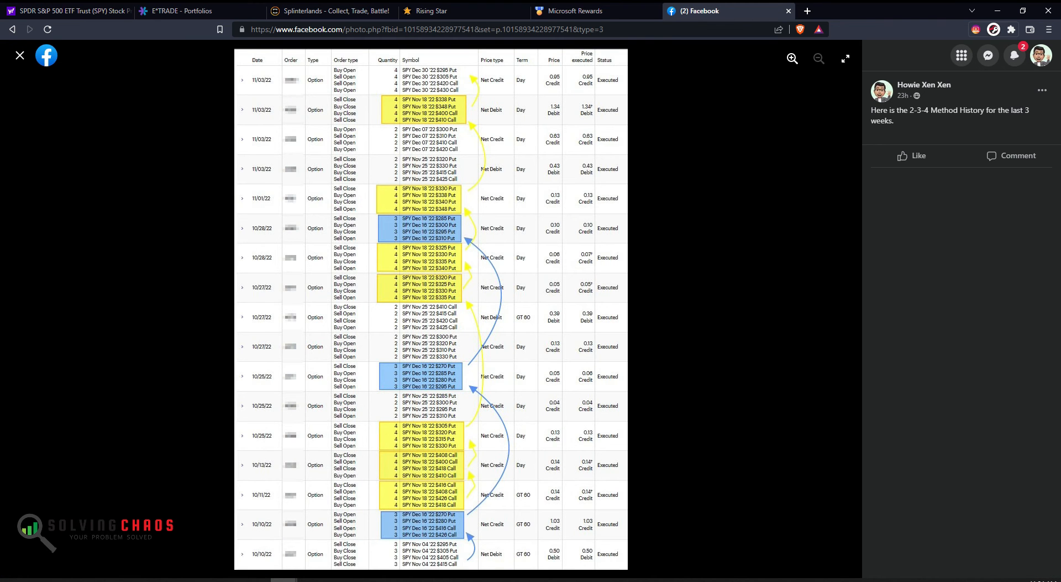
click(20, 56)
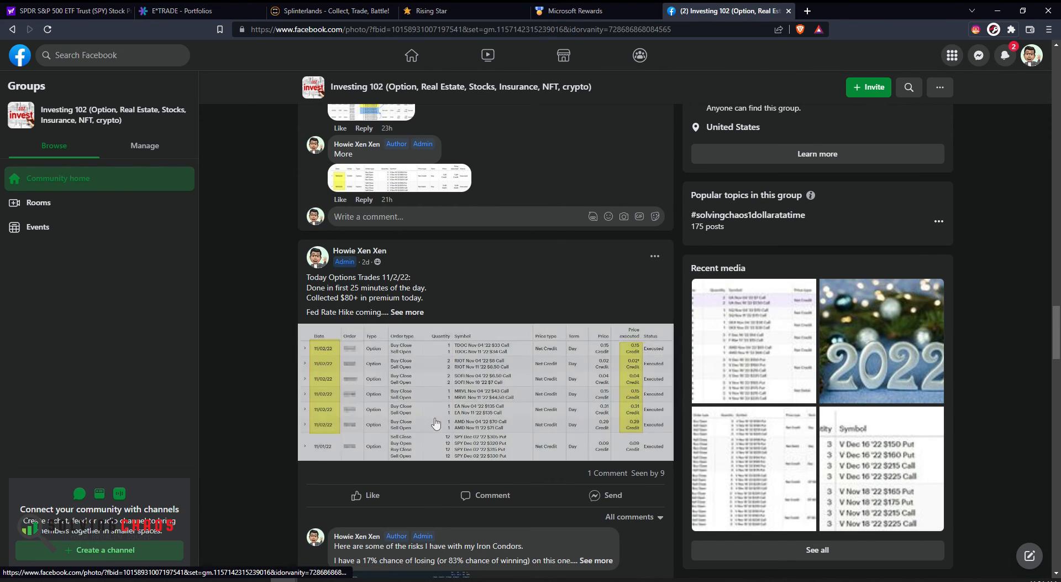
click(436, 422)
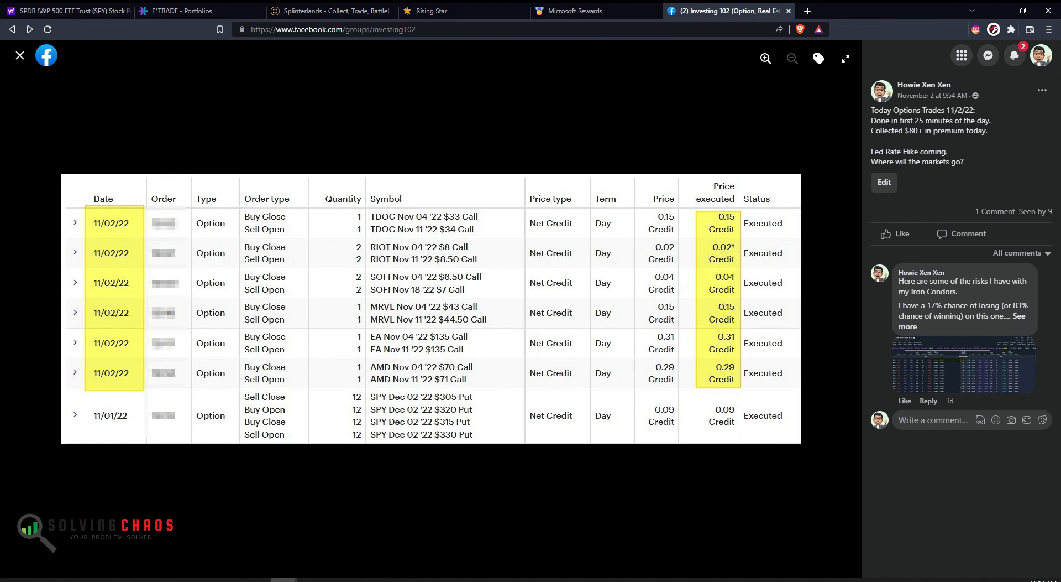
click(19, 55)
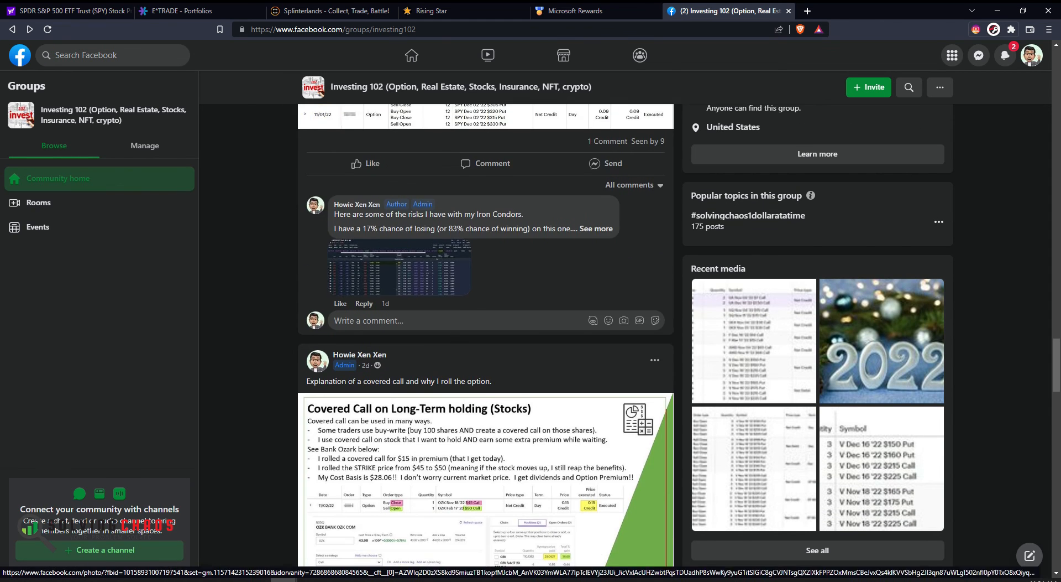
Scroll back through the October trade posts, then leave the Yahoo Finance home page showing
scroll(down, 3)
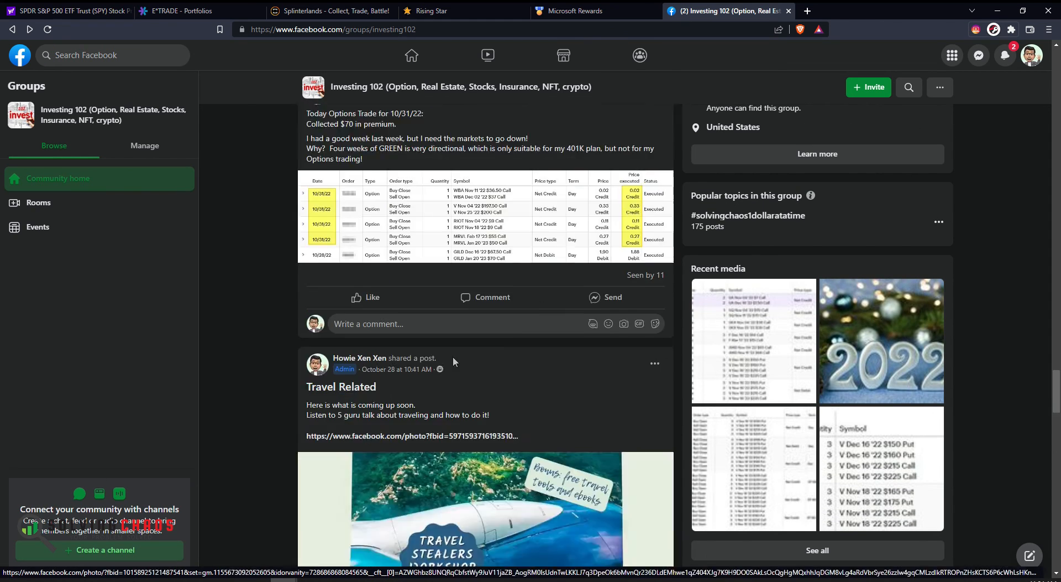
scroll(down, 3)
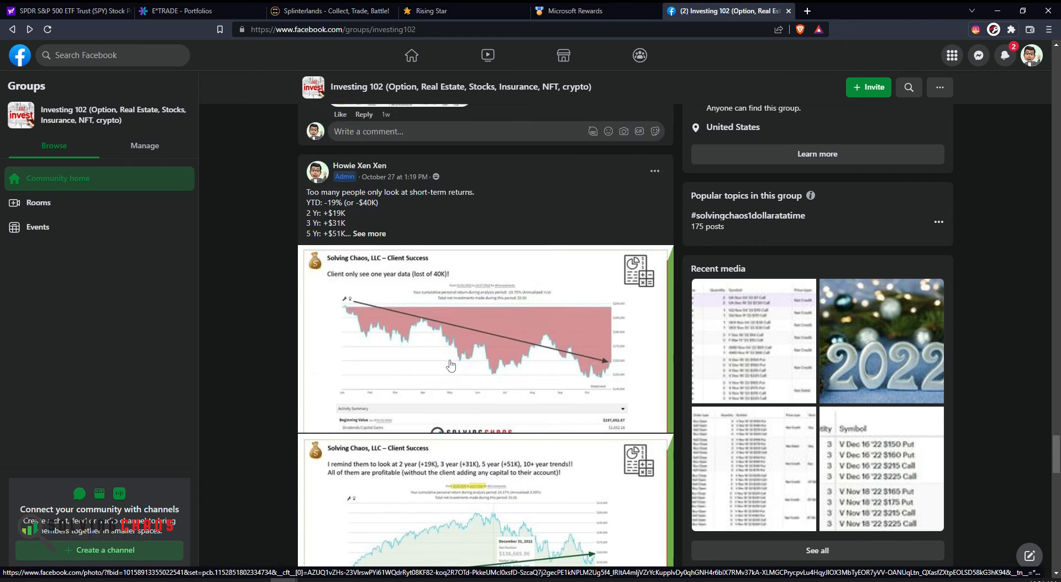
scroll(down, 3)
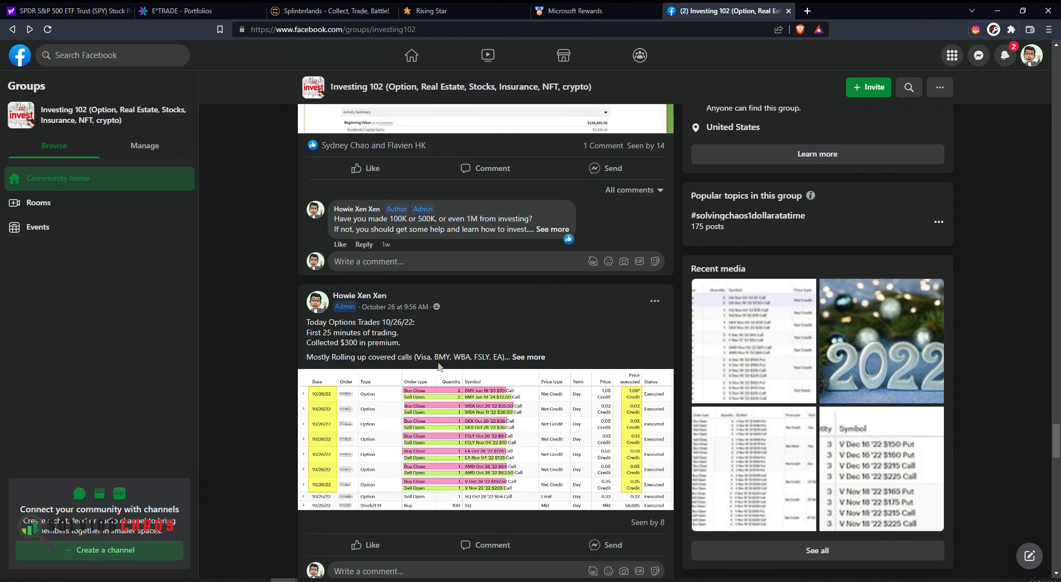
scroll(down, 3)
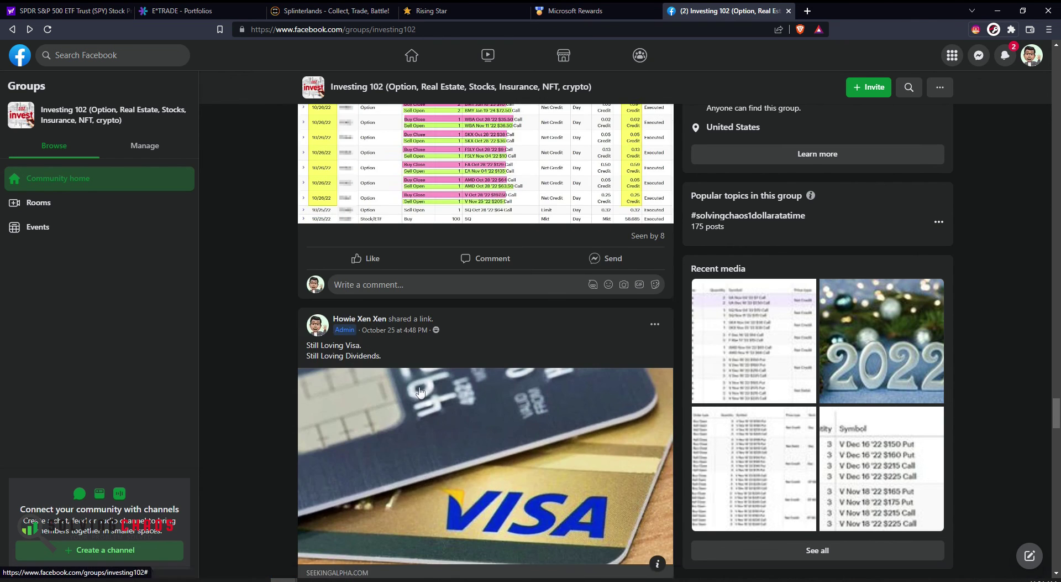
scroll(down, 3)
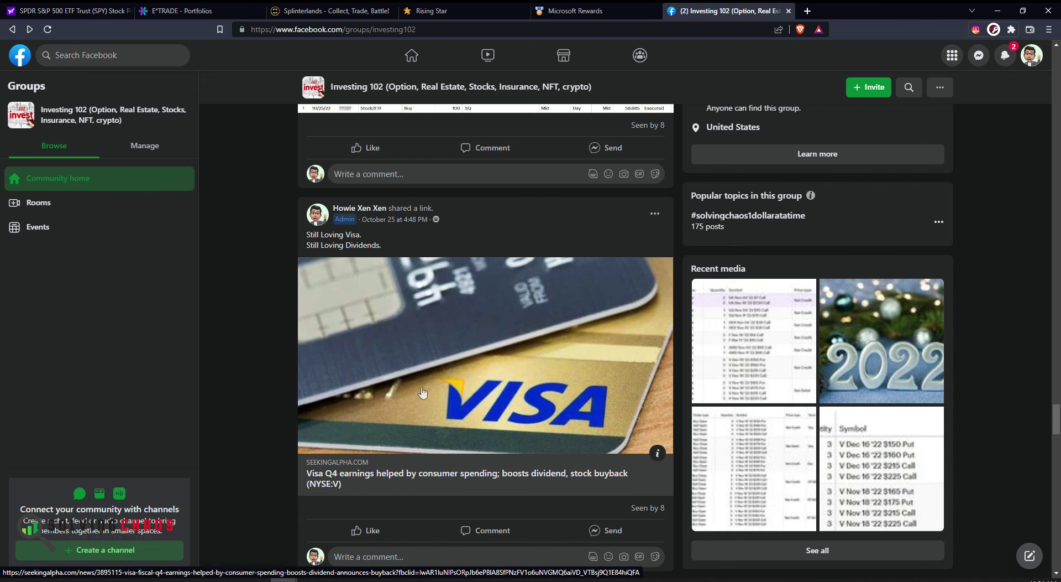
scroll(down, 3)
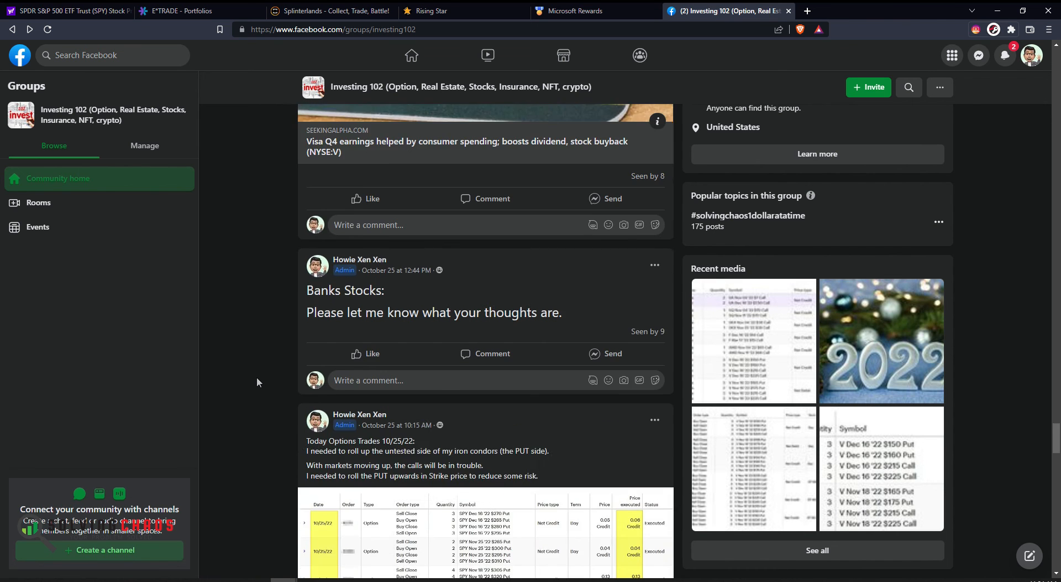
scroll(down, 3)
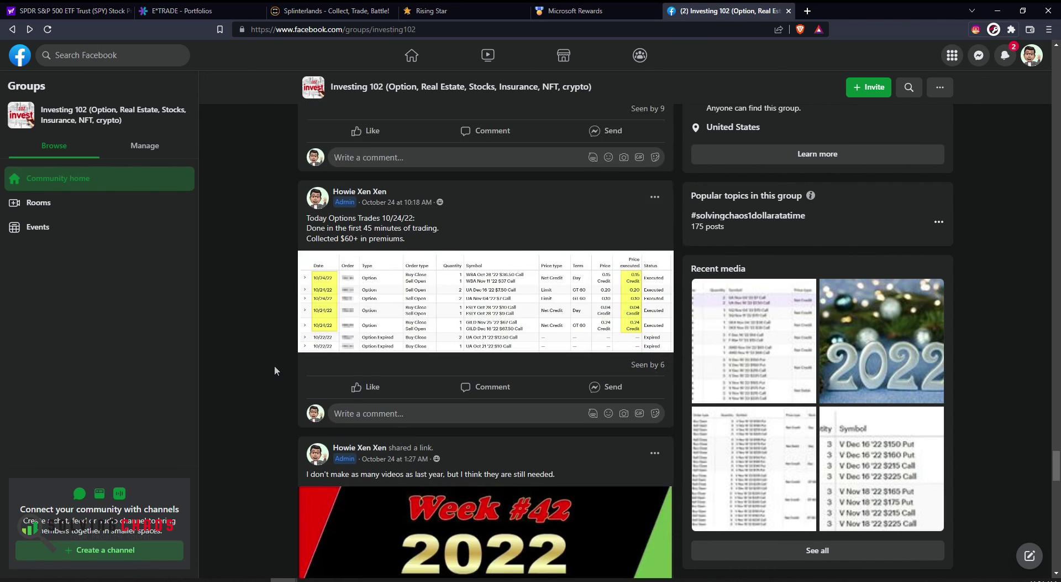
scroll(down, 3)
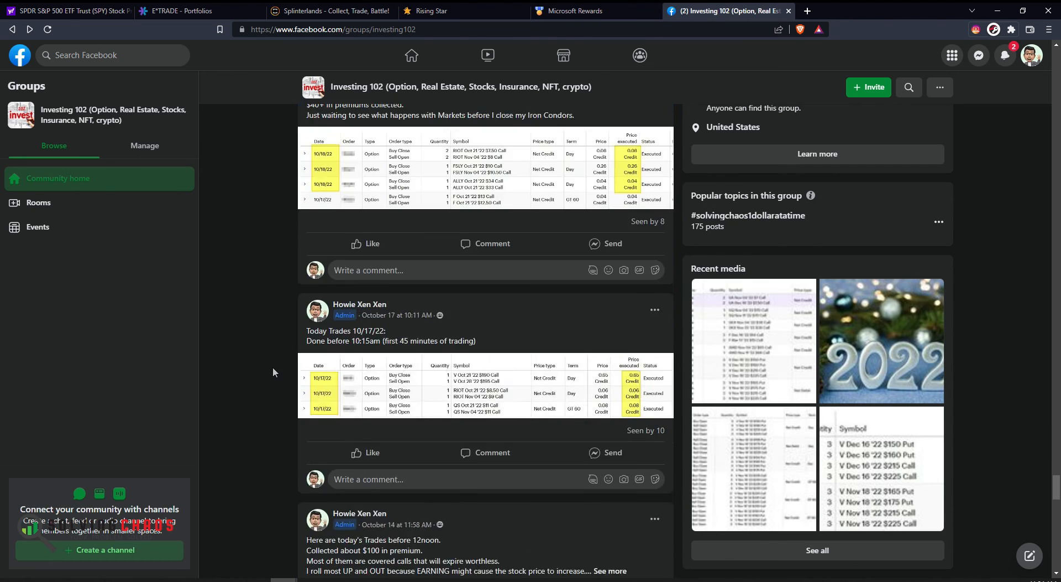
scroll(down, 3)
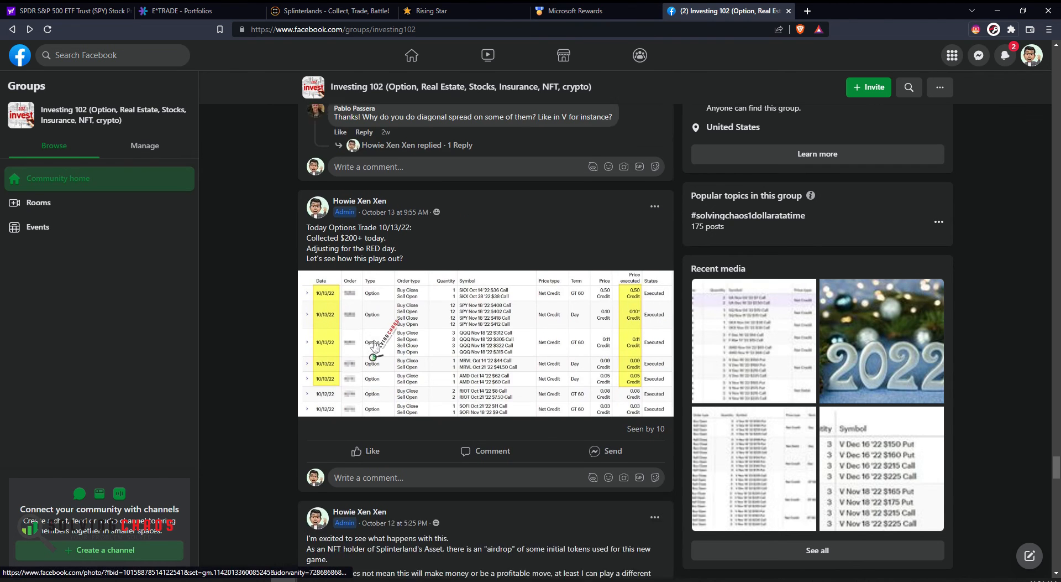
scroll(down, 3)
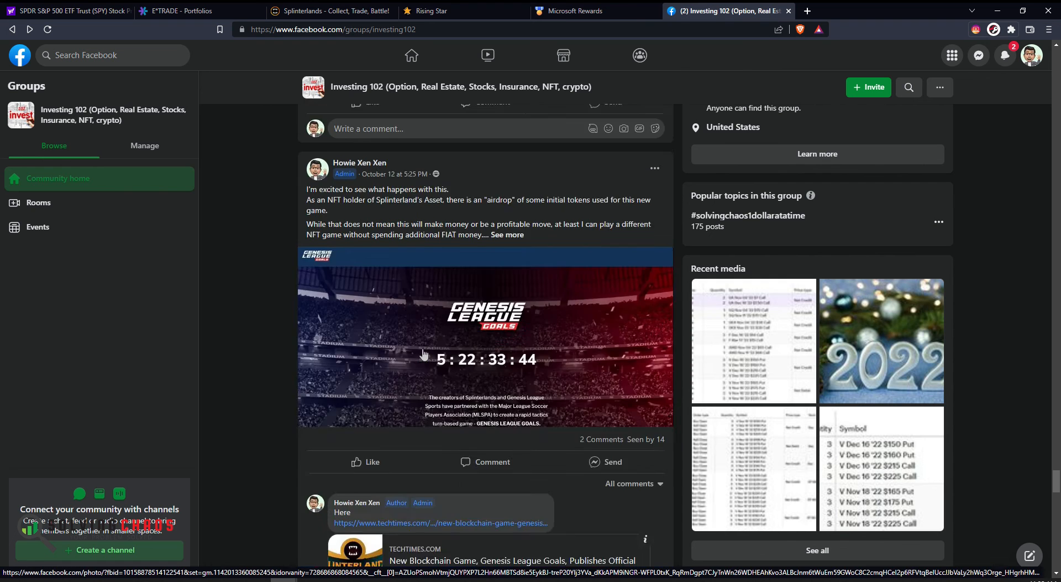
scroll(down, 3)
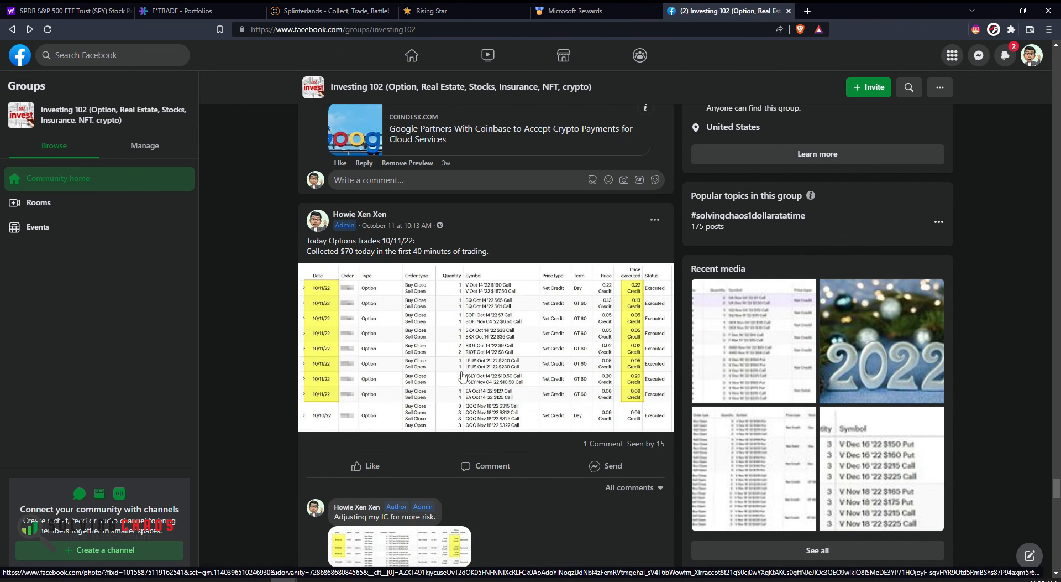
scroll(down, 3)
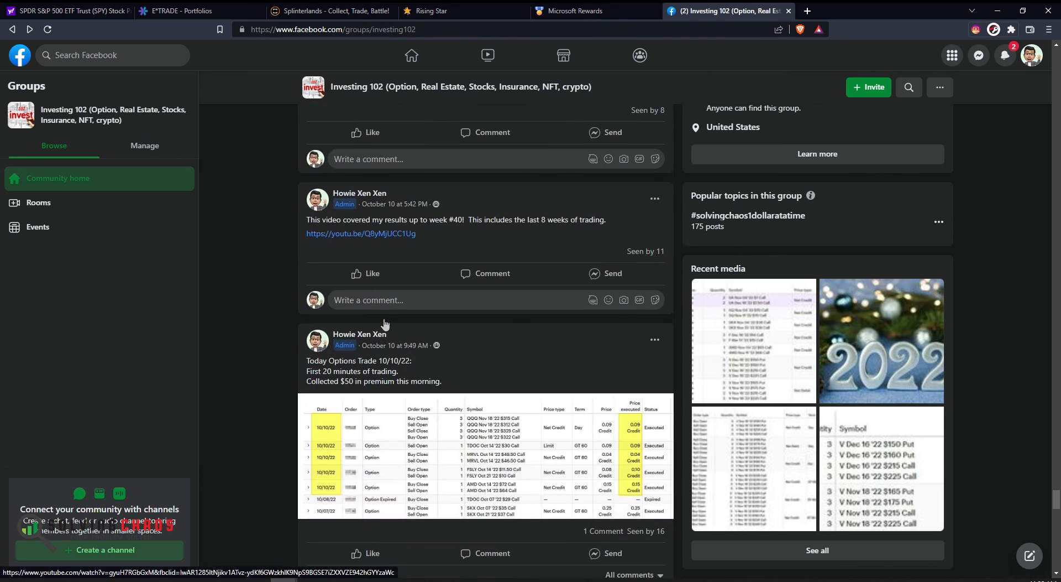
scroll(down, 3)
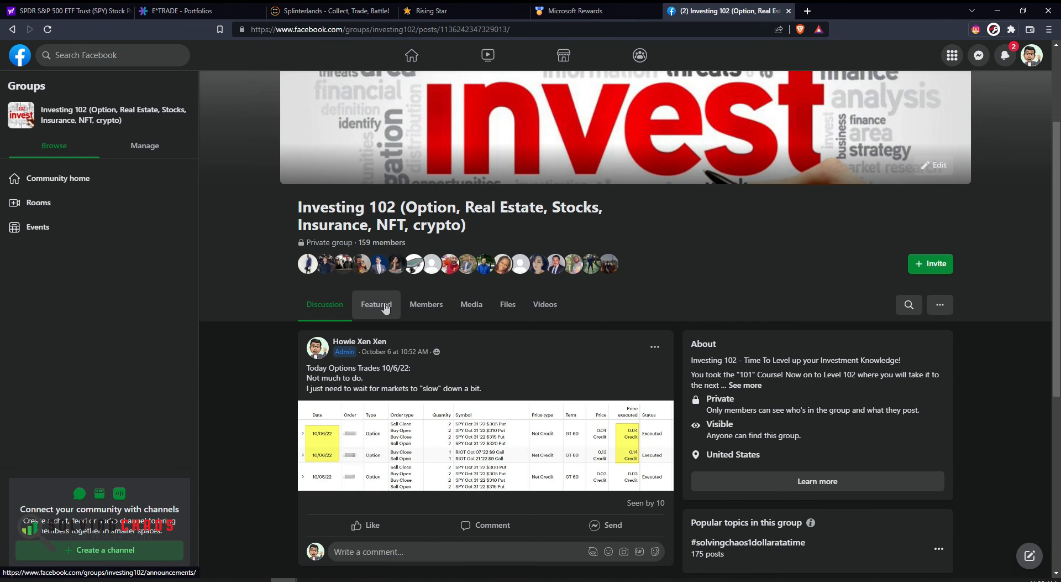
mouse_move(266, 391)
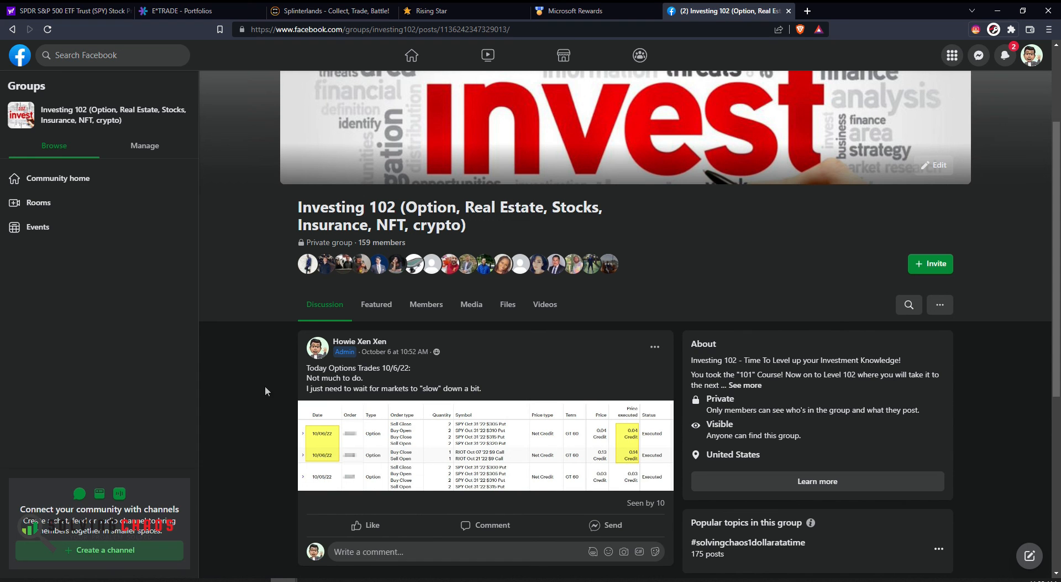
mouse_move(264, 428)
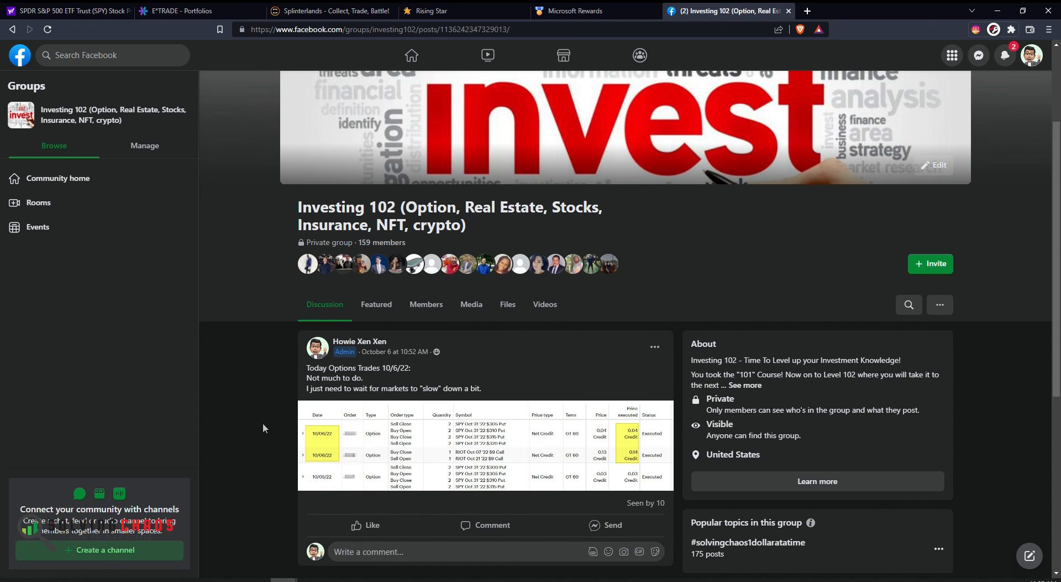
click(66, 10)
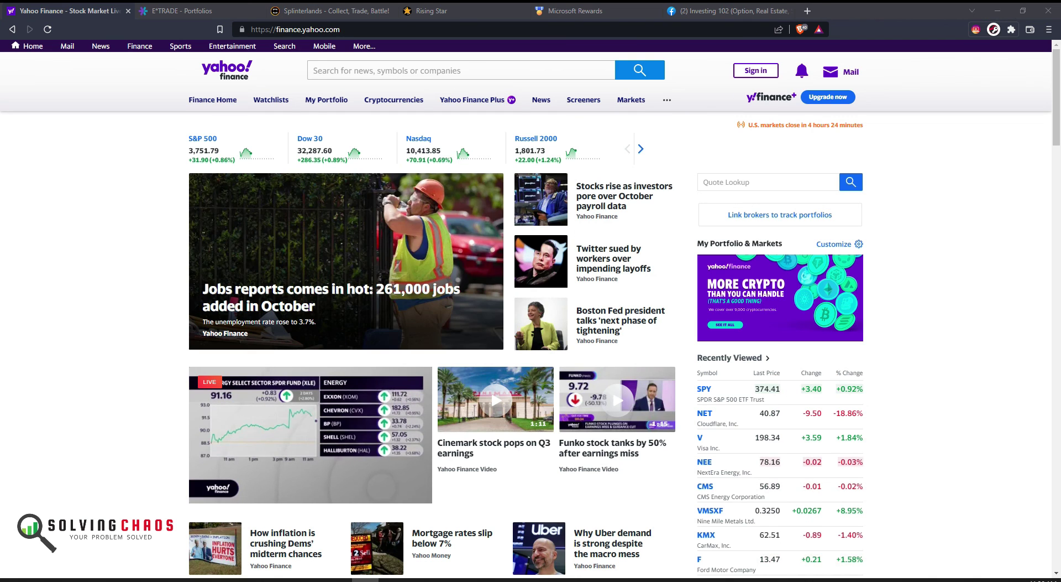